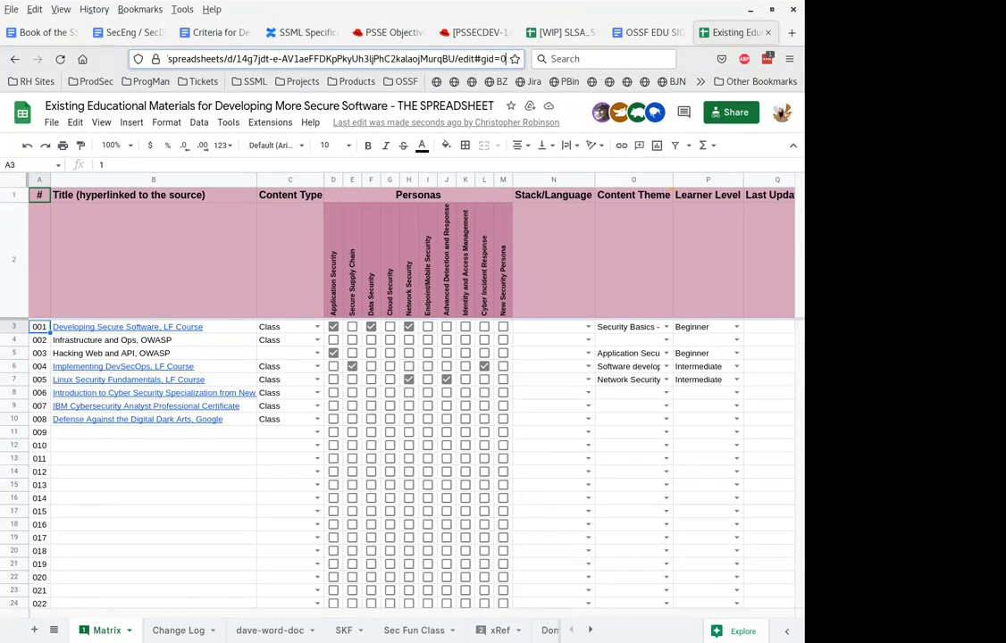
mouse_move(170, 468)
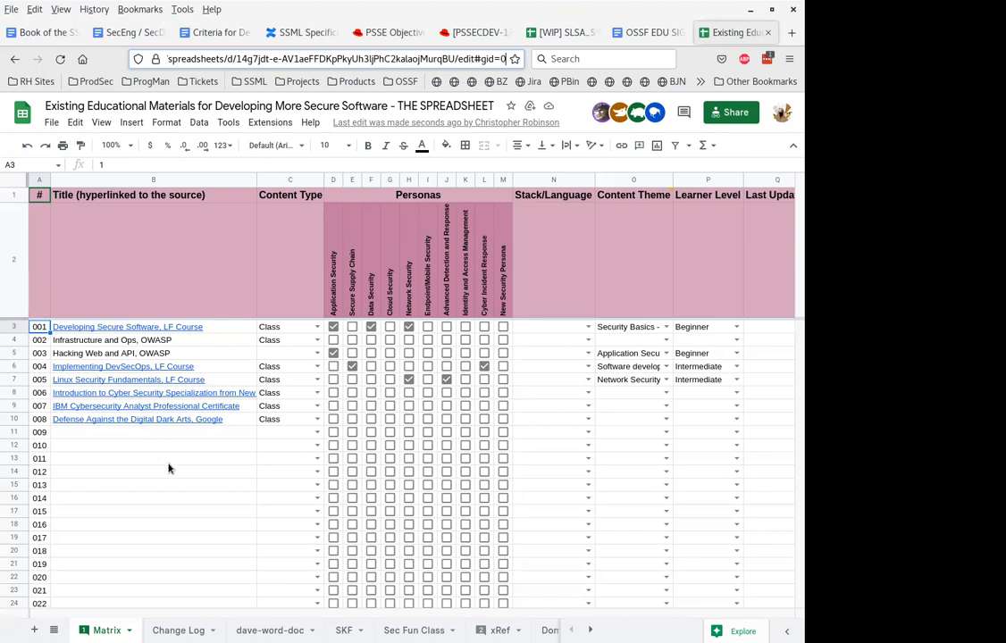
Review the Matrix sheet cells, ending on the Content Type header.
left_click(352, 260)
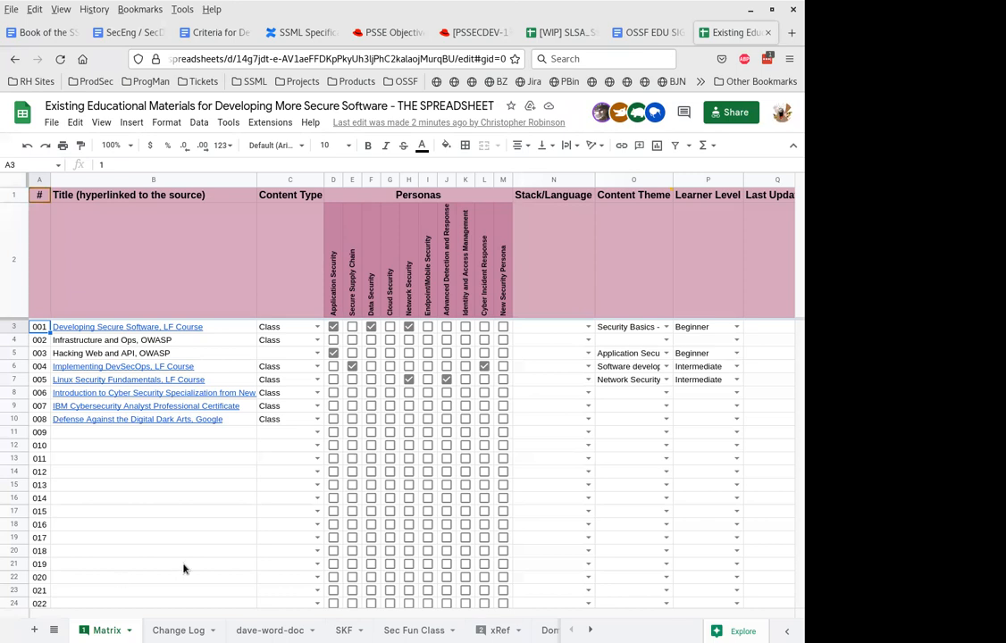
left_click(352, 259)
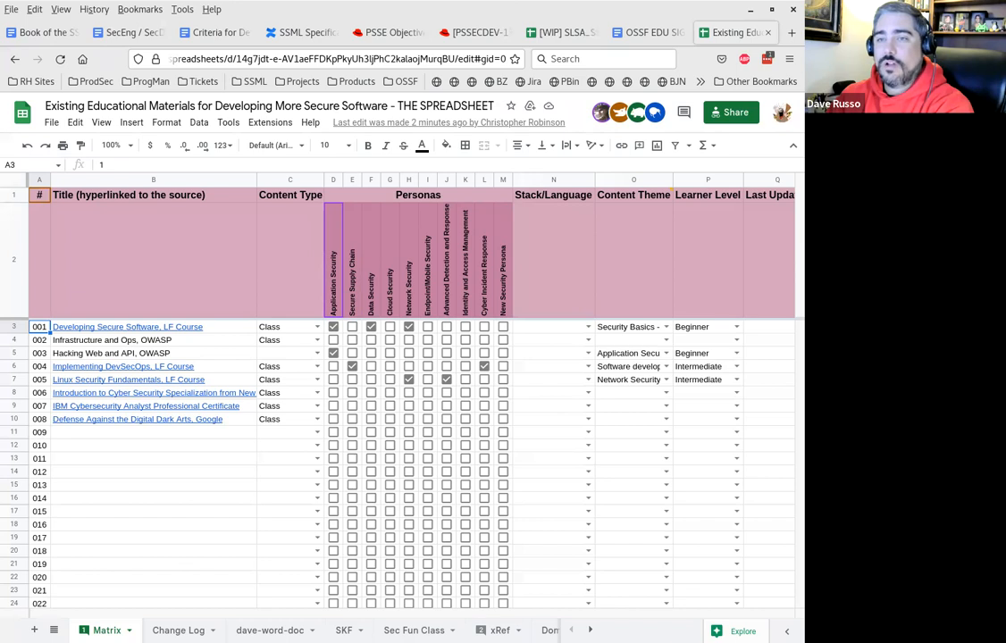
left_click(629, 325)
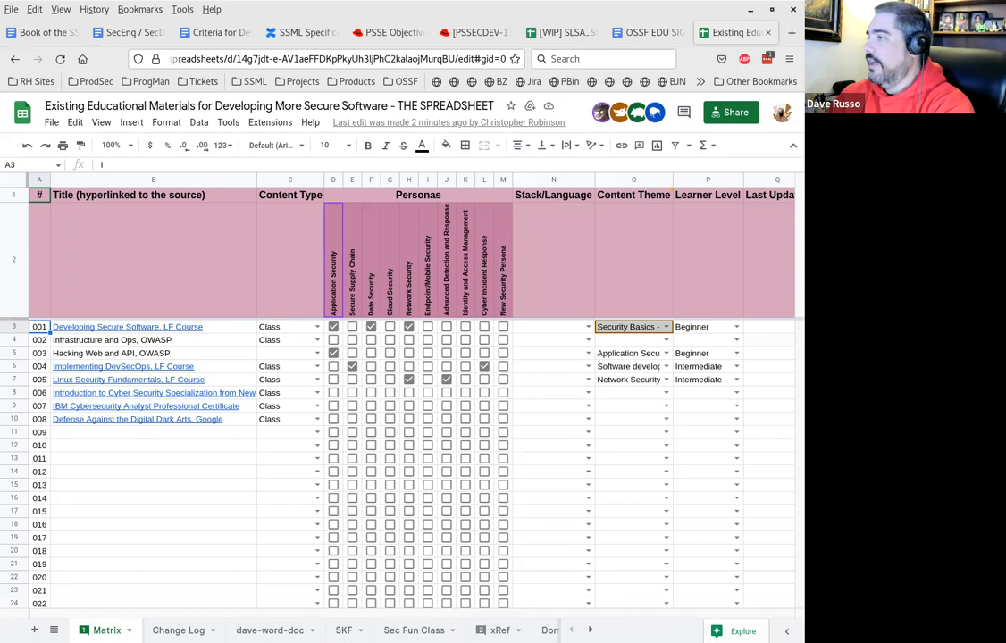
mouse_move(58, 218)
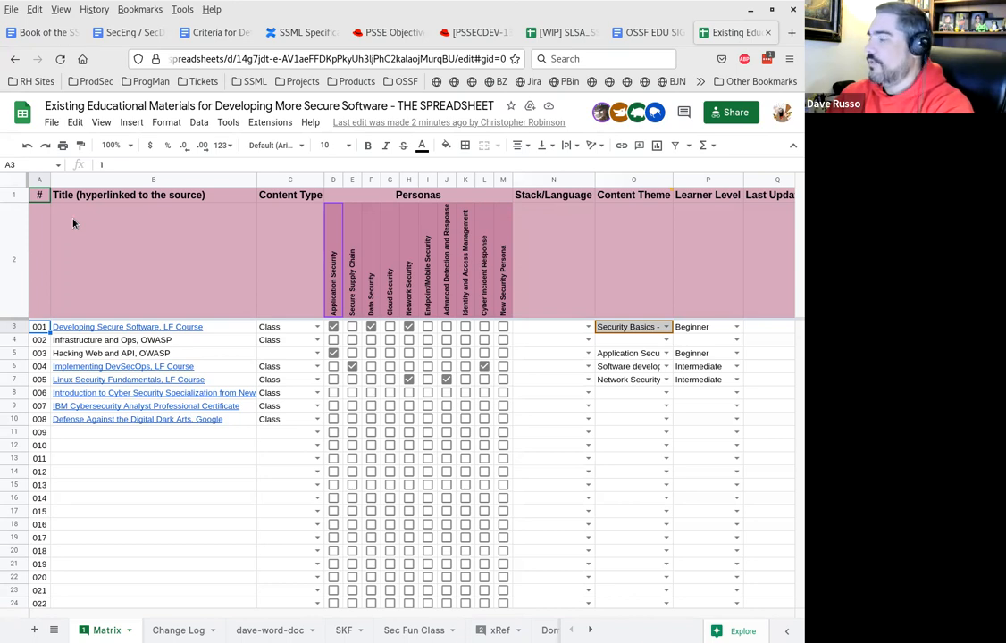
mouse_move(139, 253)
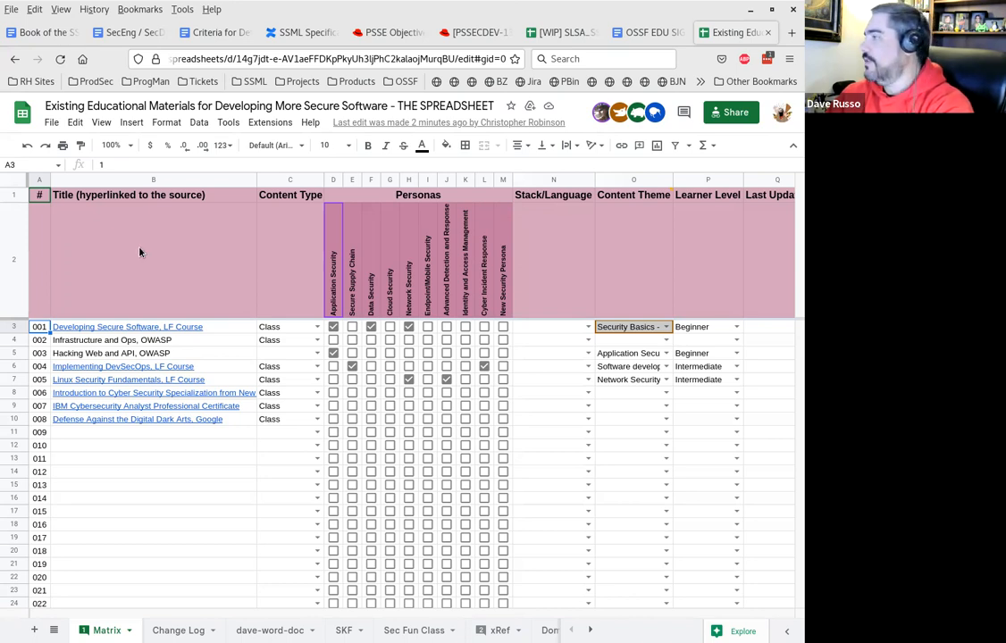
left_click(289, 195)
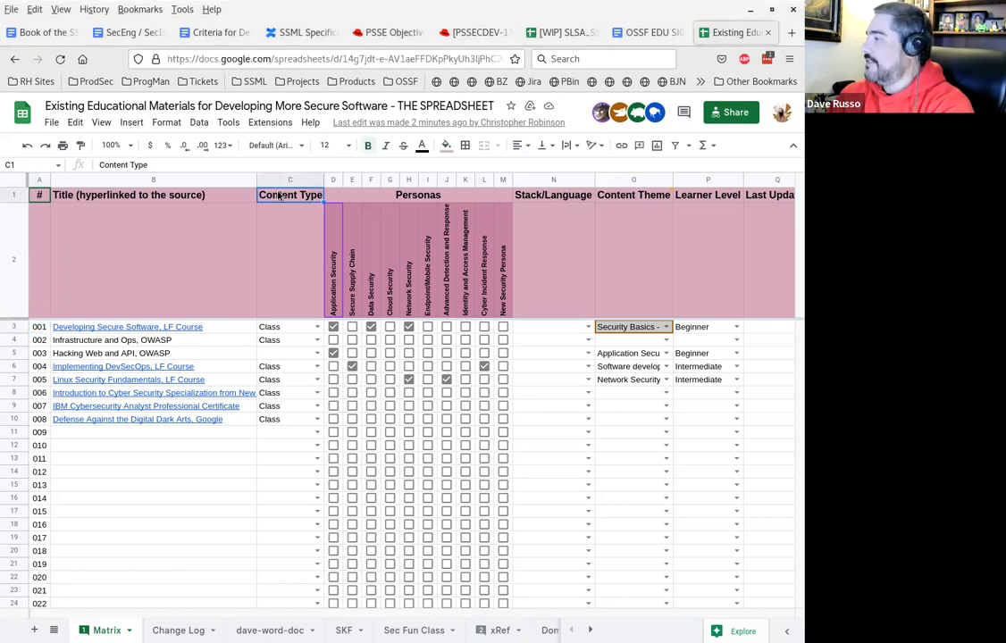
Switch to the sRef option-list sheet and select the Content Type column, landing below Hackathon.
left_click(500, 631)
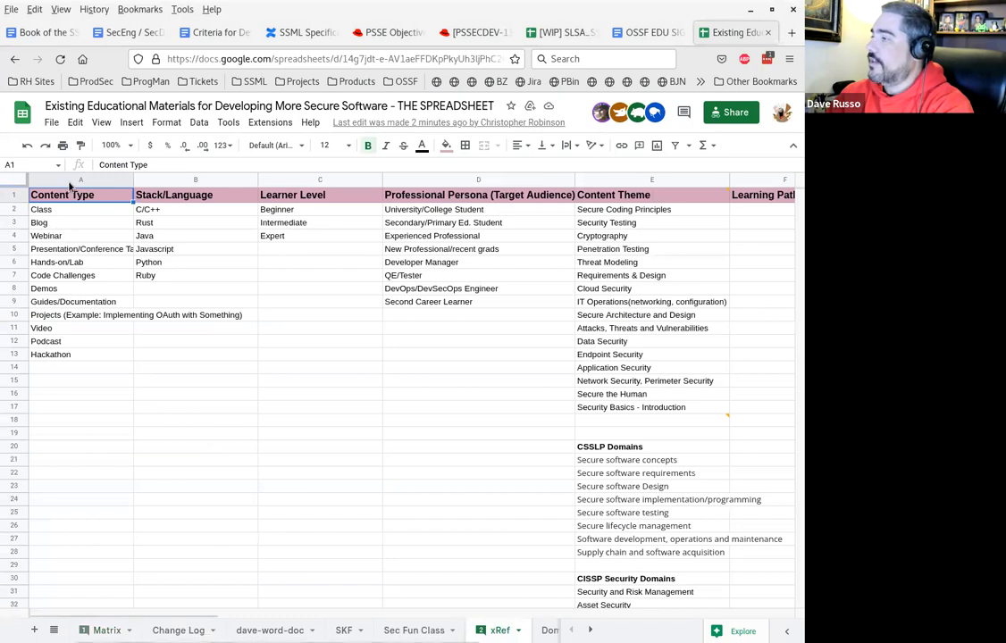
left_click(81, 178)
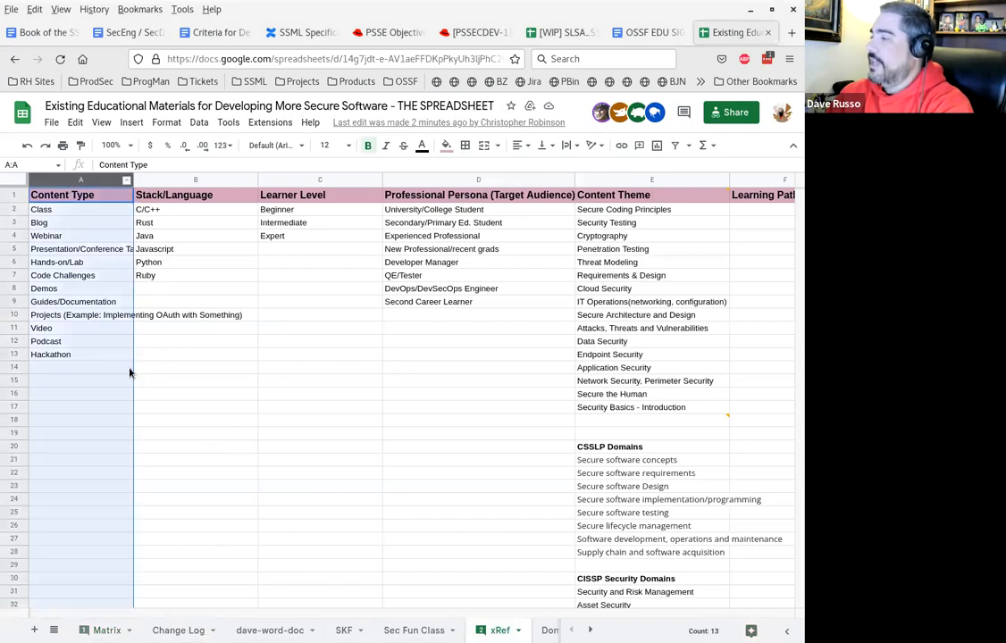
mouse_move(109, 377)
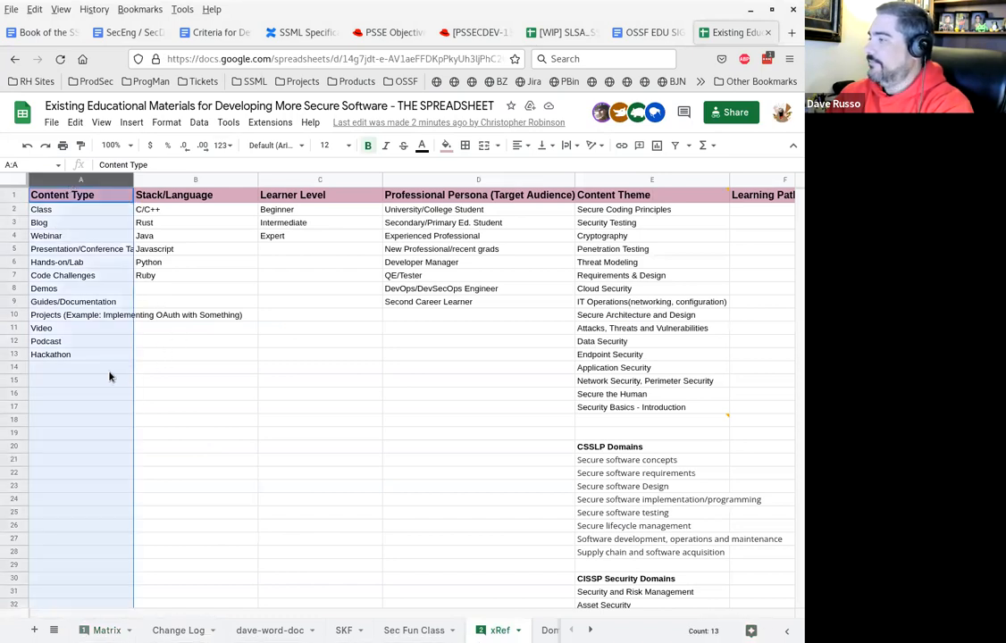
left_click(80, 368)
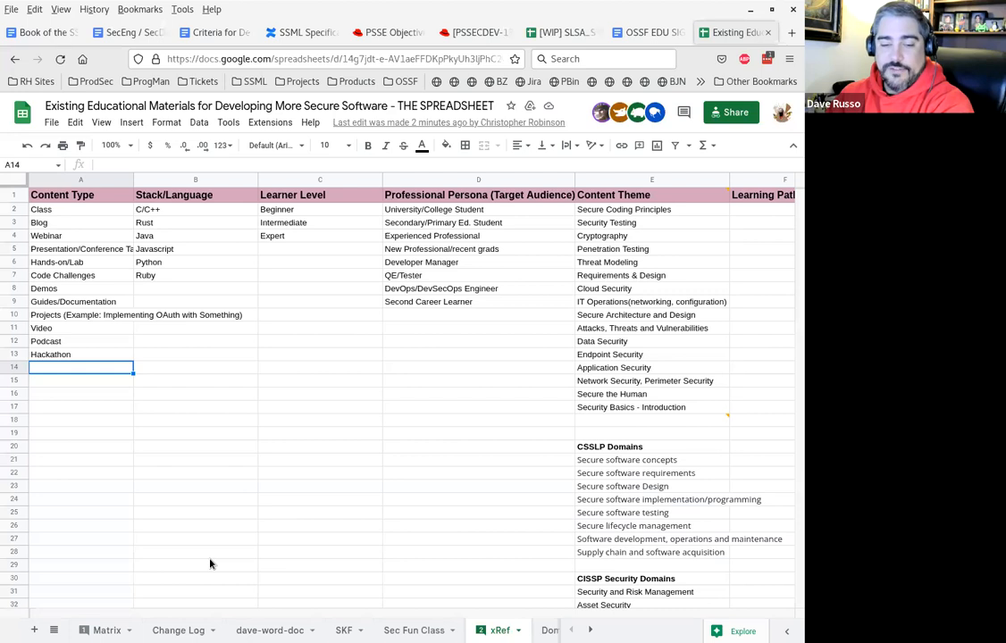
mouse_move(241, 597)
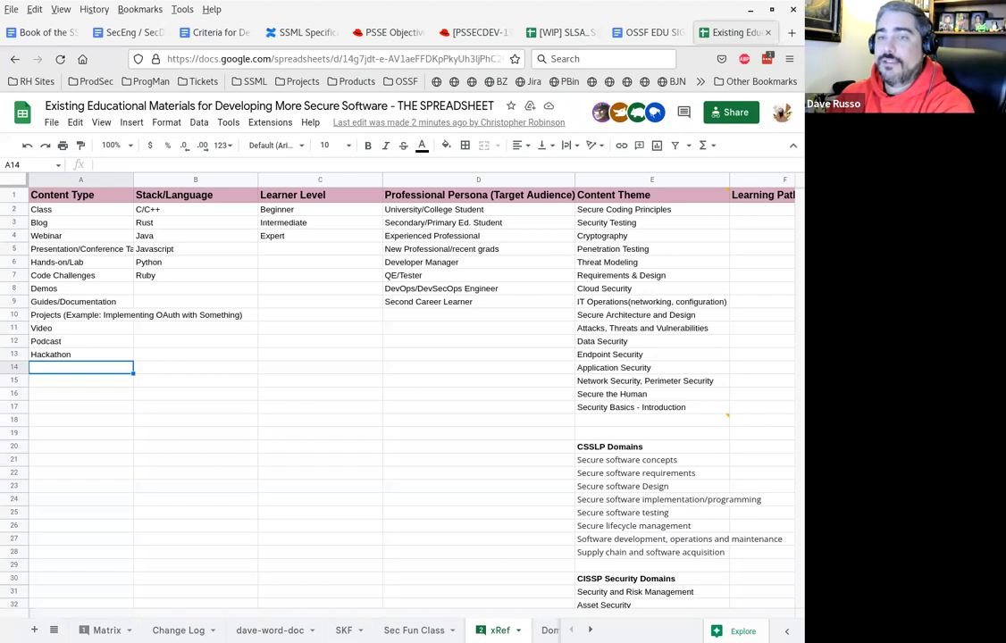
mouse_move(186, 533)
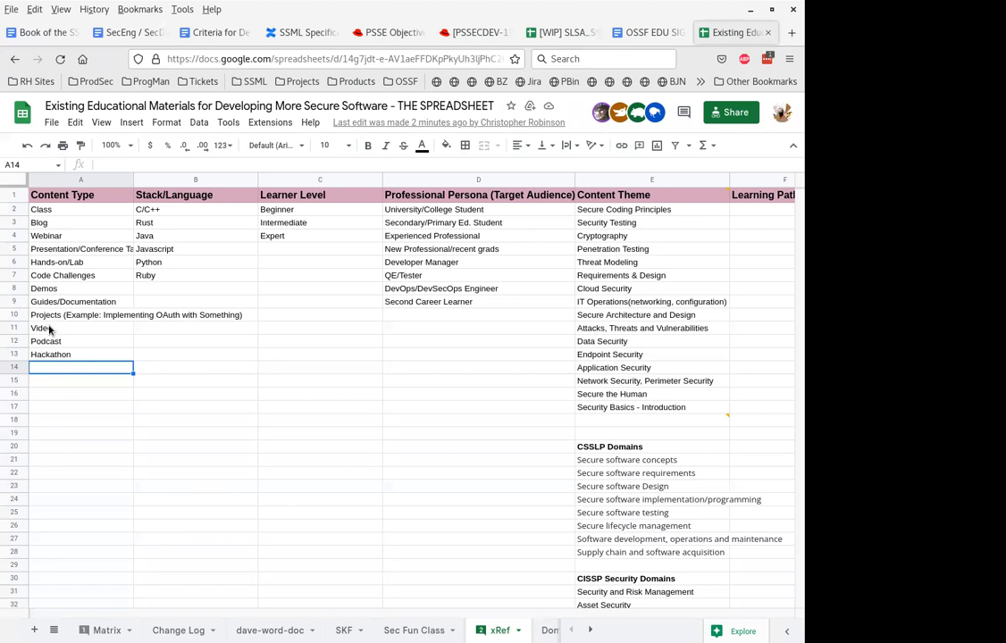
mouse_move(50, 264)
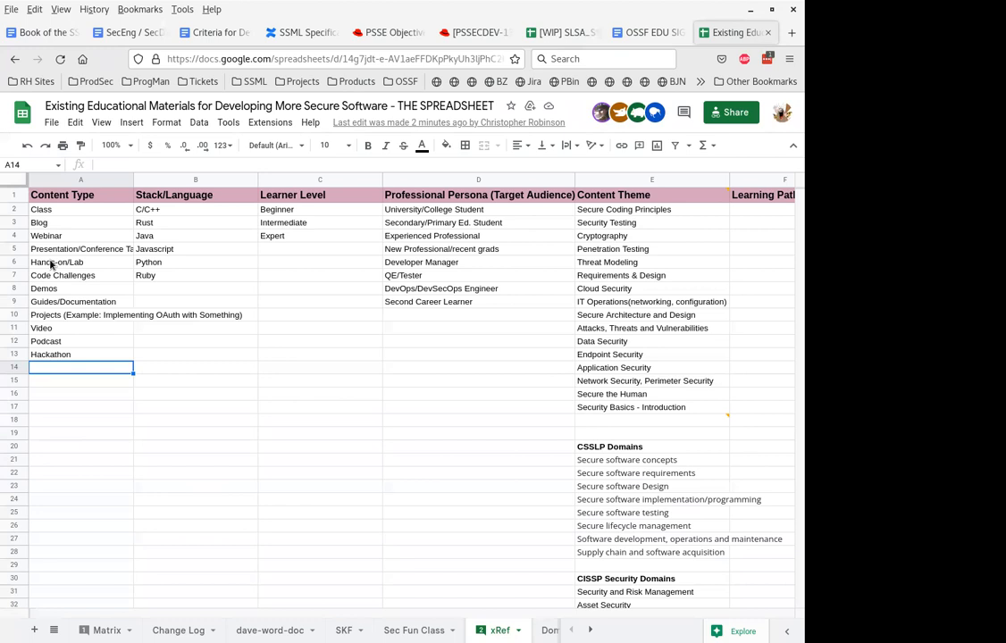
Rename Hands-on/Lab to Hands-on Lab and remove Code Challenges, moving later entries up.
left_click(57, 261)
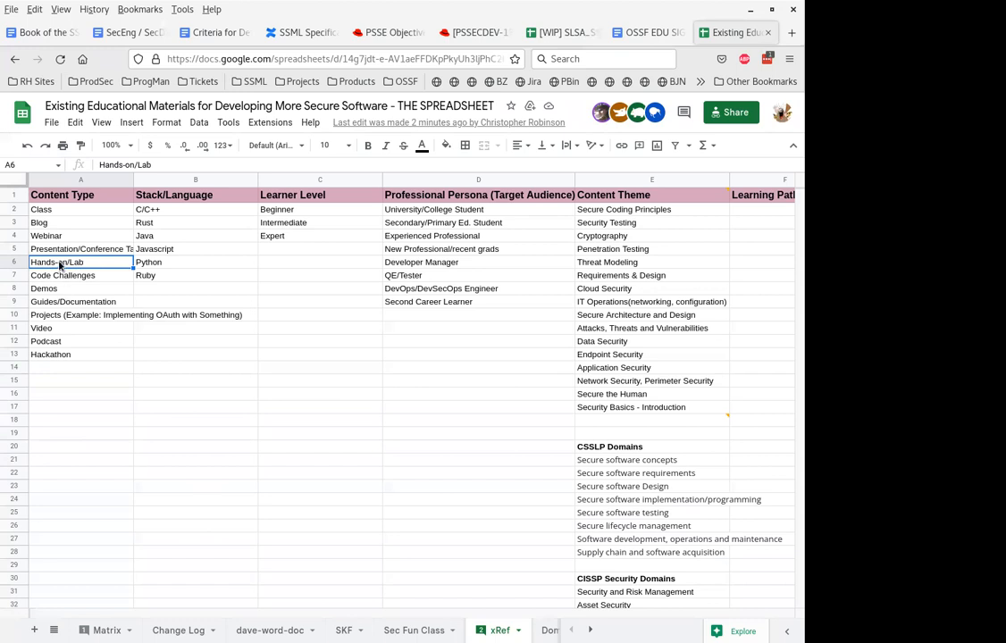
double_click(58, 261)
type(" Coding / ")
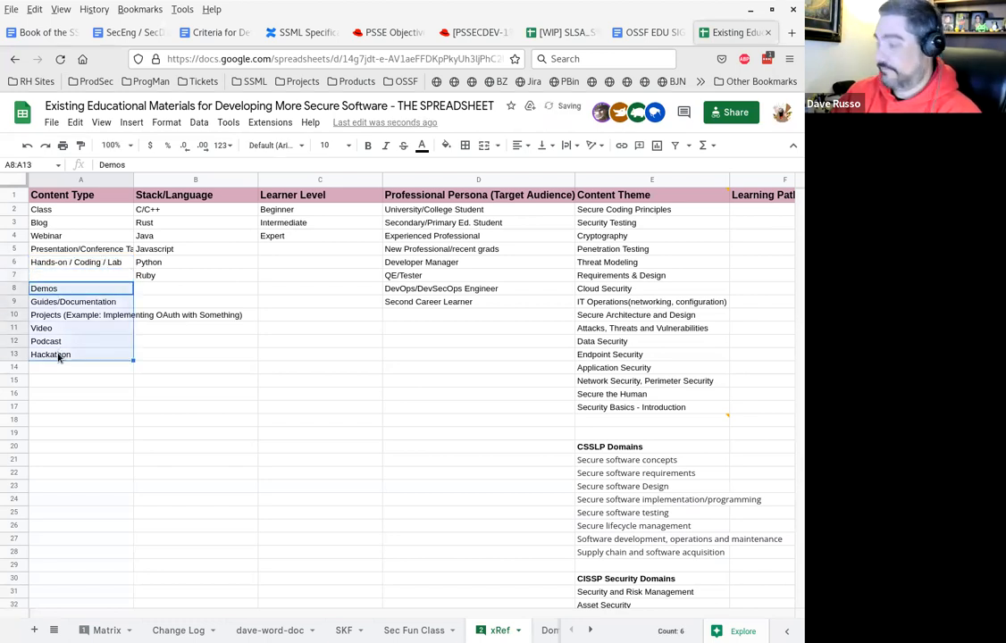
left_click(80, 275)
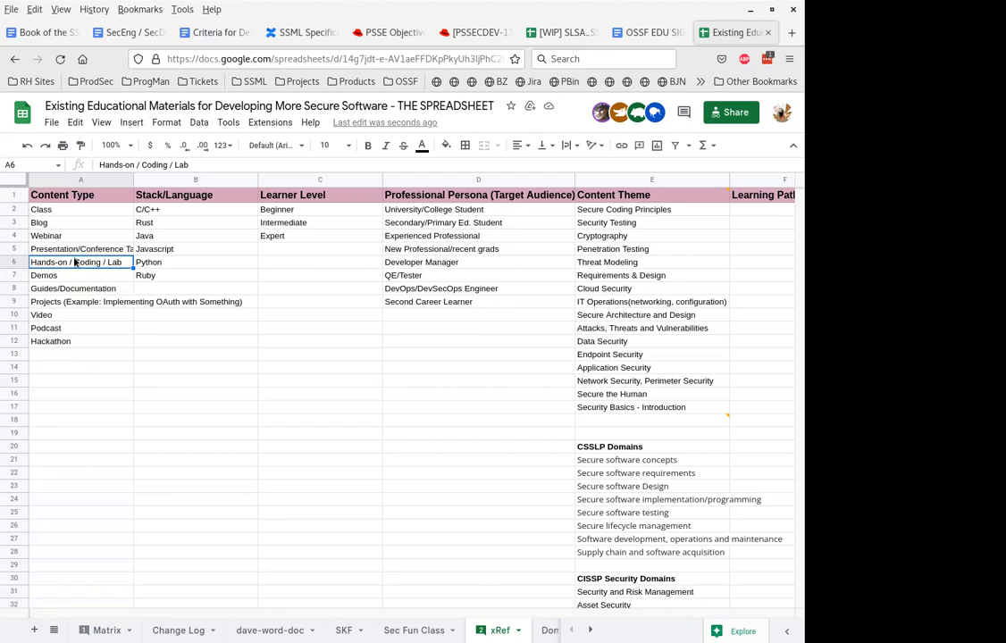
double_click(82, 261)
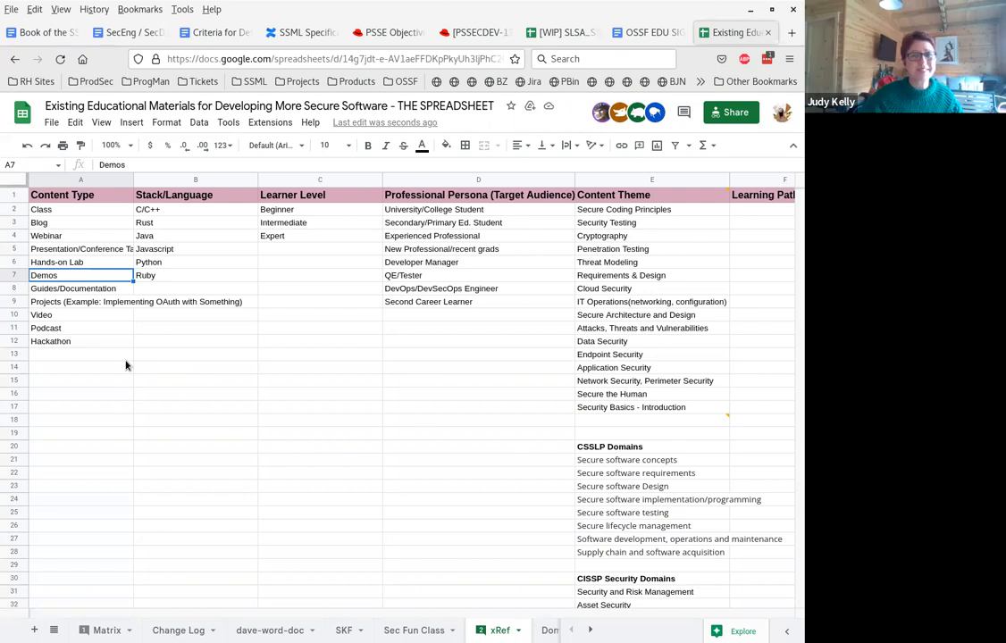
mouse_move(114, 361)
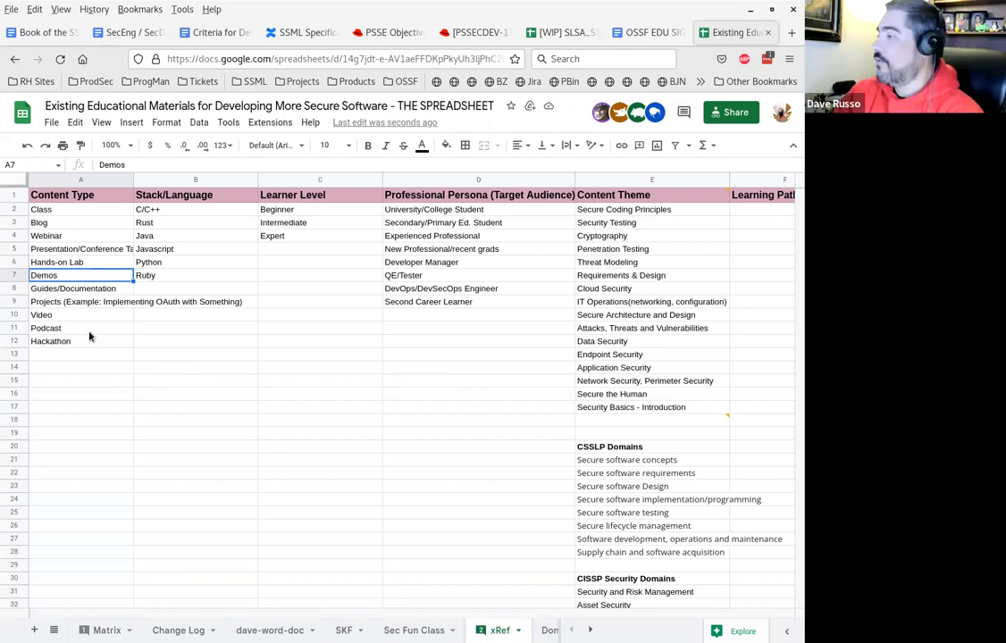
Clear Video from the Content Type list, leaving row 10 blank.
left_click(80, 315)
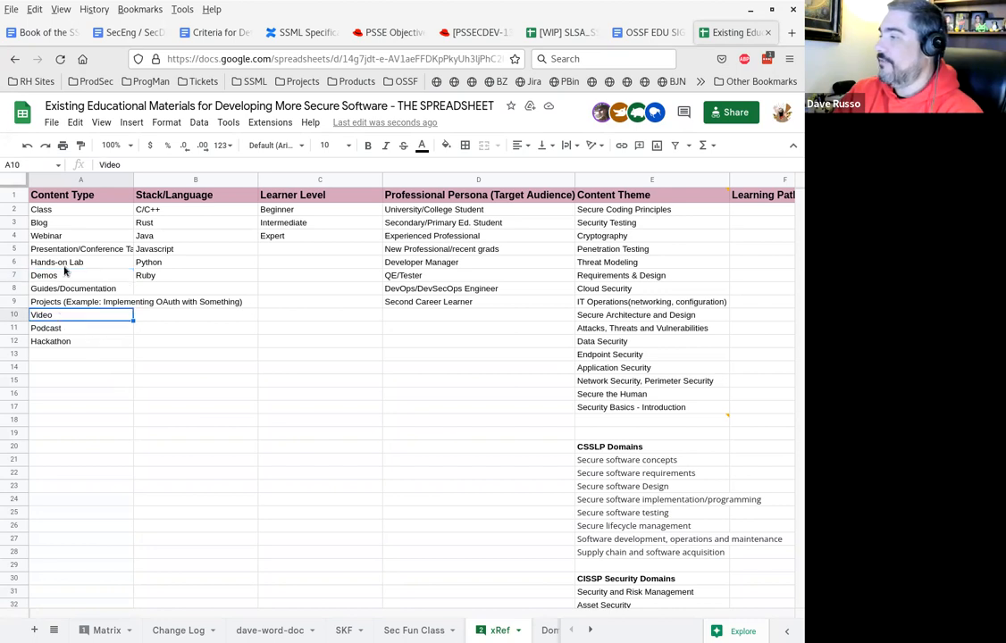
left_click(80, 249)
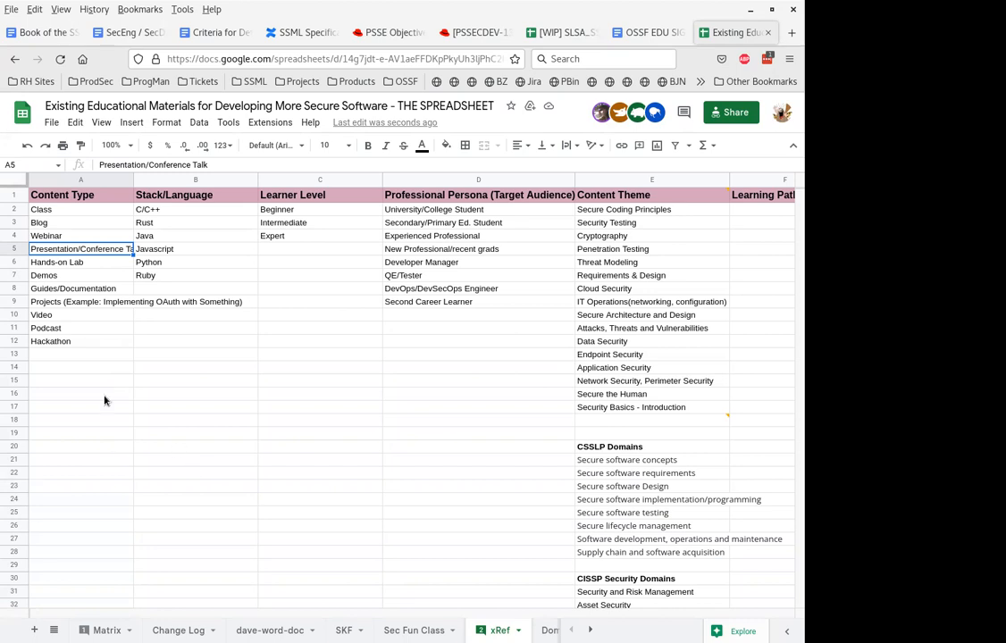
left_click(81, 314)
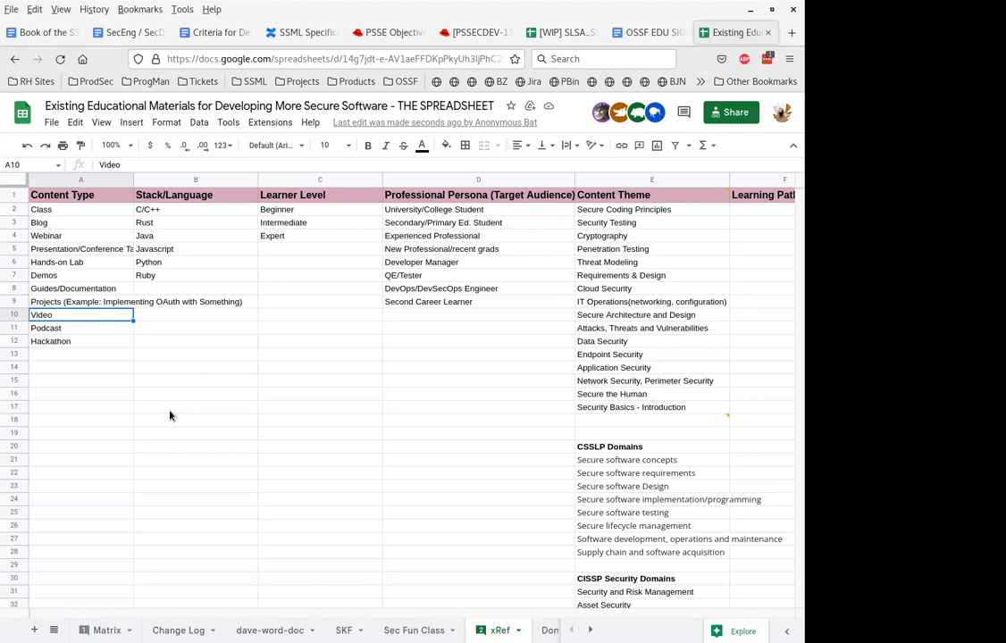
key("Delete")
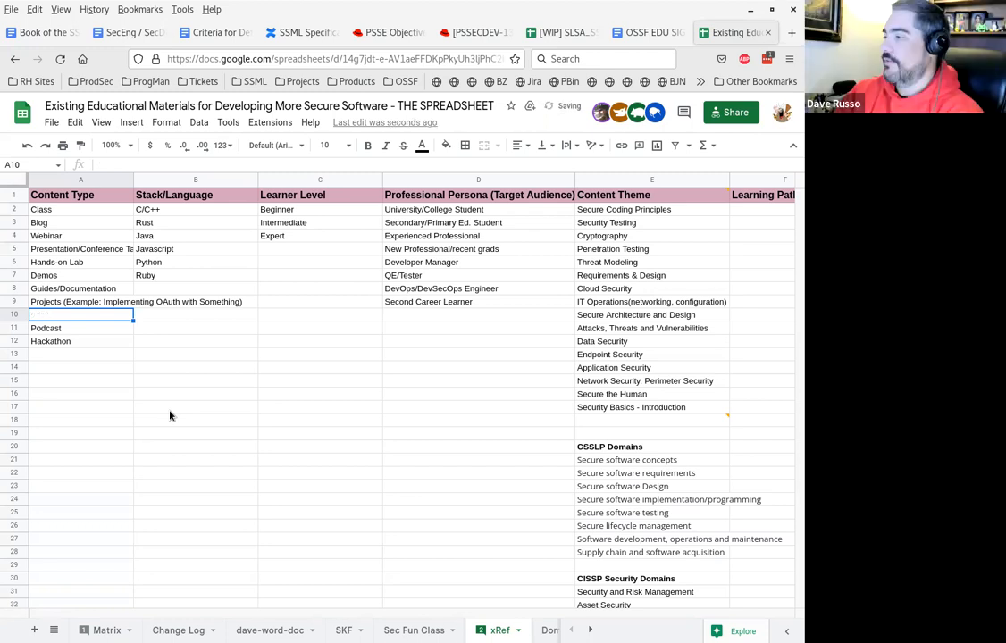
left_click(81, 248)
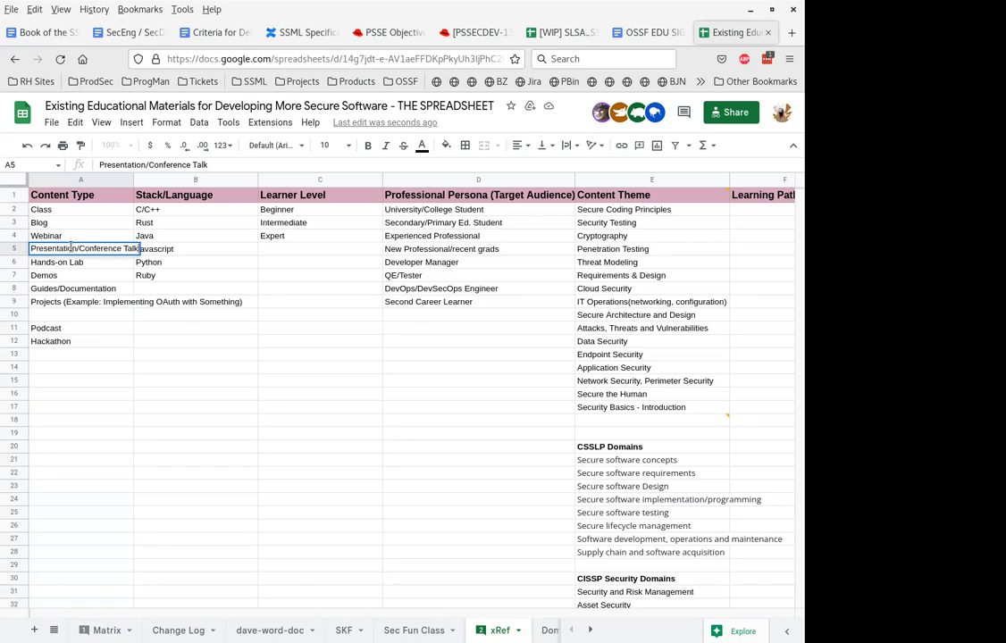
Replace Presentation/Conference Talk in A5 with Live Presentation.
double_click(50, 249)
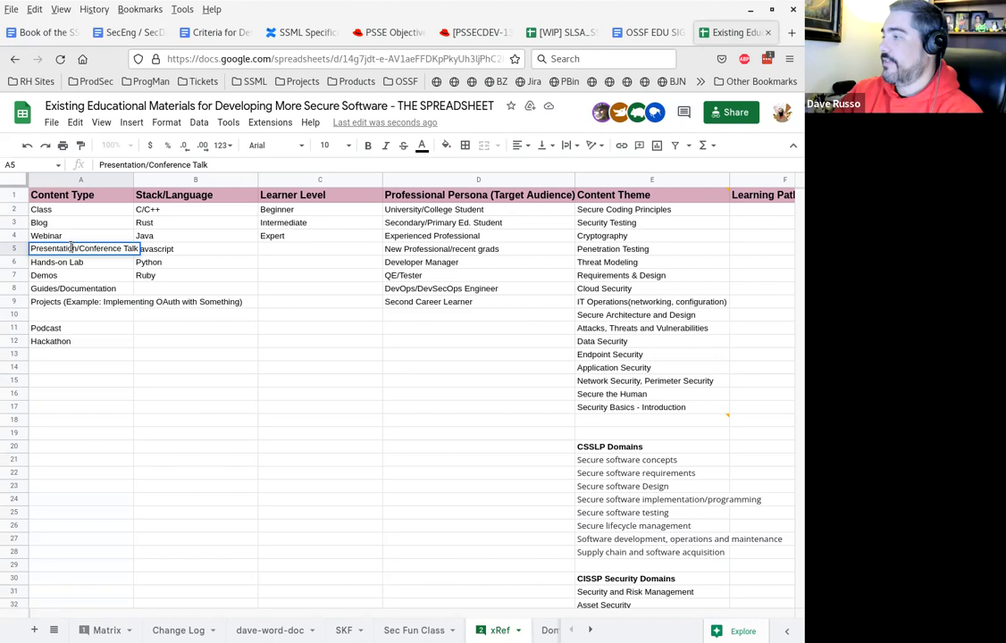
double_click(84, 248)
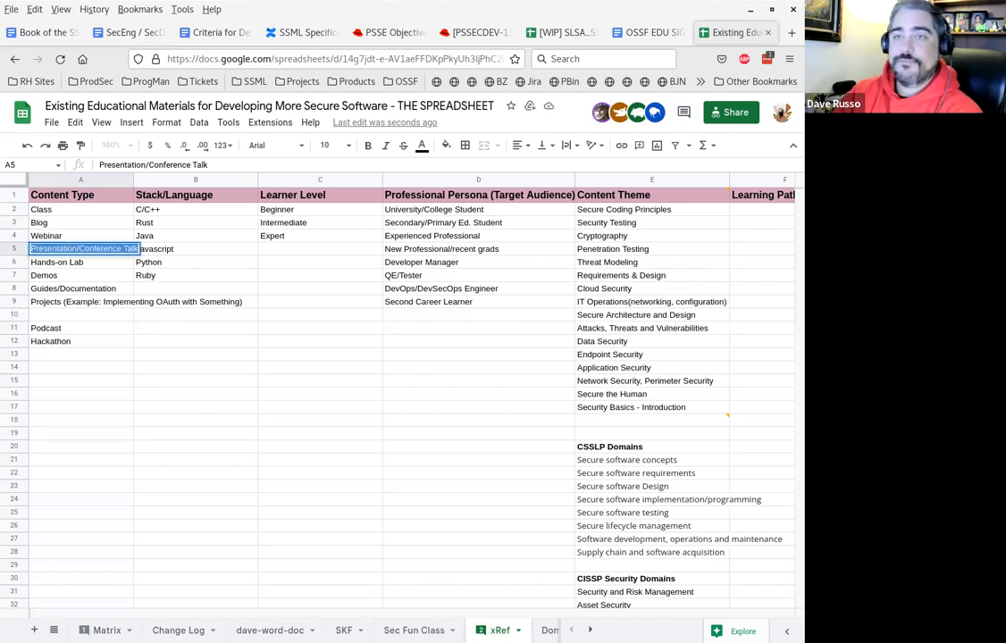
type("Live Presentation")
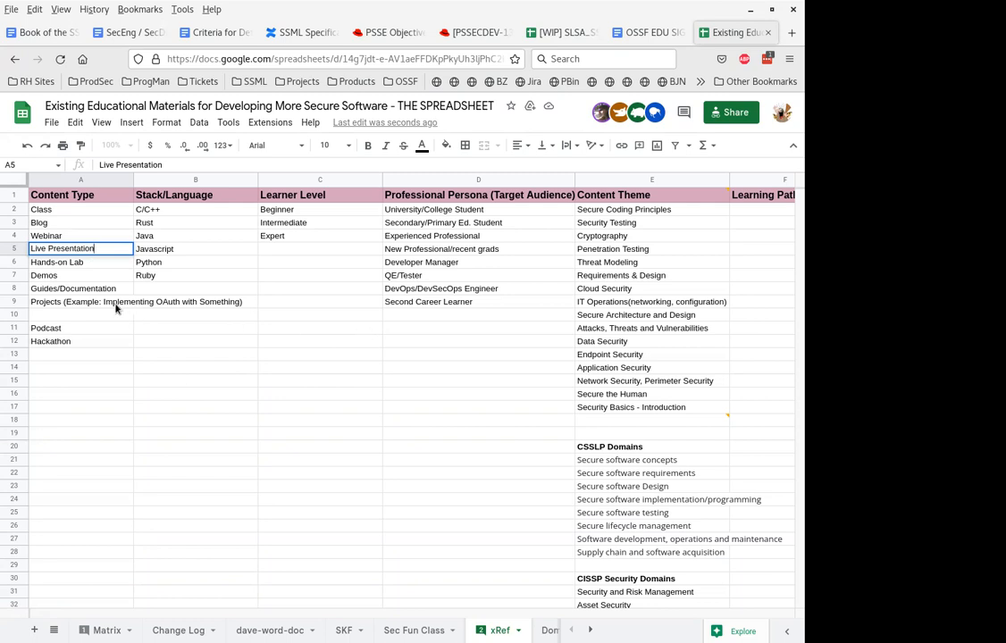
left_click(81, 287)
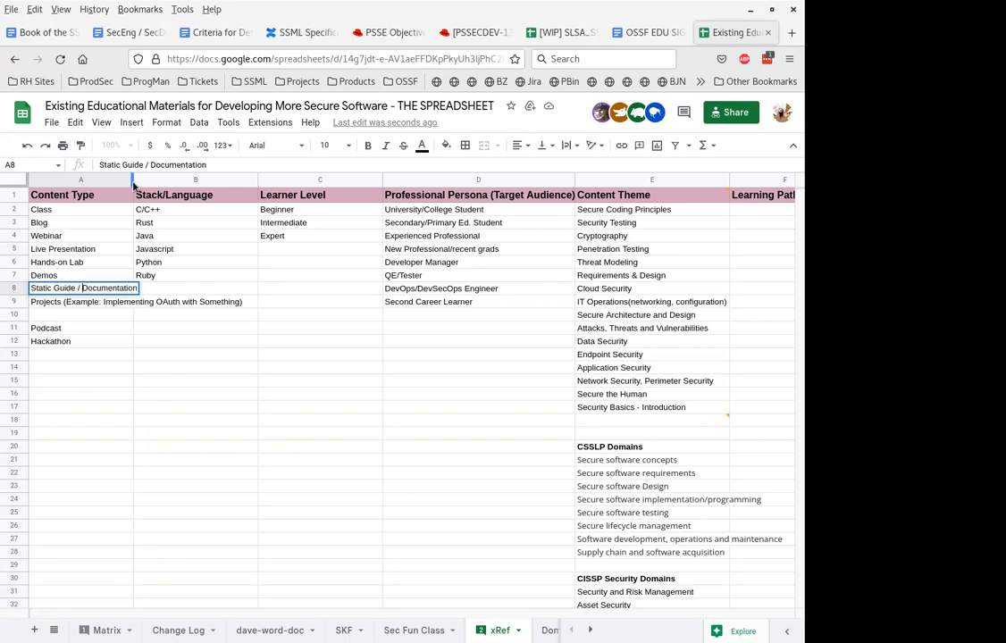
Widen the Professional Persona (Target Audience) column by dragging its border.
left_click_drag(134, 179, 243, 179)
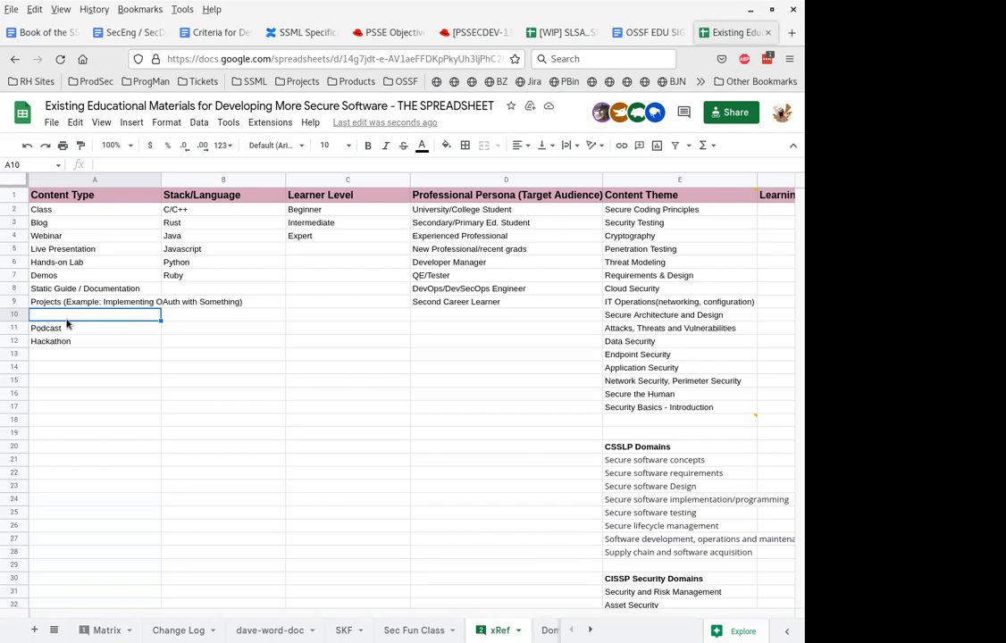
mouse_move(57, 209)
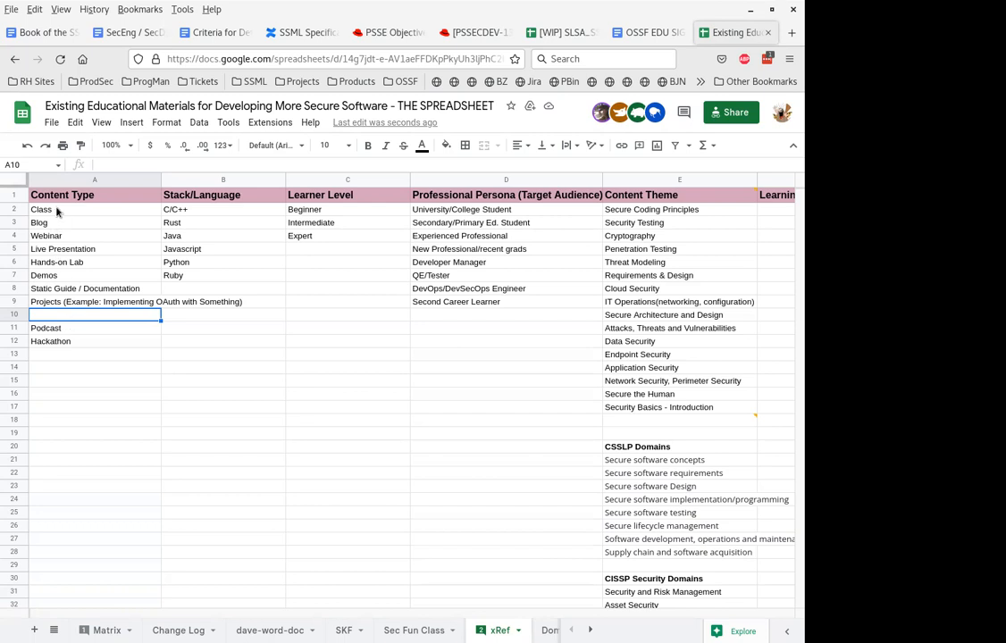
mouse_move(59, 307)
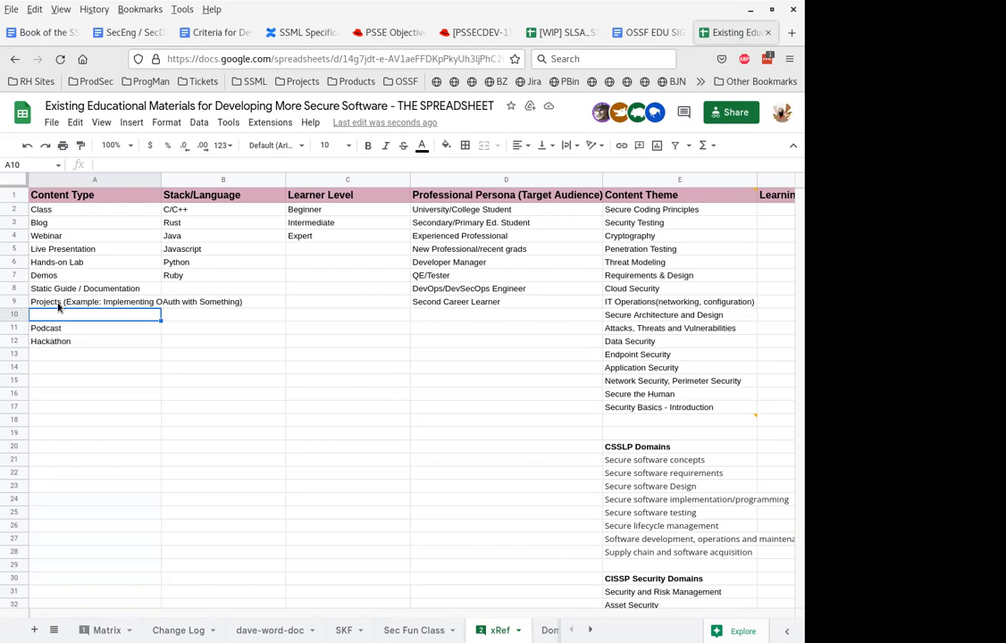
Select the long Projects (Implementing OAuth) entry in row 9 for trimming.
left_click(95, 301)
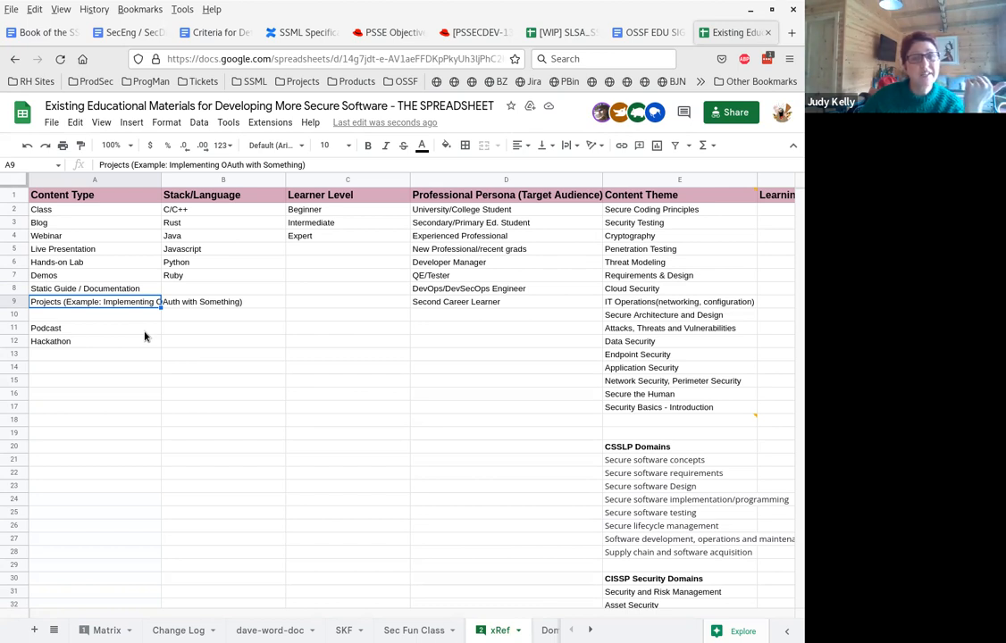
mouse_move(93, 341)
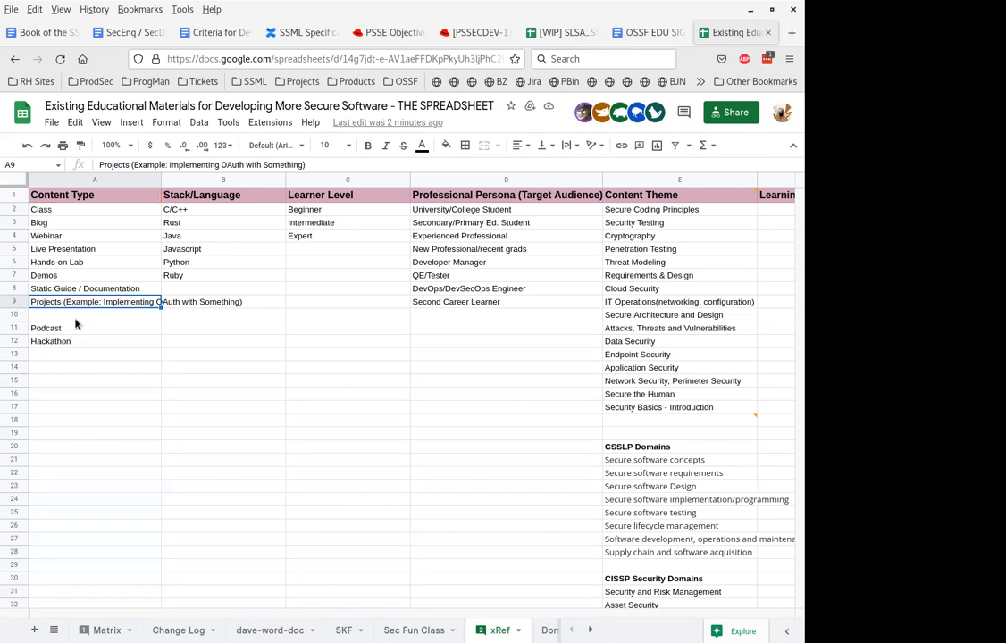
mouse_move(173, 496)
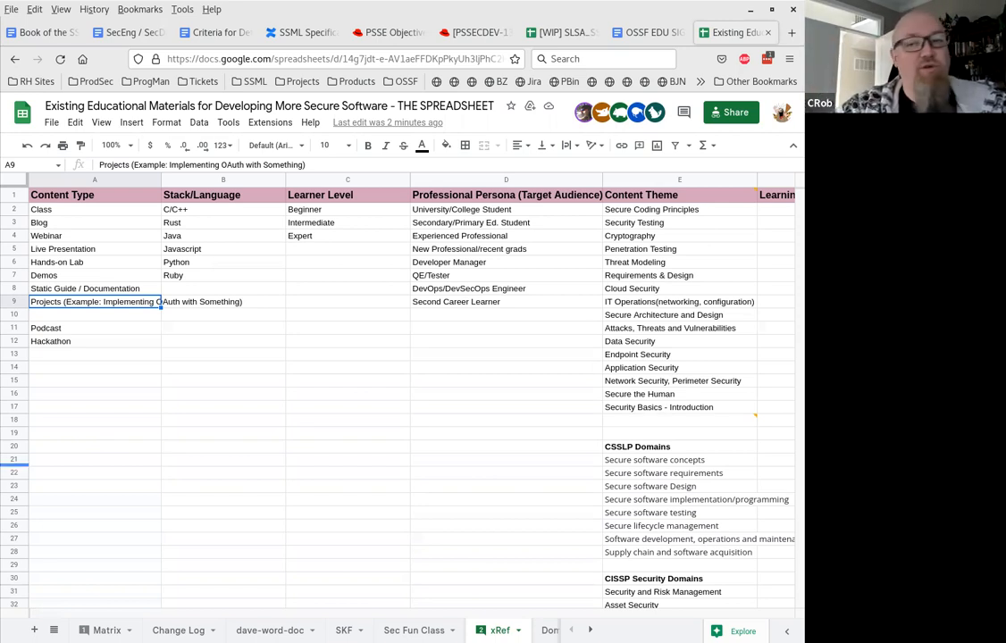
mouse_move(134, 354)
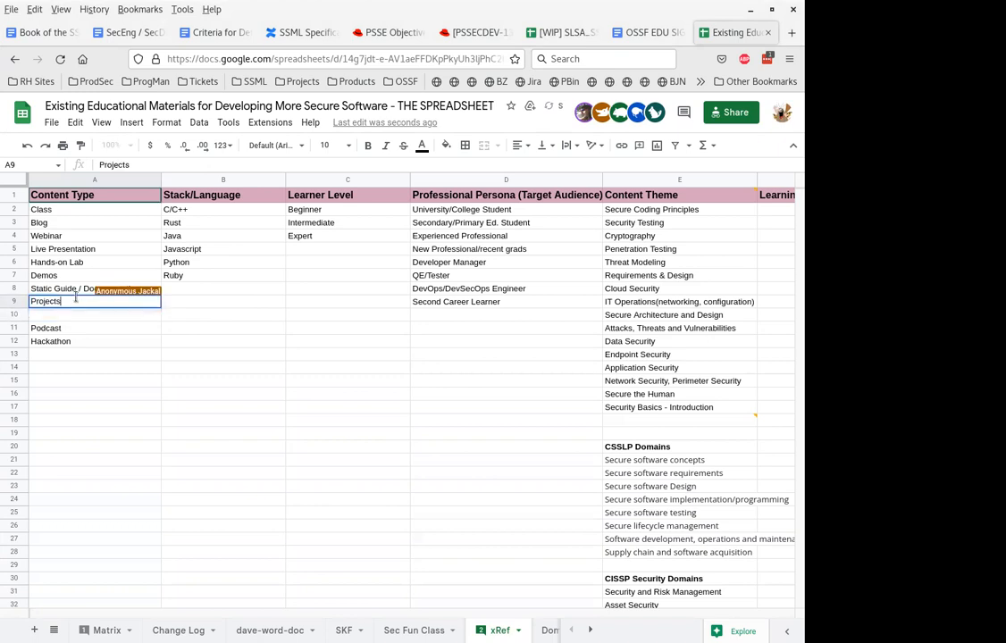
Commit the shortened Projects entry and change Demos to Demo.
key("Return")
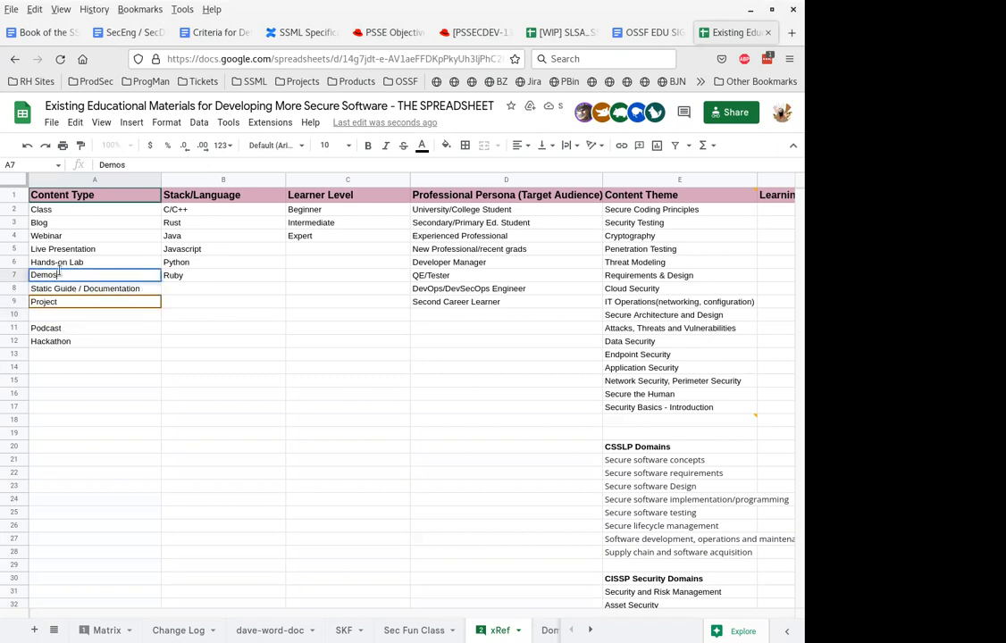
key("Backspace")
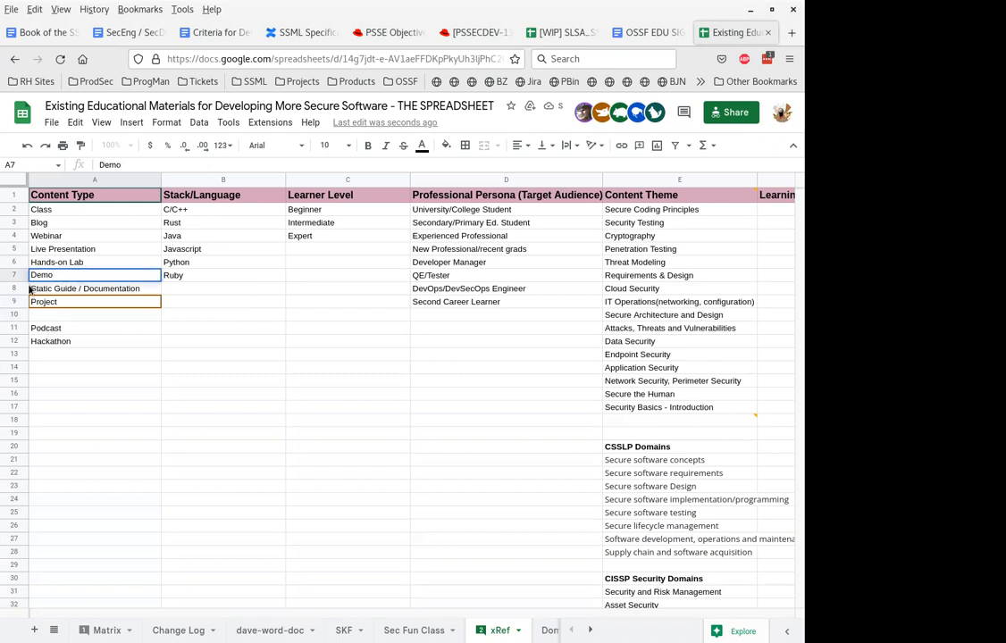
Rewrite row 9 as Skills Based Project / Capstone.
left_click(43, 300)
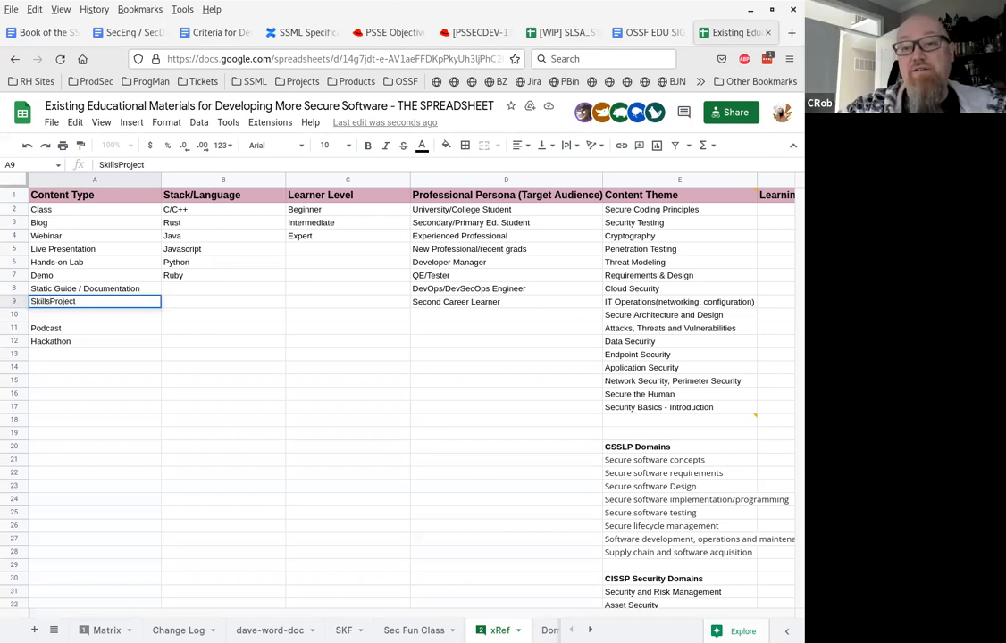
type("Skills Based Project")
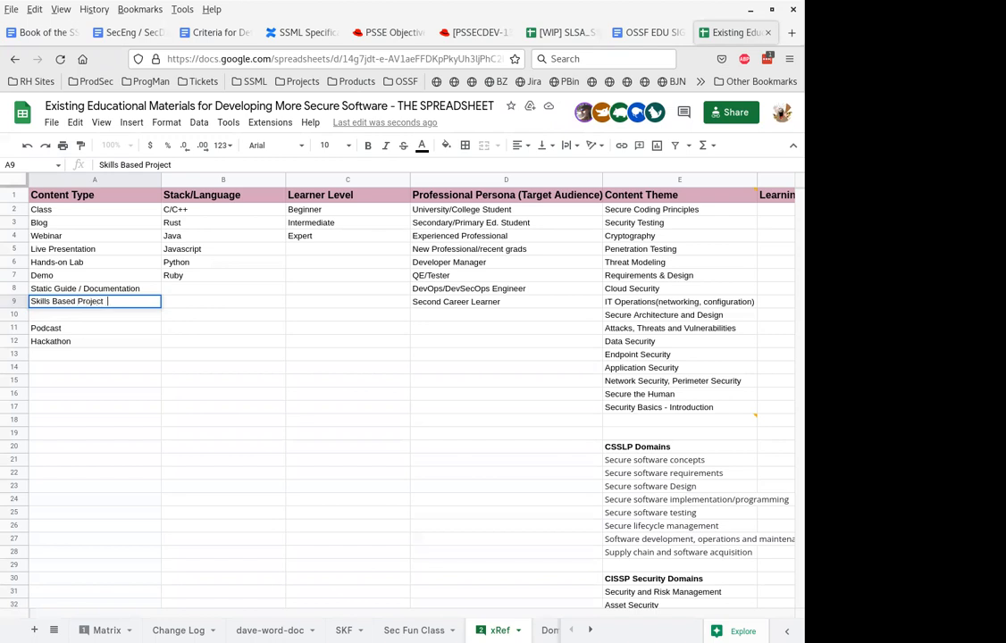
type("/ Capsto")
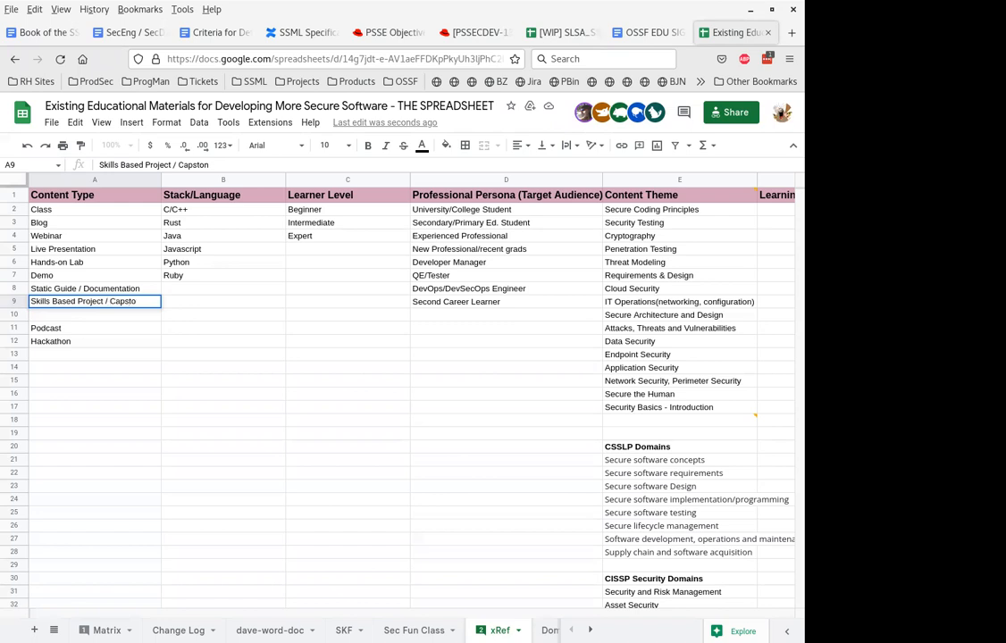
type("ne")
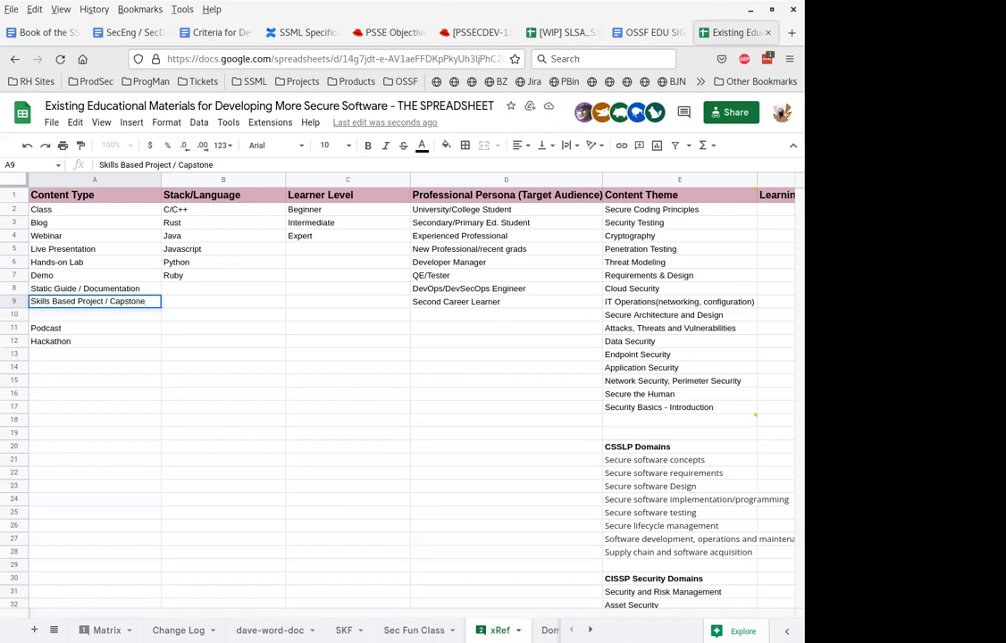
left_click(93, 315)
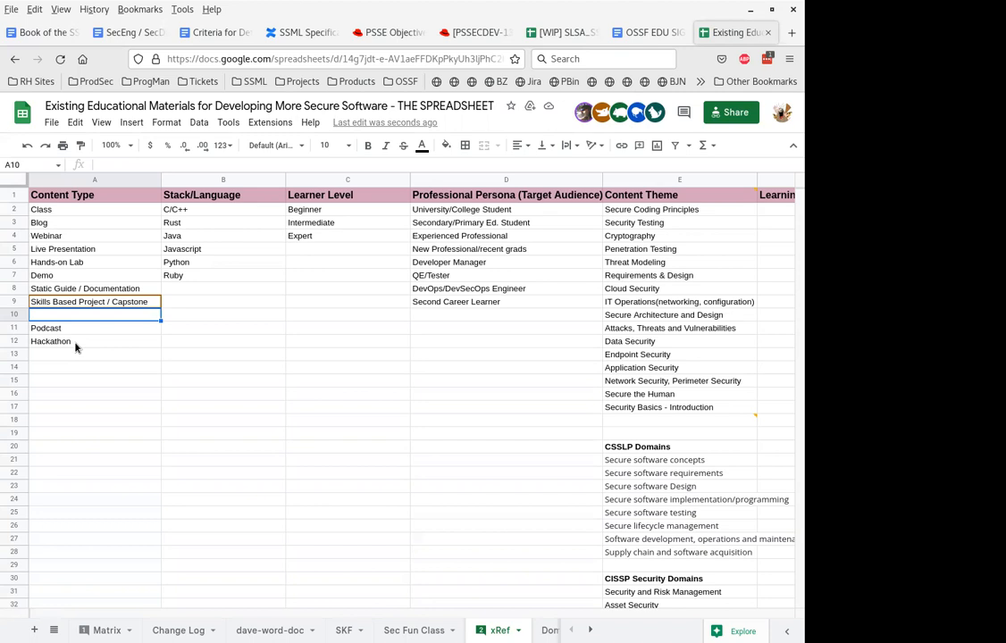
mouse_move(59, 263)
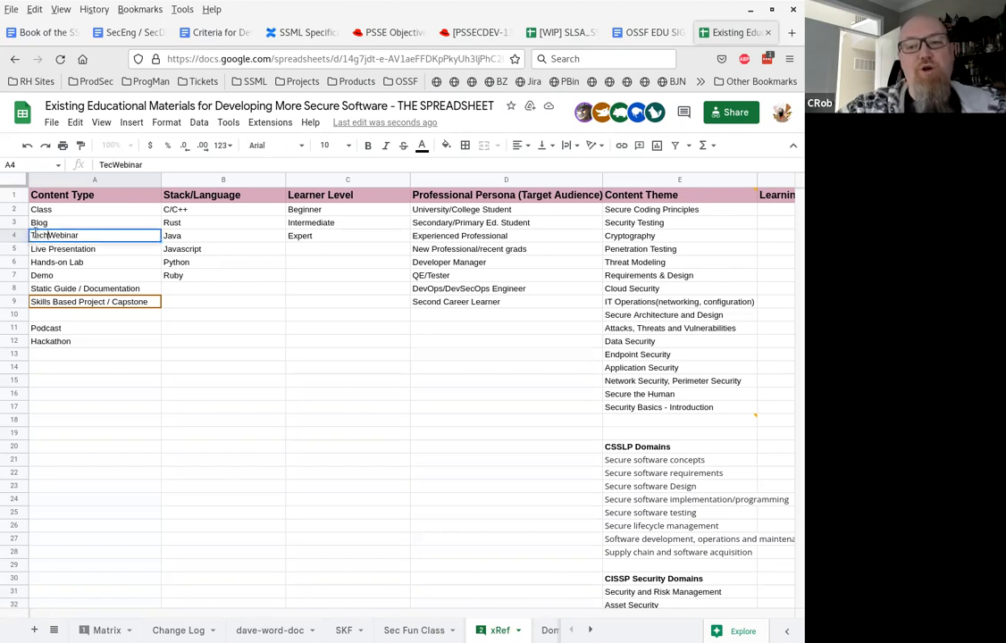
Change the Webinar entry in A4 to Technical Webinar.
type("Technical Webinar")
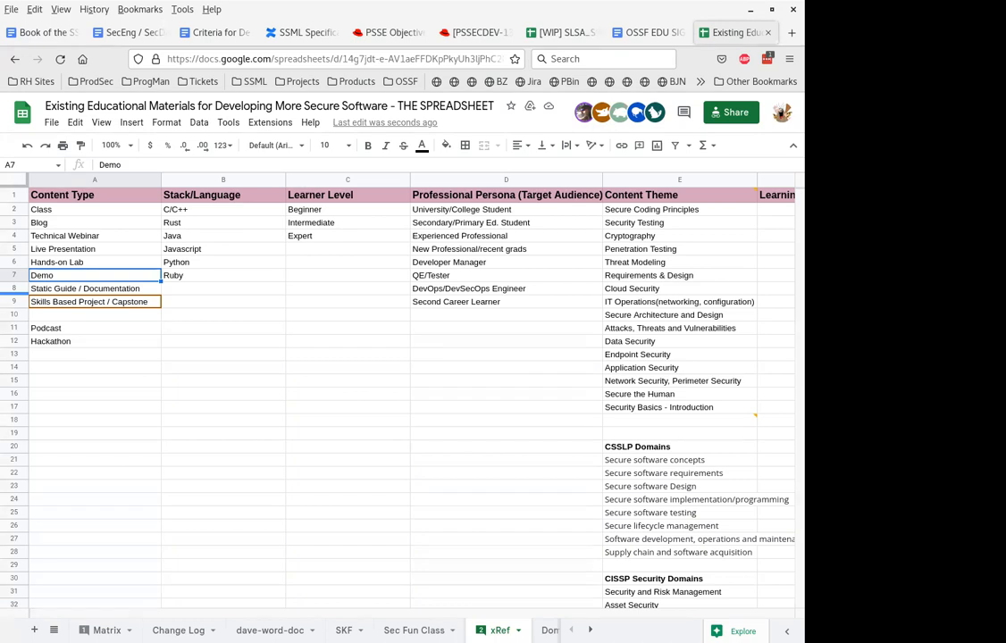
mouse_move(114, 361)
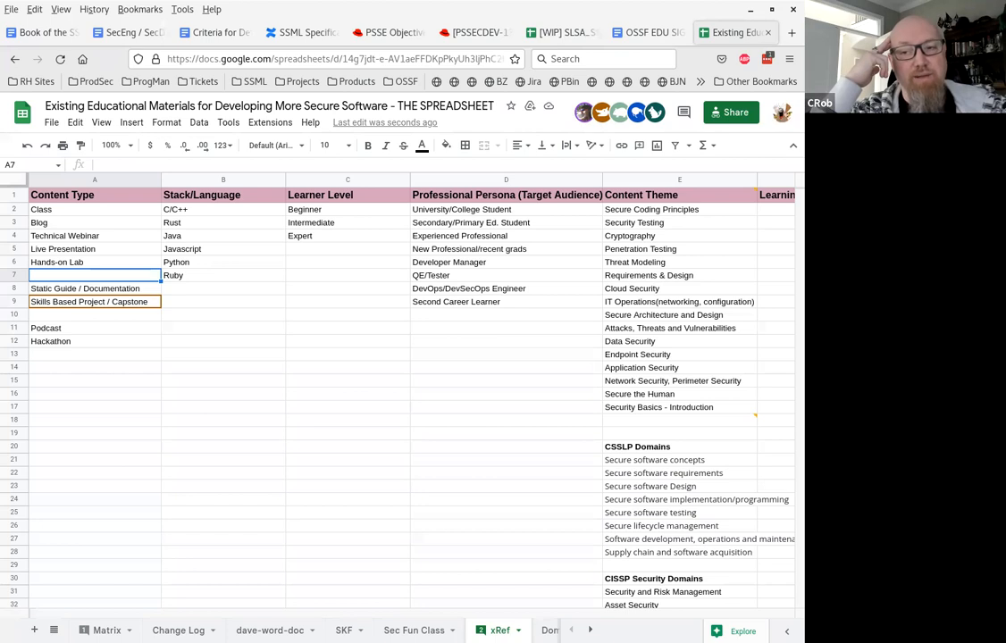
Select a cell in the Content Type list after clearing Demo from row 7.
left_click(93, 329)
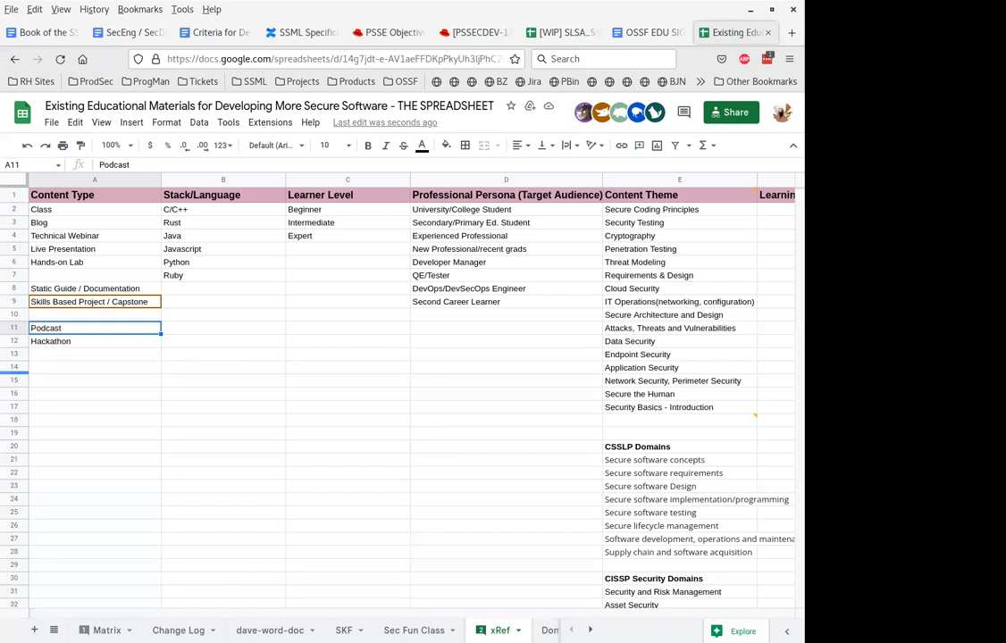
mouse_move(36, 374)
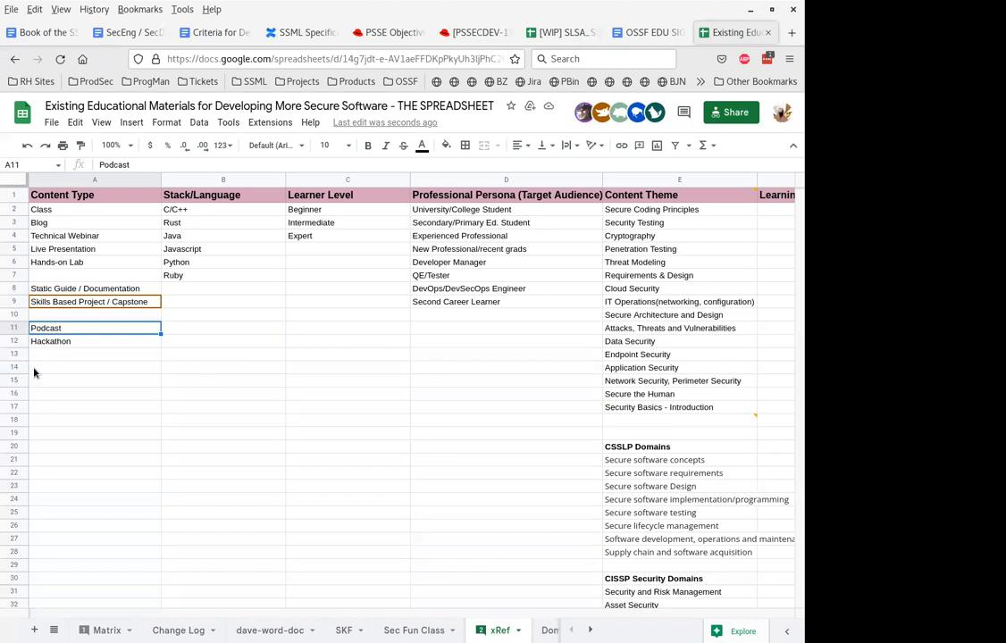
left_click(93, 340)
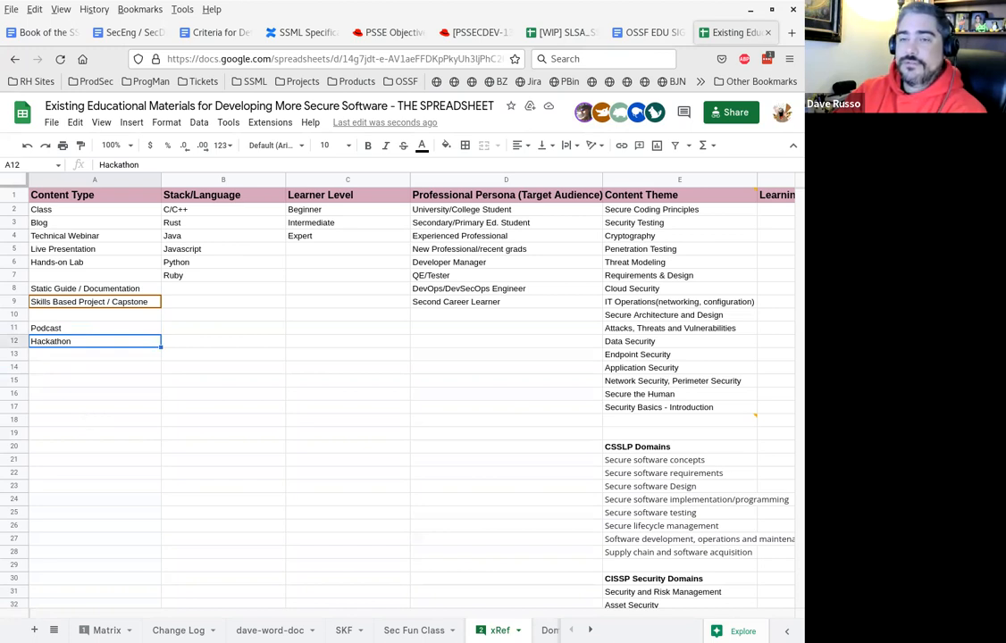
mouse_move(102, 411)
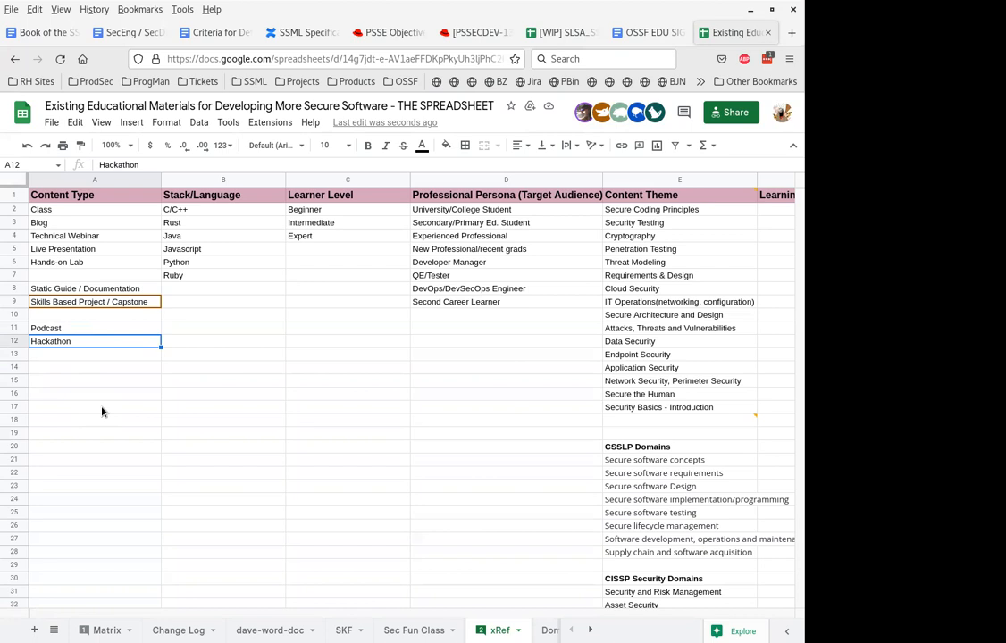
mouse_move(75, 356)
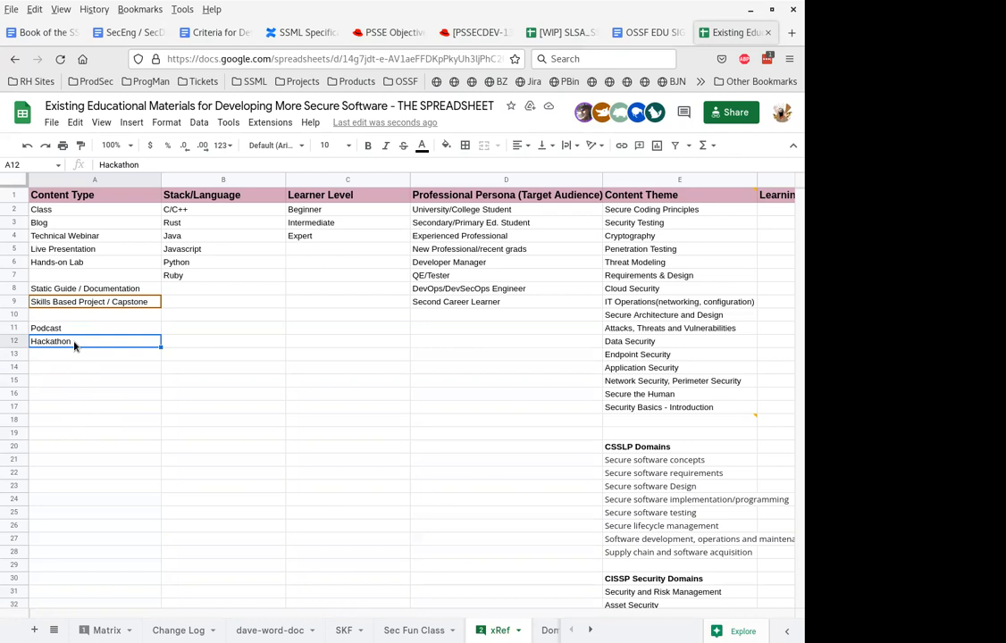
mouse_move(75, 361)
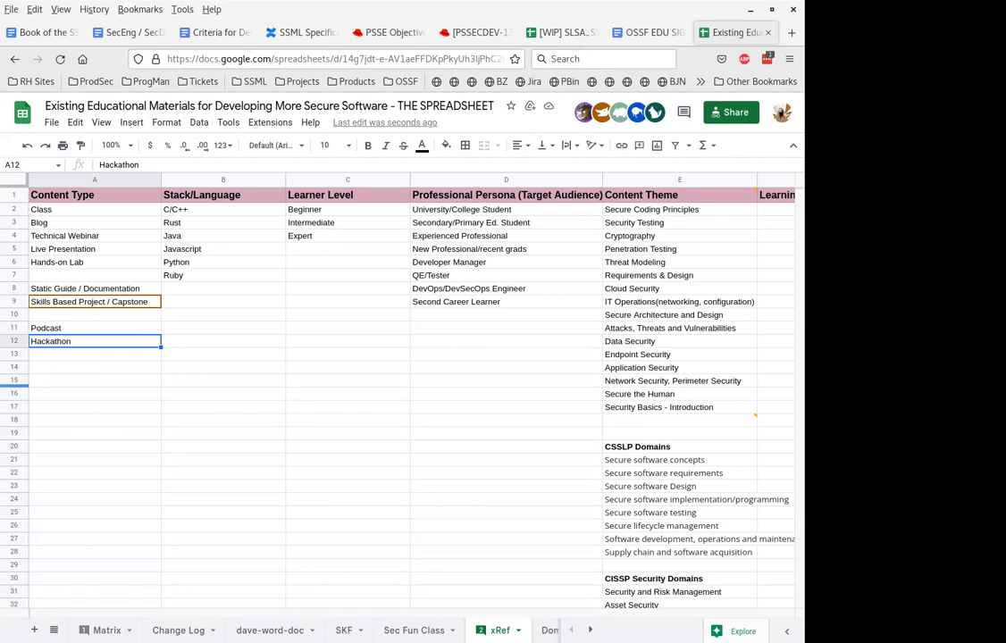
mouse_move(254, 440)
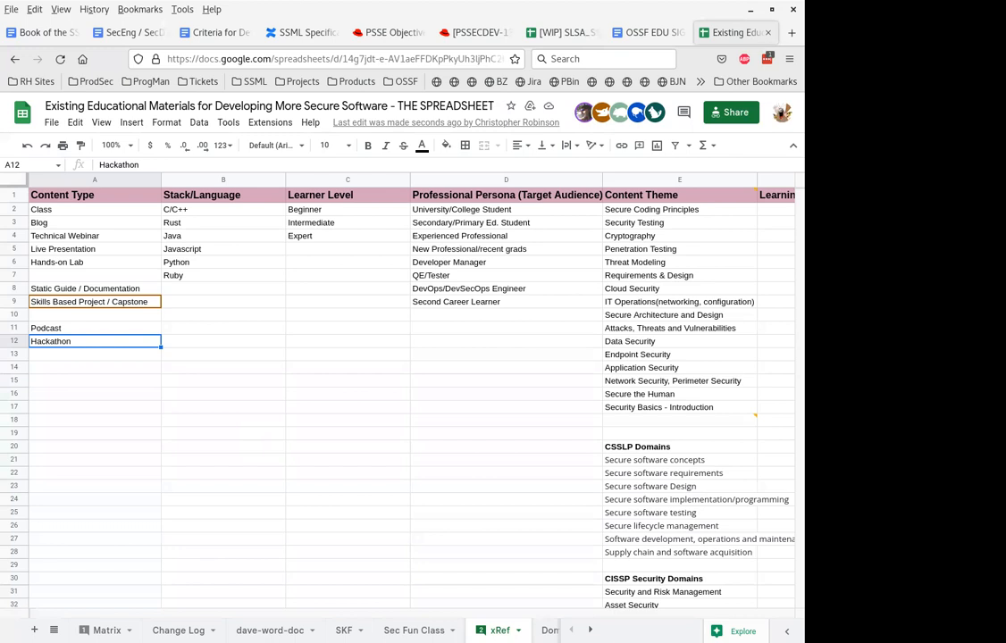
mouse_move(111, 366)
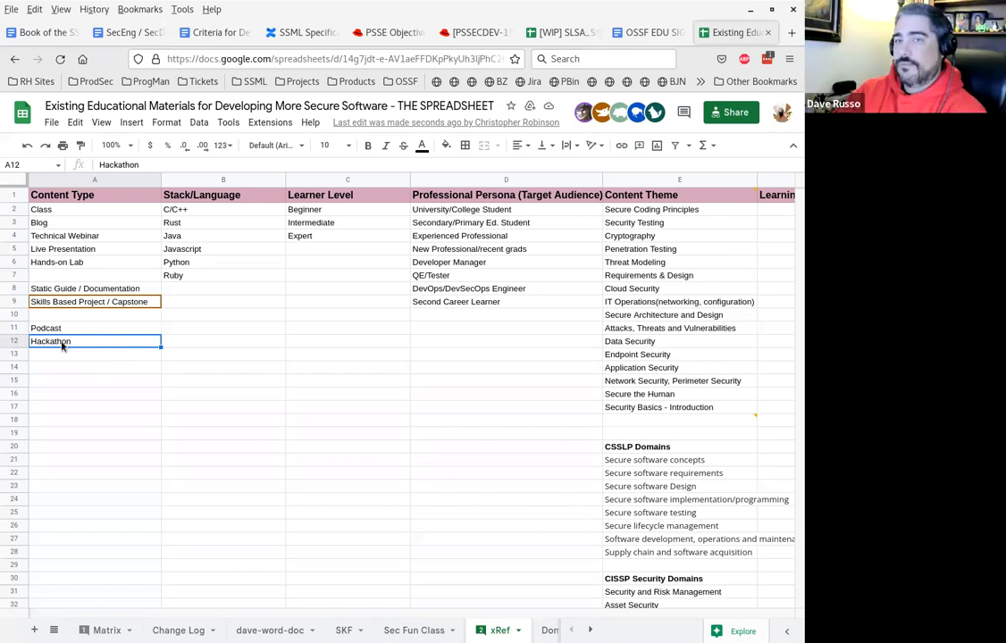
Remove Hackathon and close the blank rows so the list runs Class through Podcast.
key("Delete")
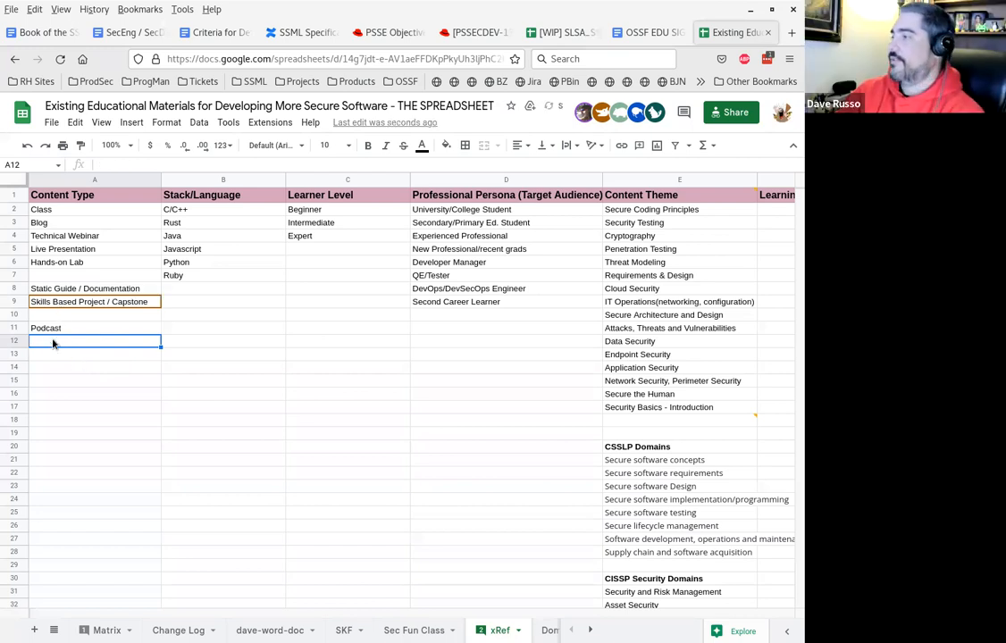
left_click_drag(93, 209, 93, 328)
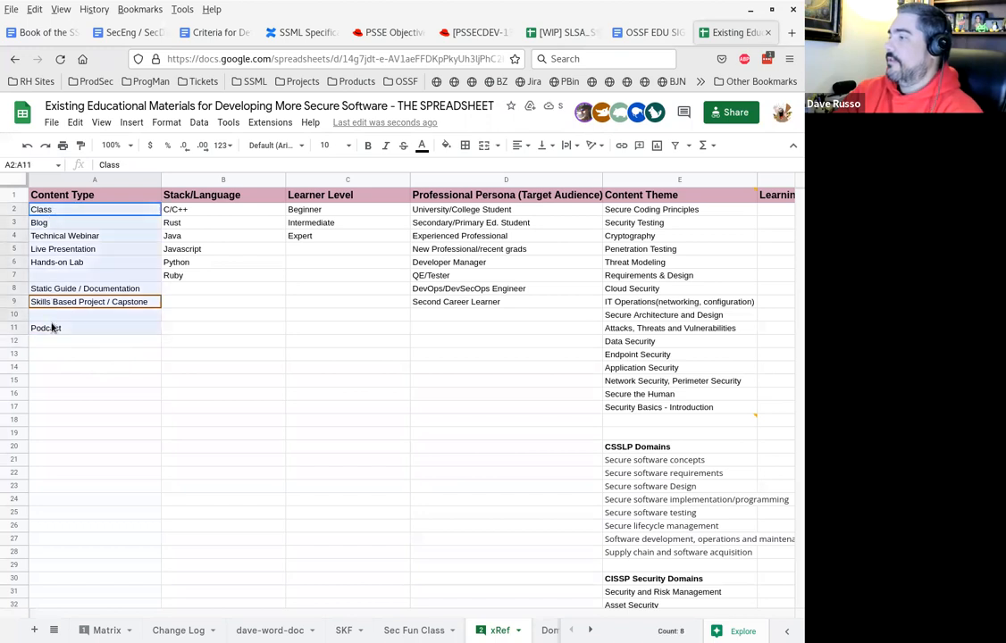
left_click(62, 289)
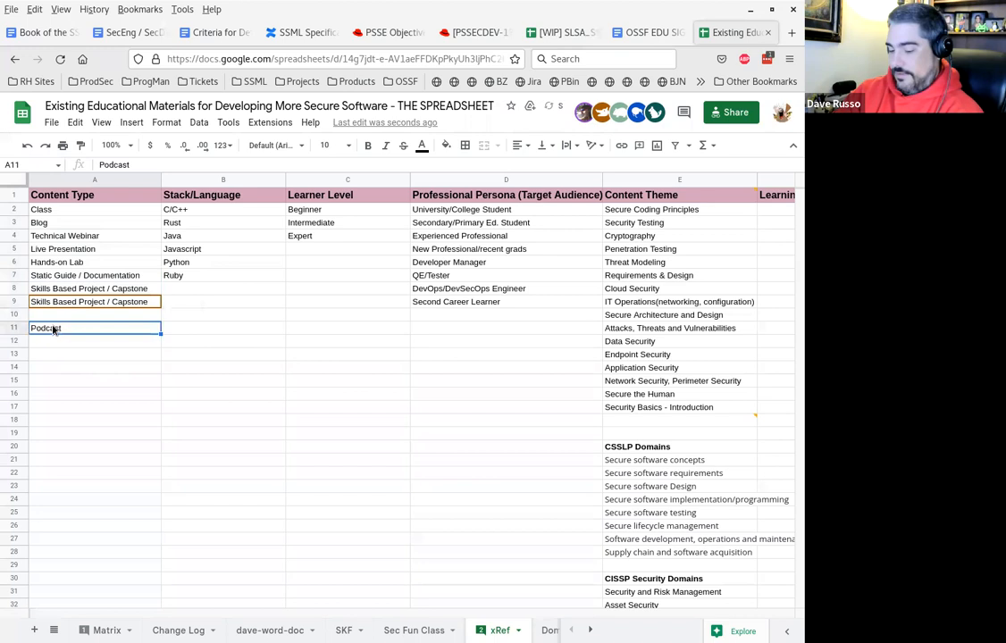
key("Return")
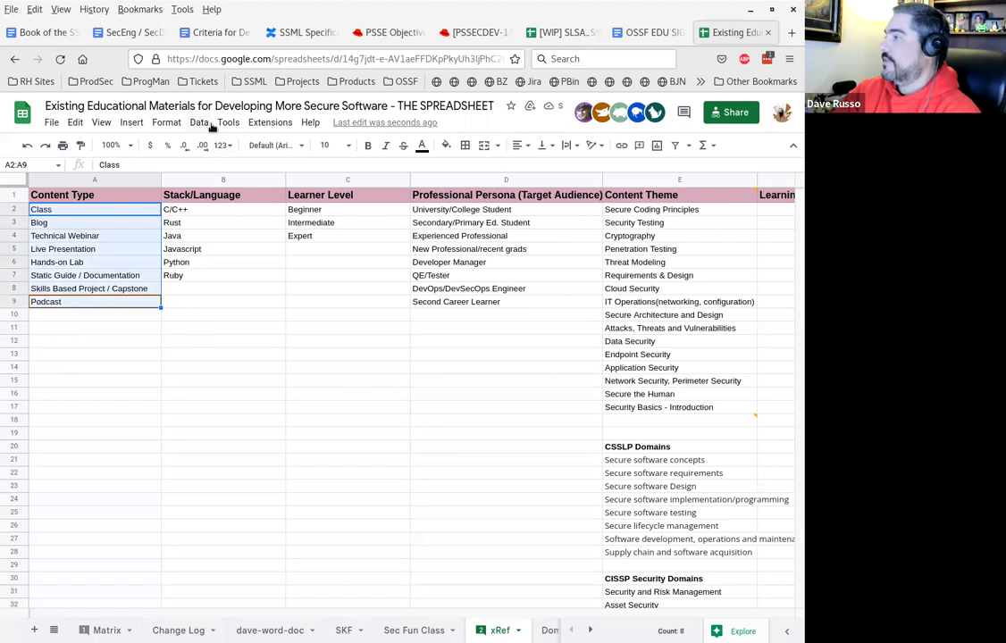
Sort the Content Type list A to Z by column A, then deselect it.
left_click(200, 122)
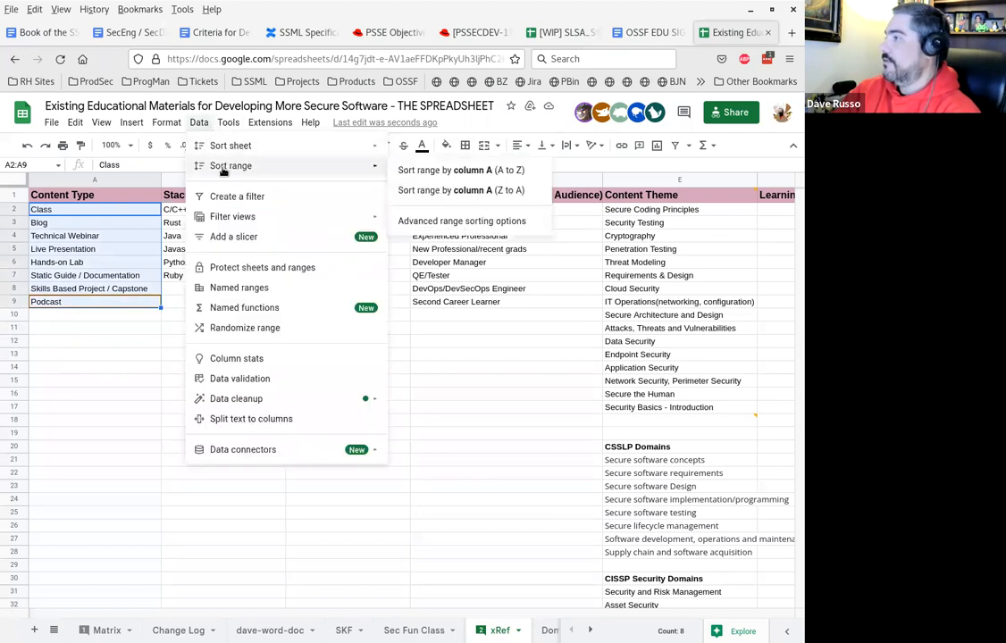
left_click(461, 170)
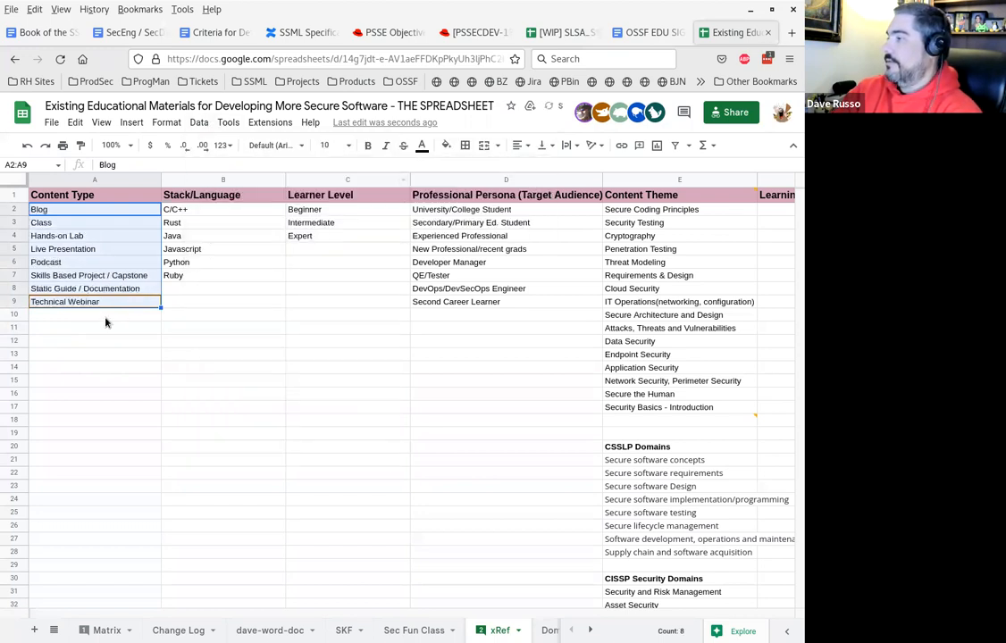
left_click(94, 314)
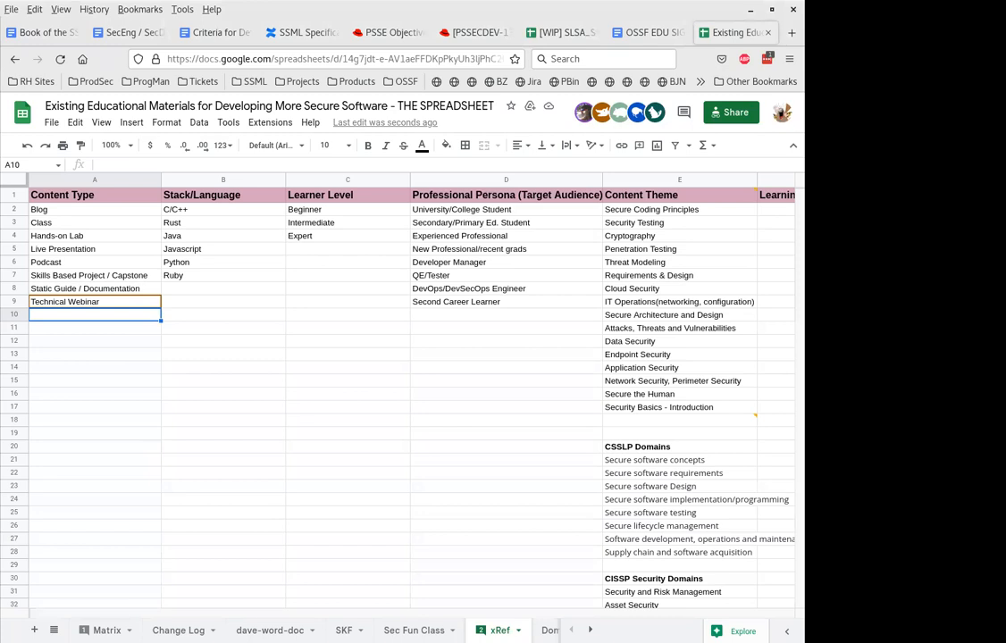
mouse_move(347, 465)
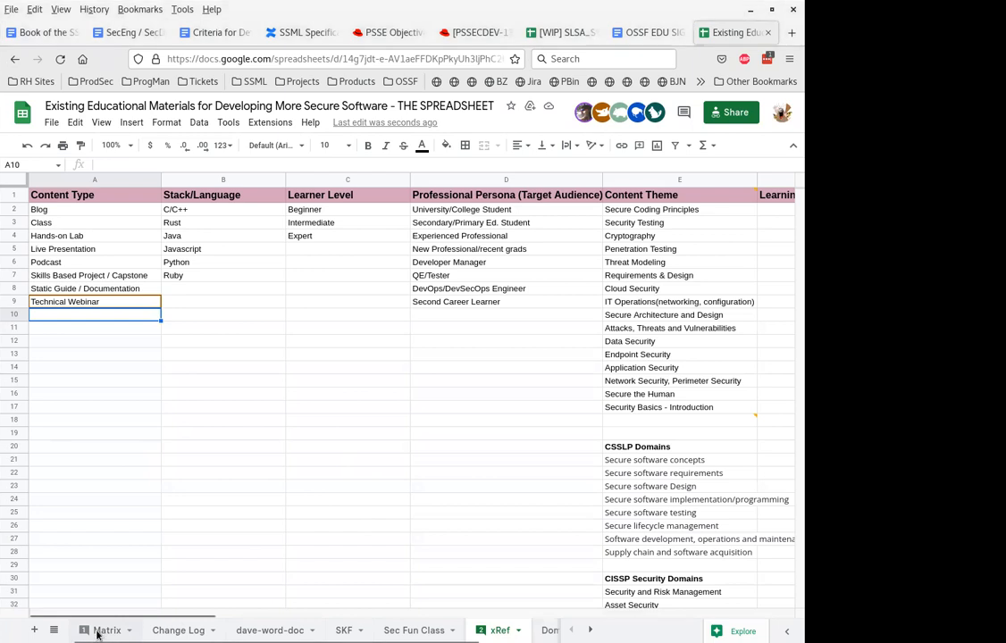
Switch back to the Matrix sheet with its course rows and Personas columns.
left_click(106, 629)
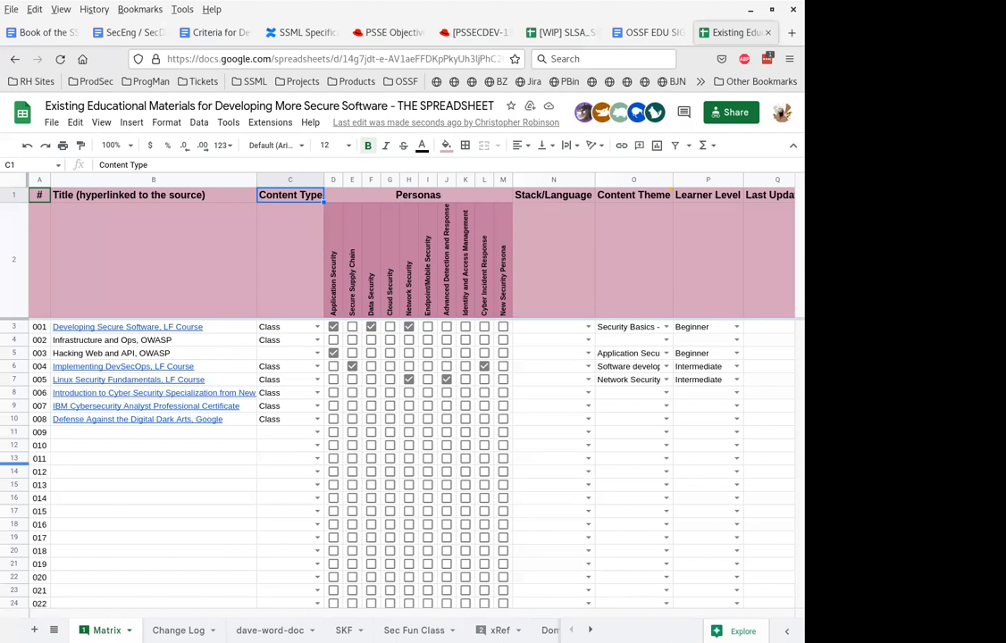
mouse_move(211, 500)
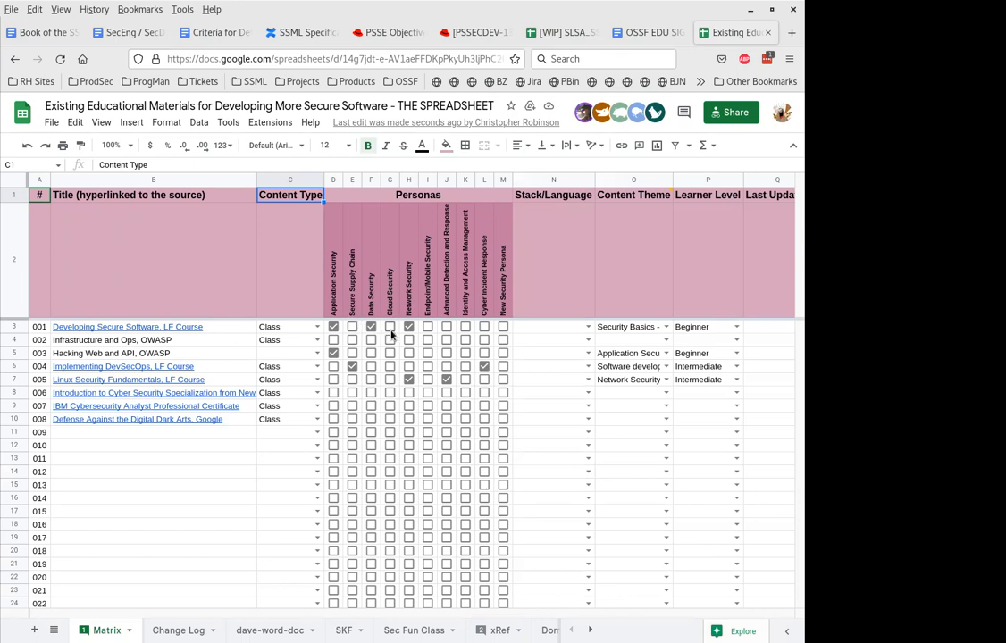
mouse_move(514, 330)
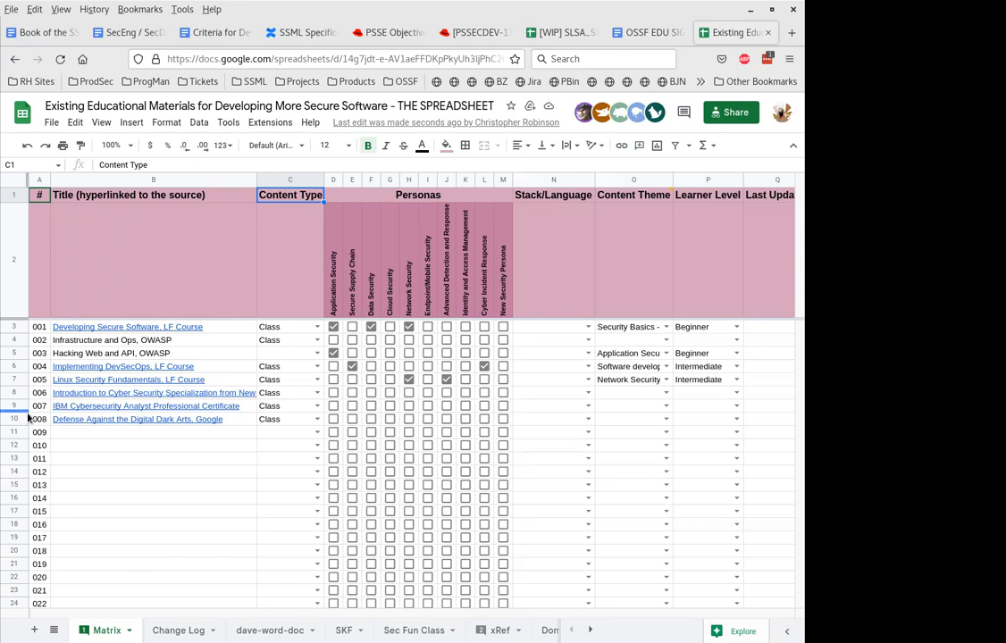
mouse_move(93, 436)
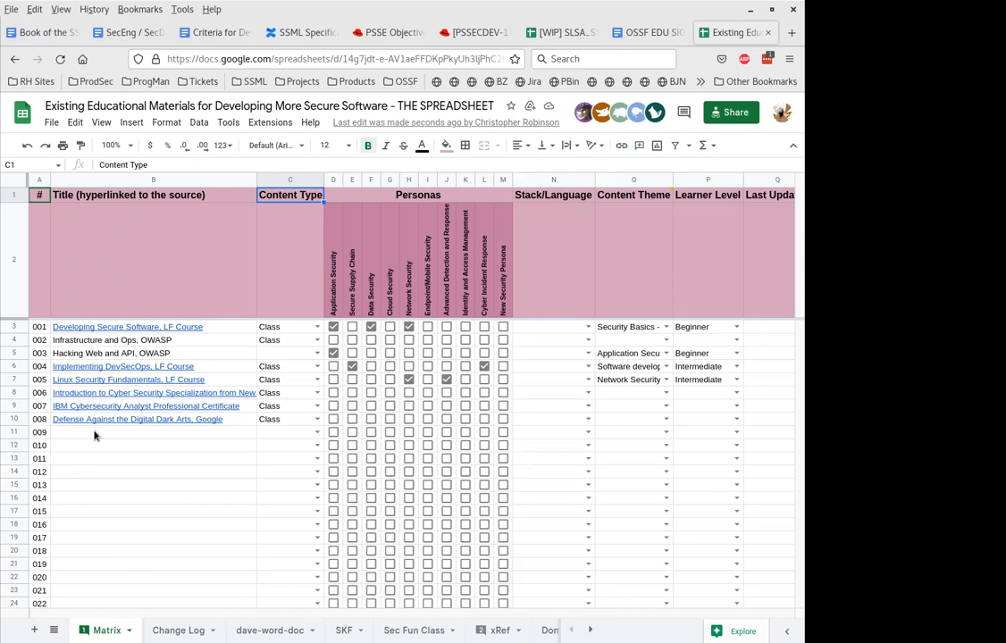
mouse_move(39, 329)
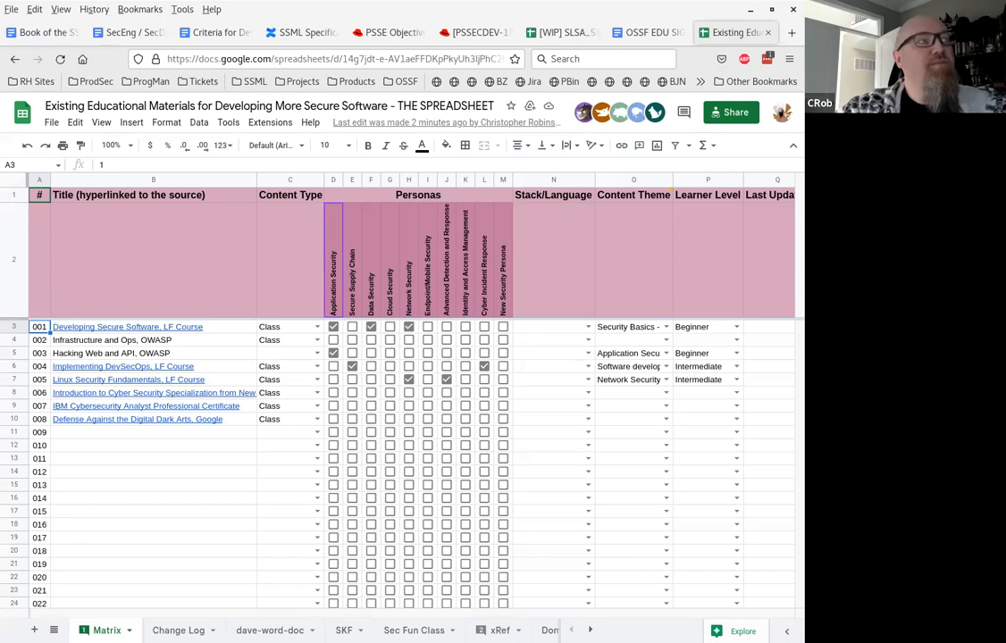
left_click(554, 259)
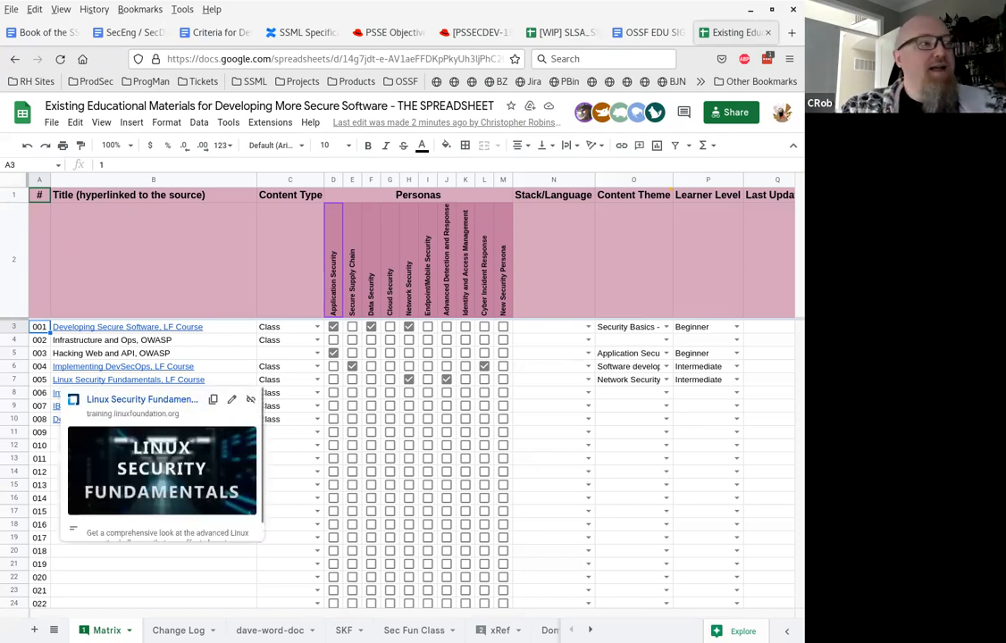
mouse_move(649, 495)
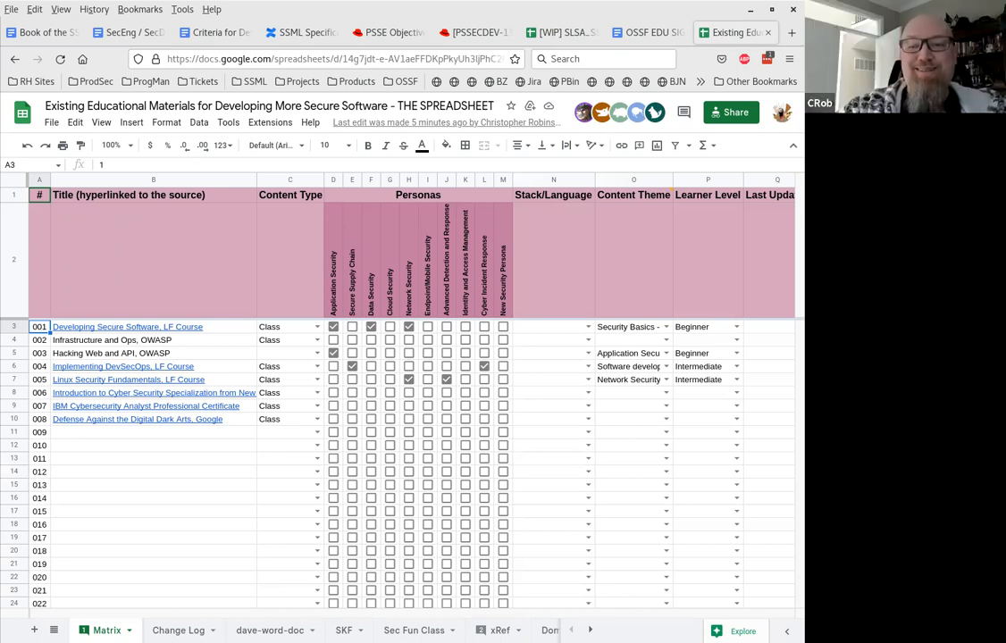
mouse_move(683, 469)
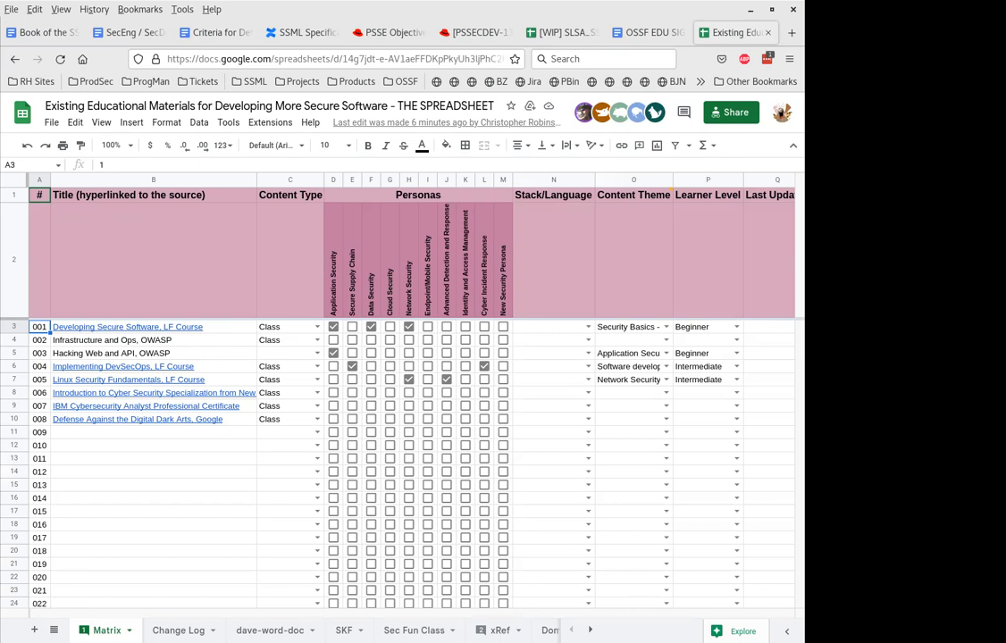
mouse_move(447, 490)
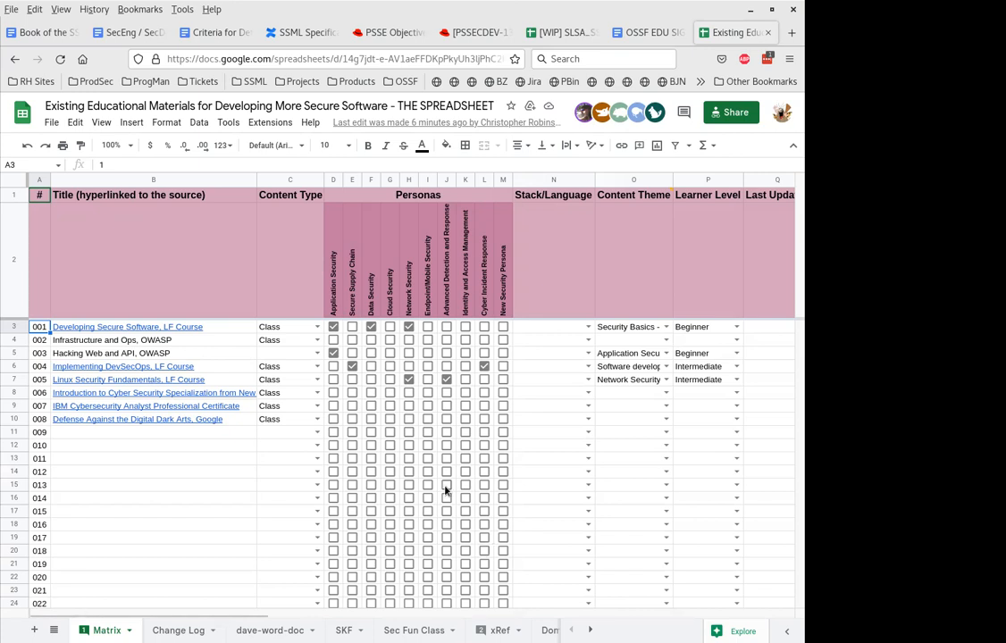
mouse_move(447, 490)
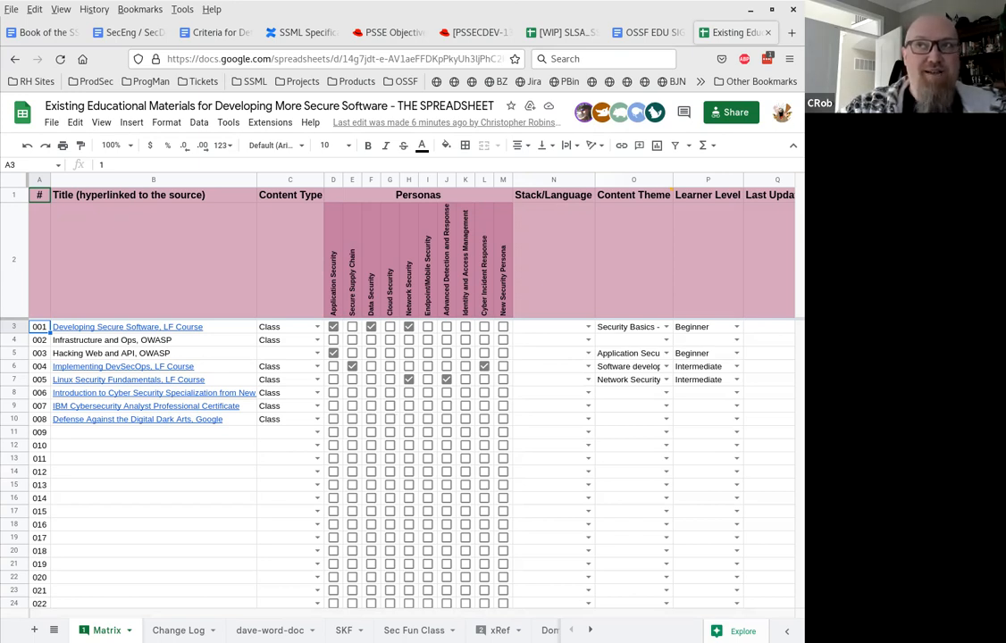
mouse_move(568, 447)
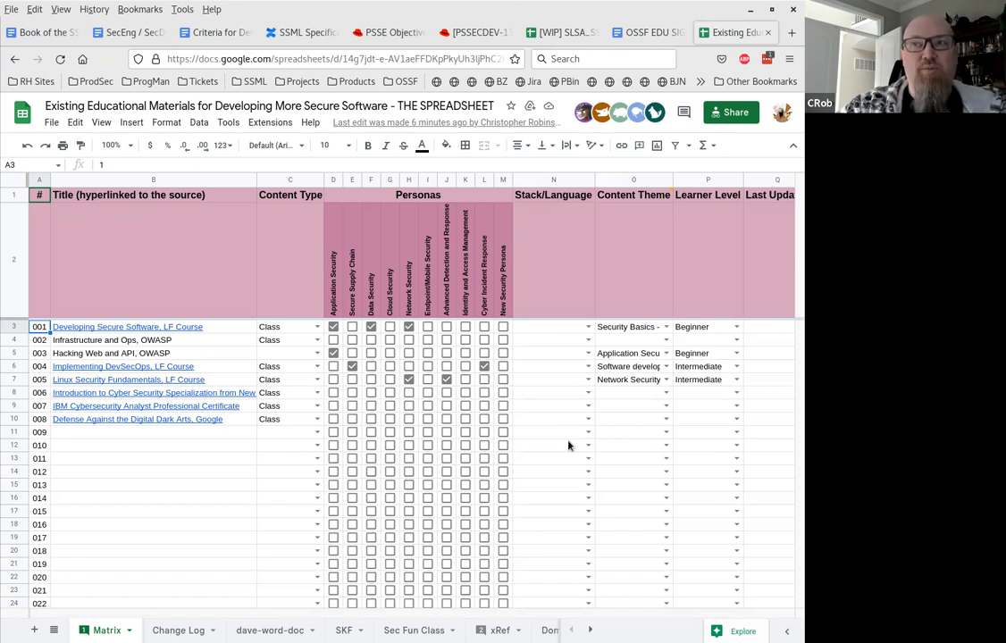
mouse_move(509, 472)
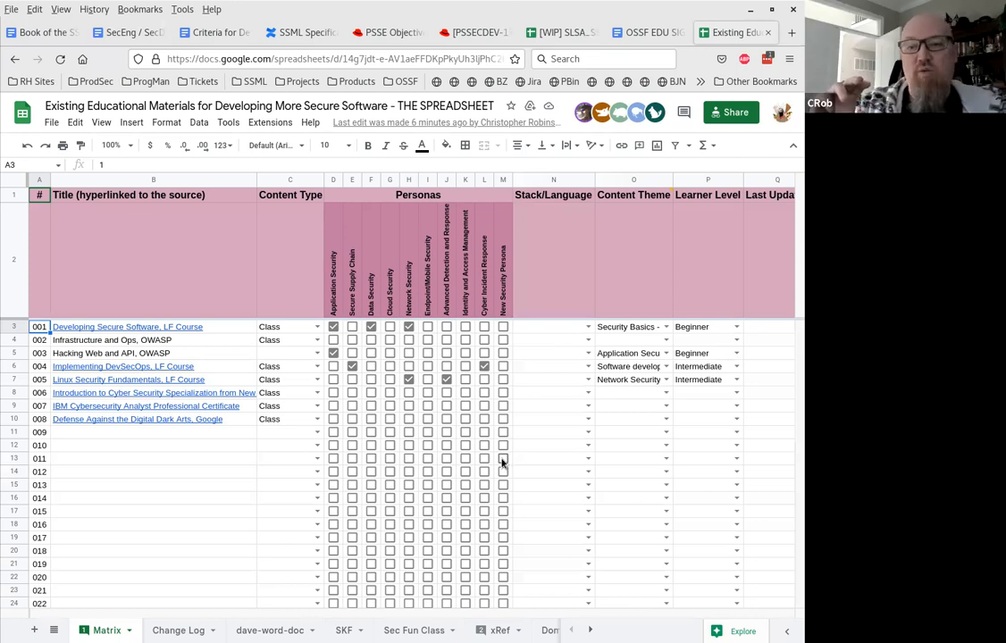
mouse_move(493, 458)
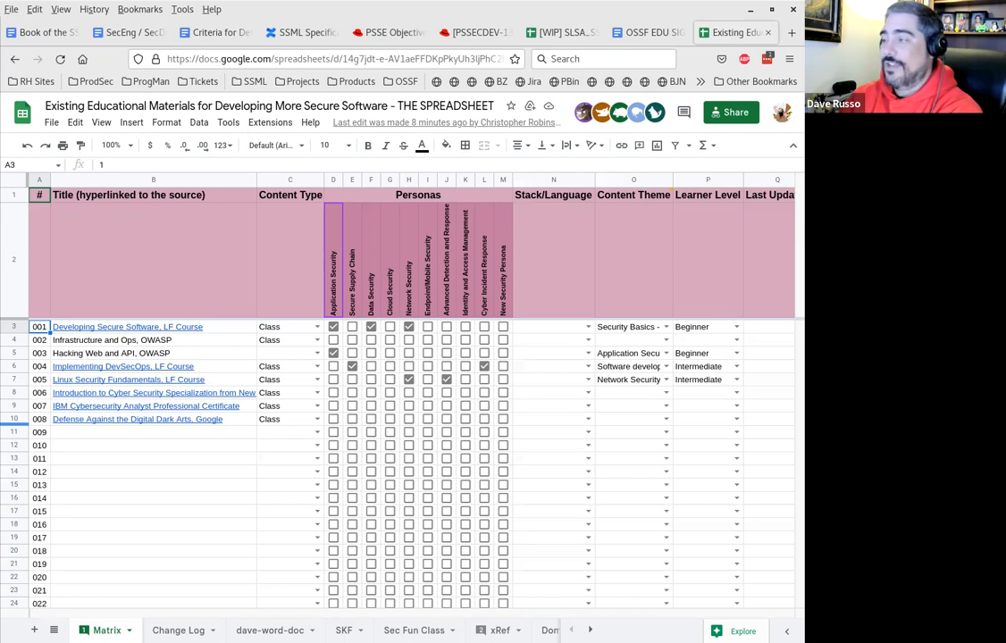
mouse_move(211, 529)
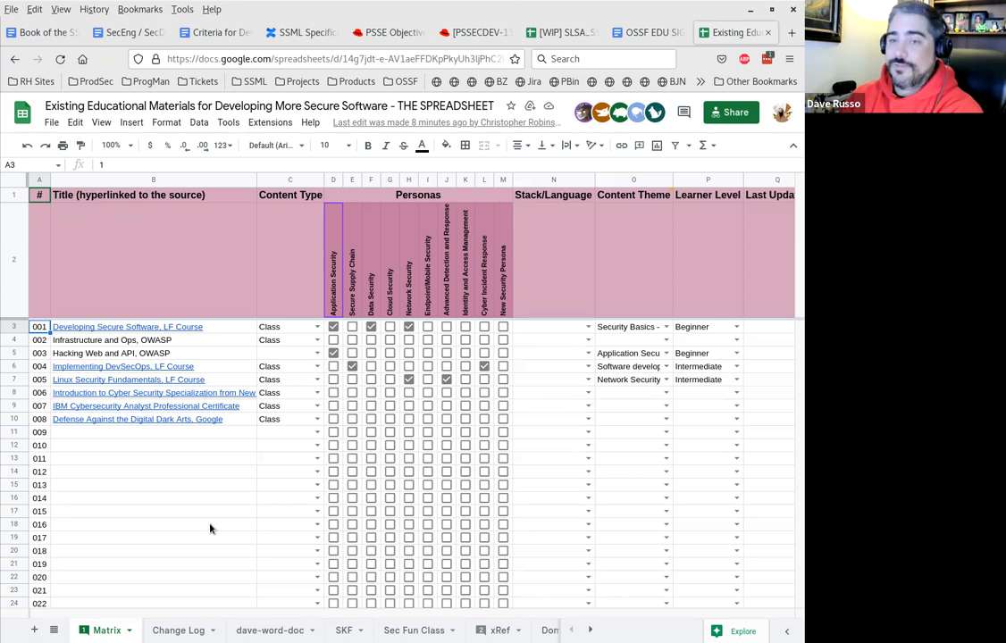
mouse_move(504, 320)
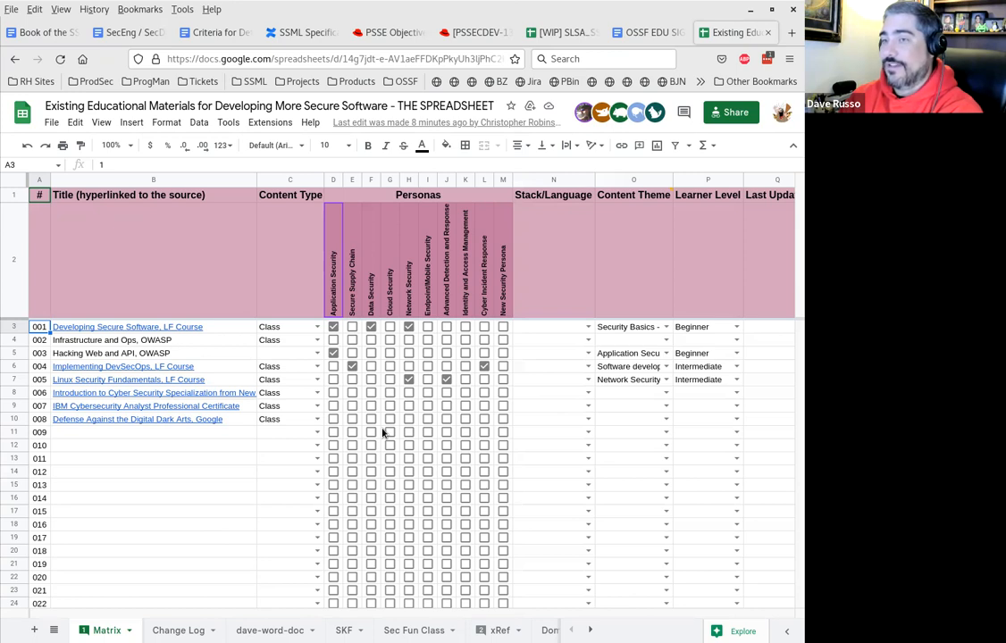
mouse_move(504, 314)
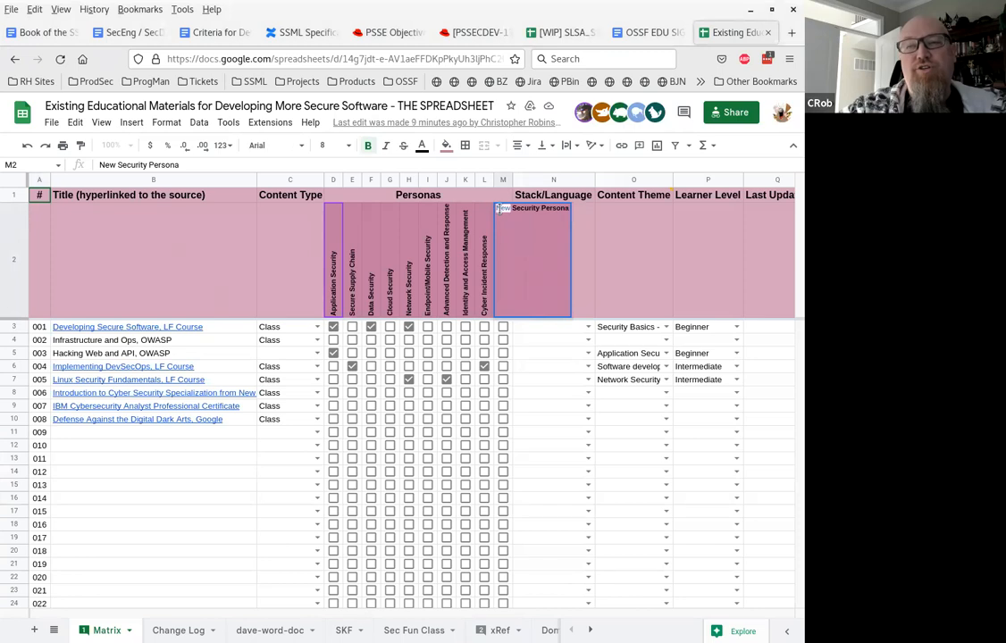
Relabel the last Personas sub-column as 'Other Security Persona'.
type("Other Security Persona")
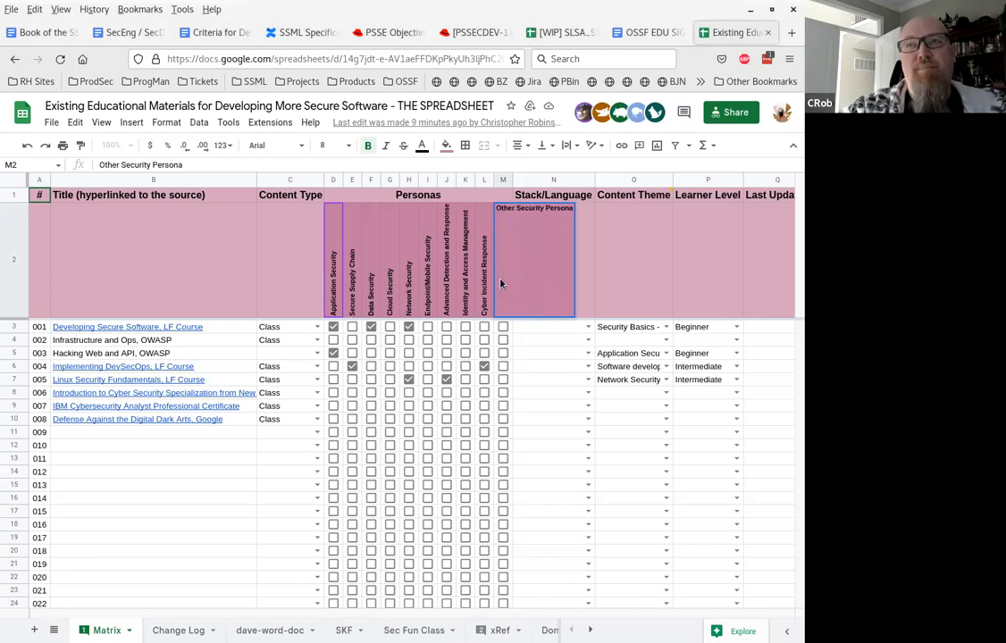
mouse_move(613, 275)
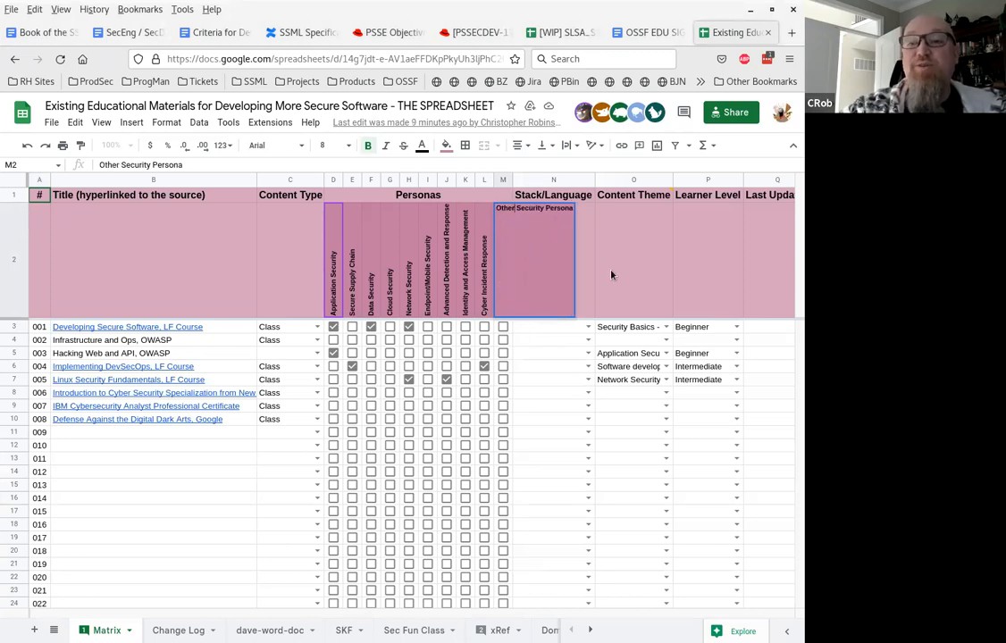
left_click(554, 259)
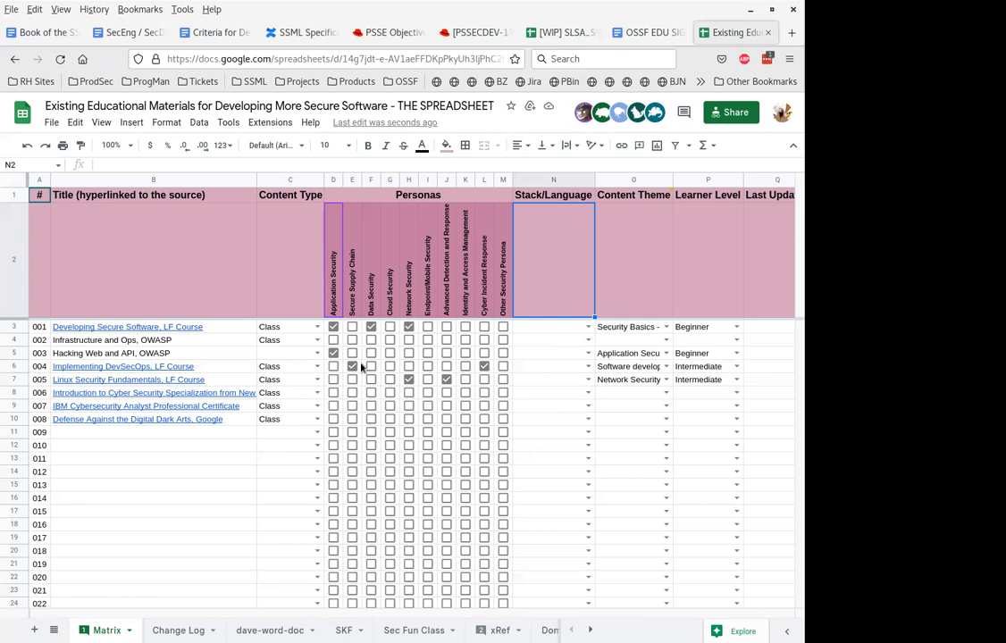
Tick additional Personas checkboxes for course rows and review the columns to the right.
left_click(352, 364)
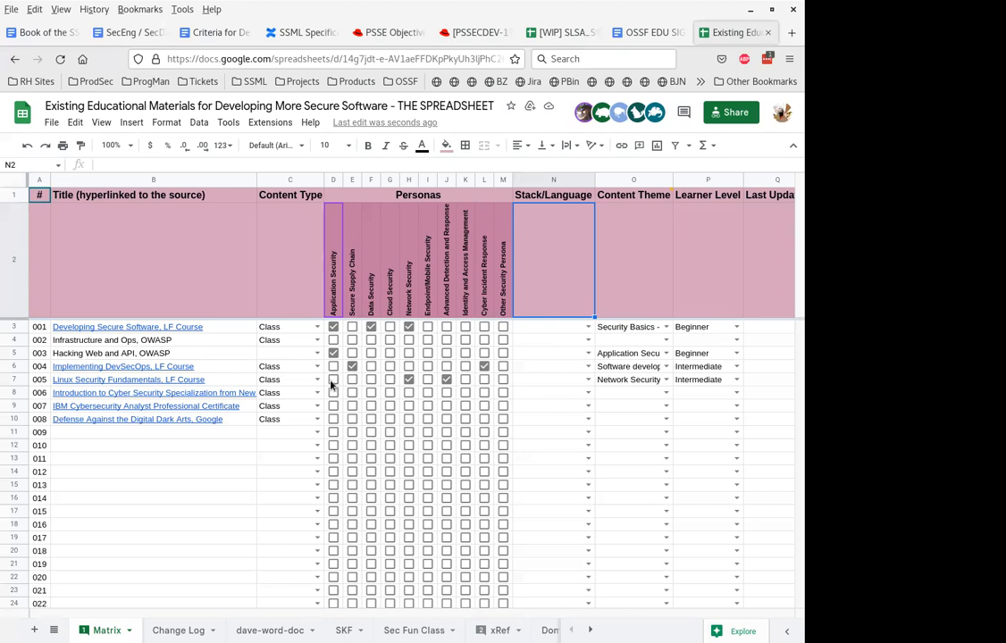
mouse_move(465, 368)
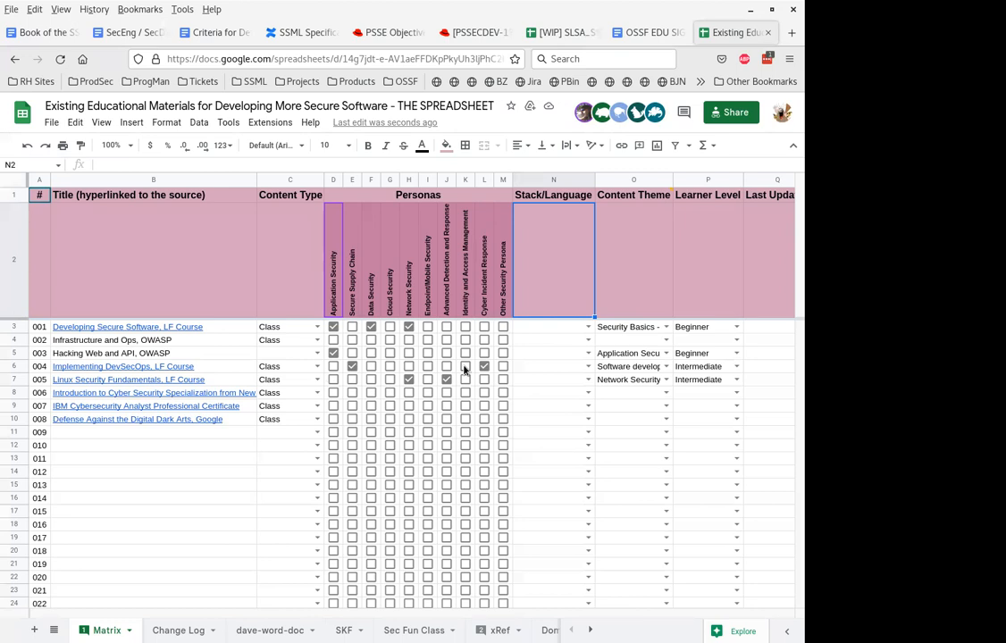
left_click(484, 366)
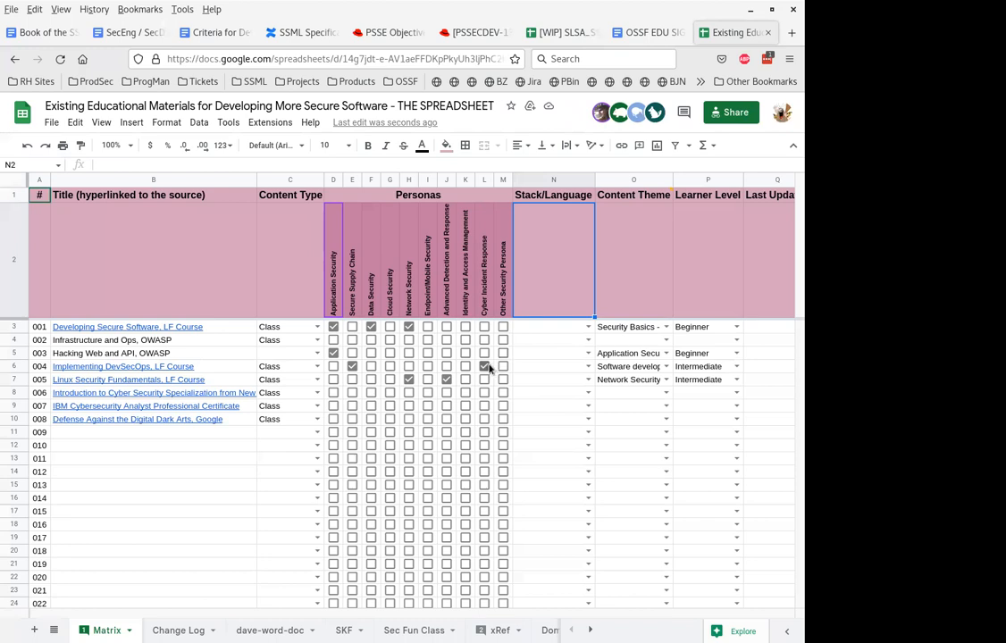
left_click(484, 366)
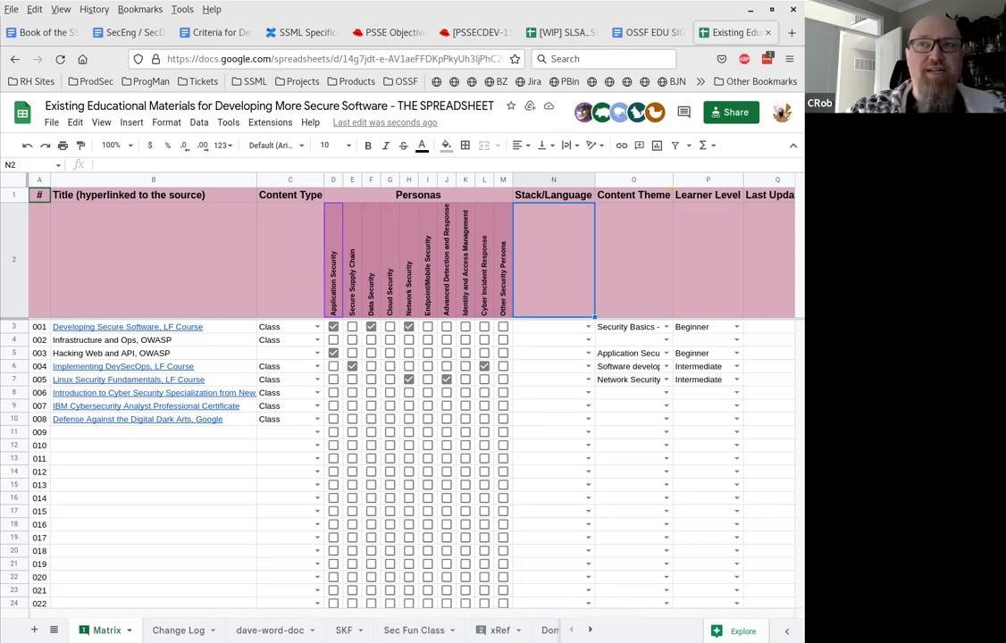
mouse_move(484, 454)
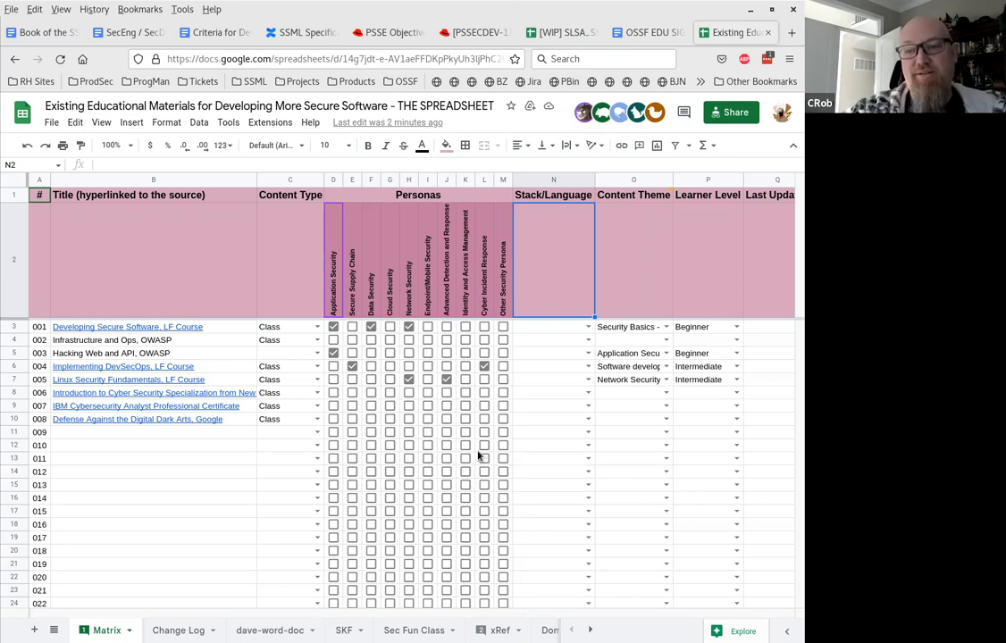
mouse_move(489, 450)
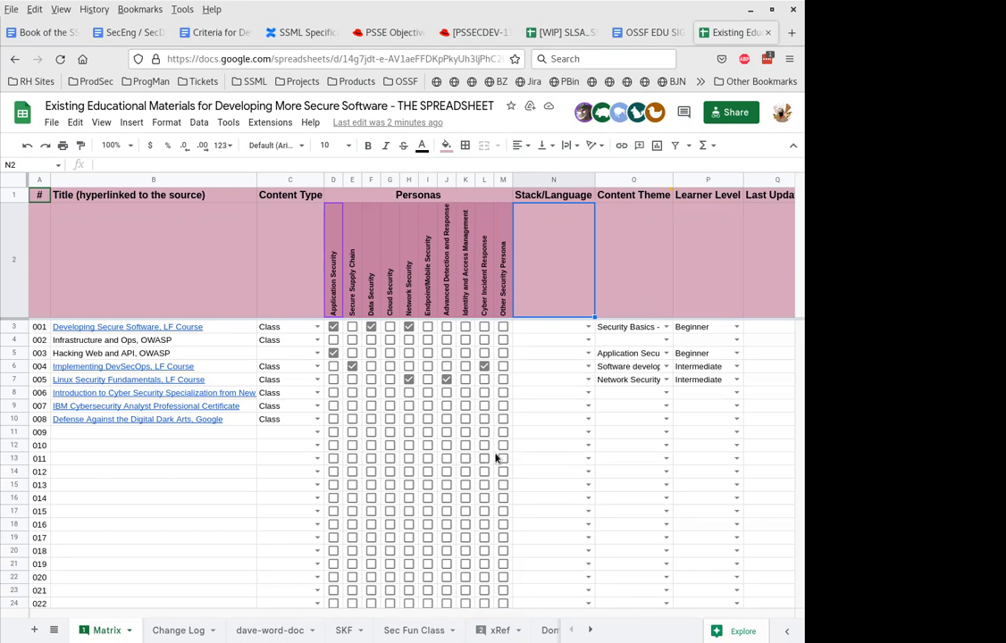
mouse_move(523, 452)
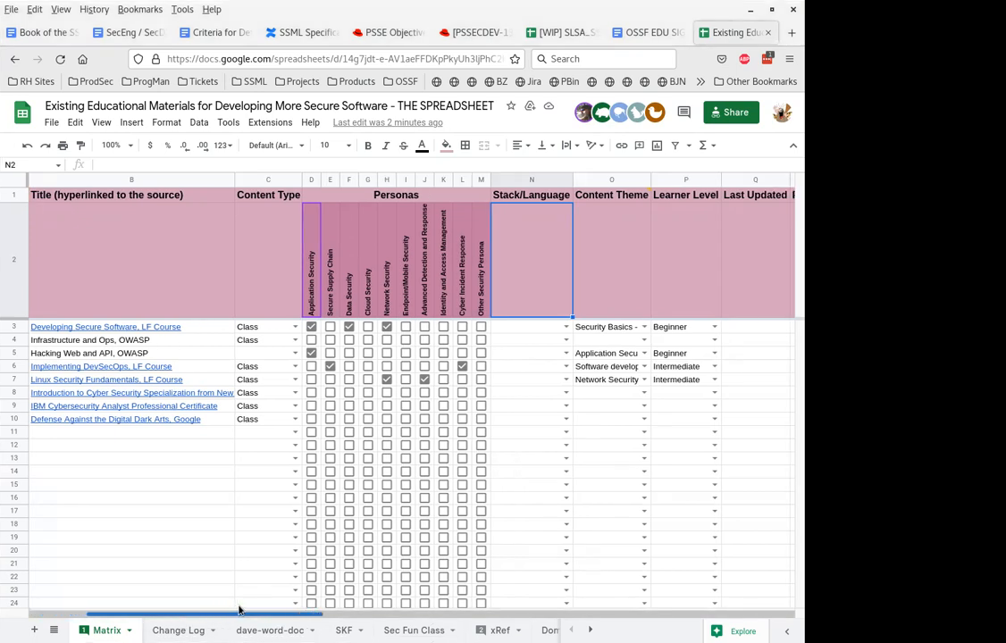
scroll("right", 3)
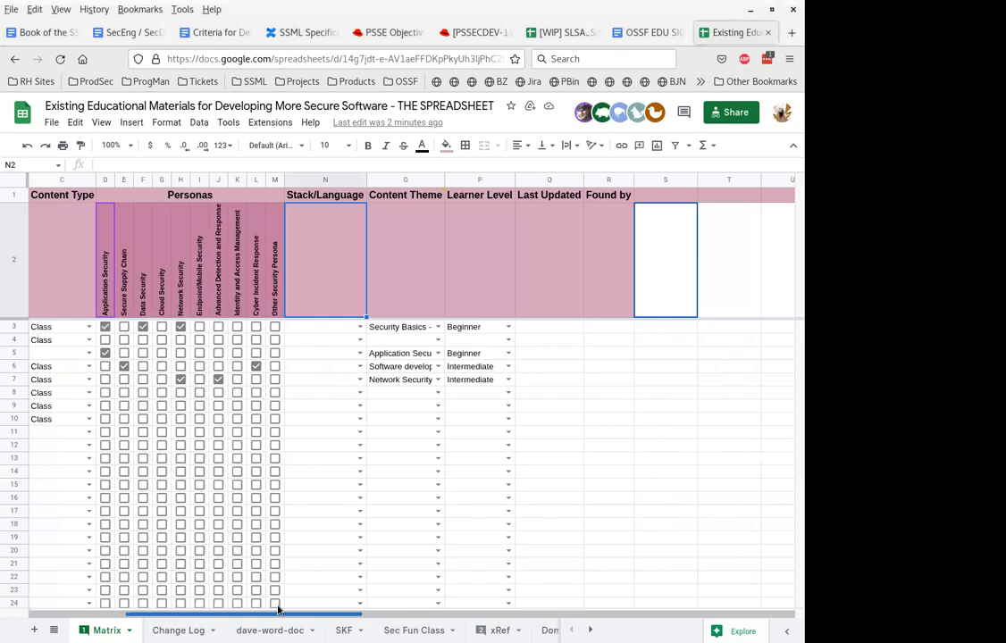
scroll("left", 3)
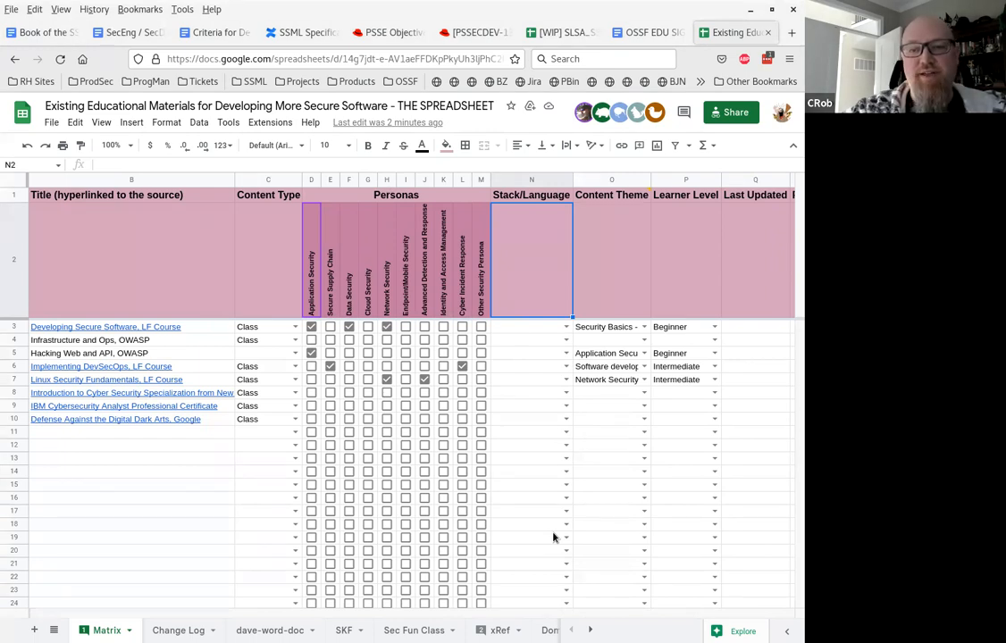
Add a comment on the Learner Level header about setting up the matrix columns.
left_click(687, 195)
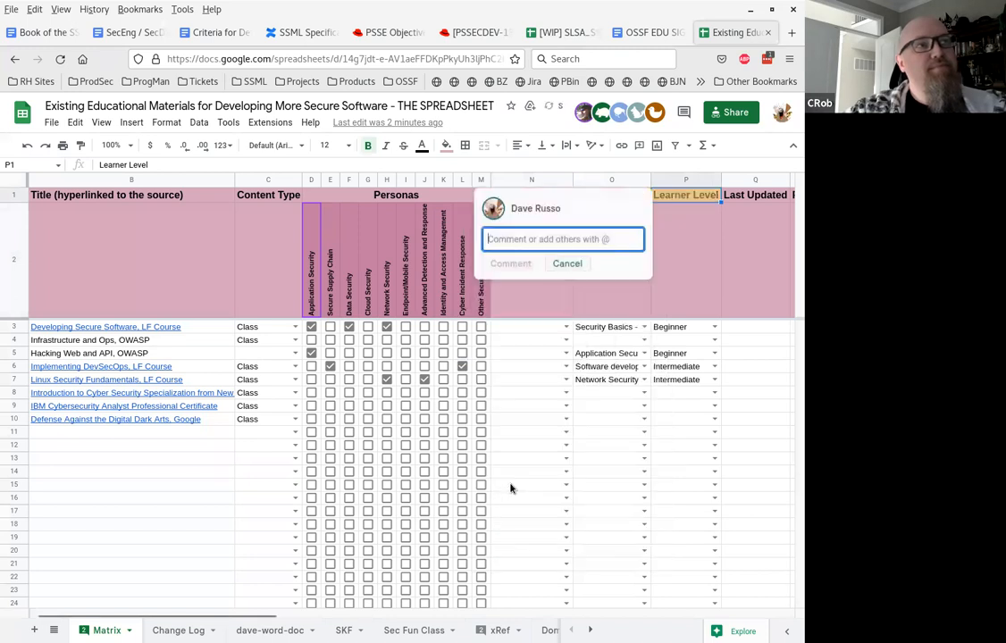
type("Sel")
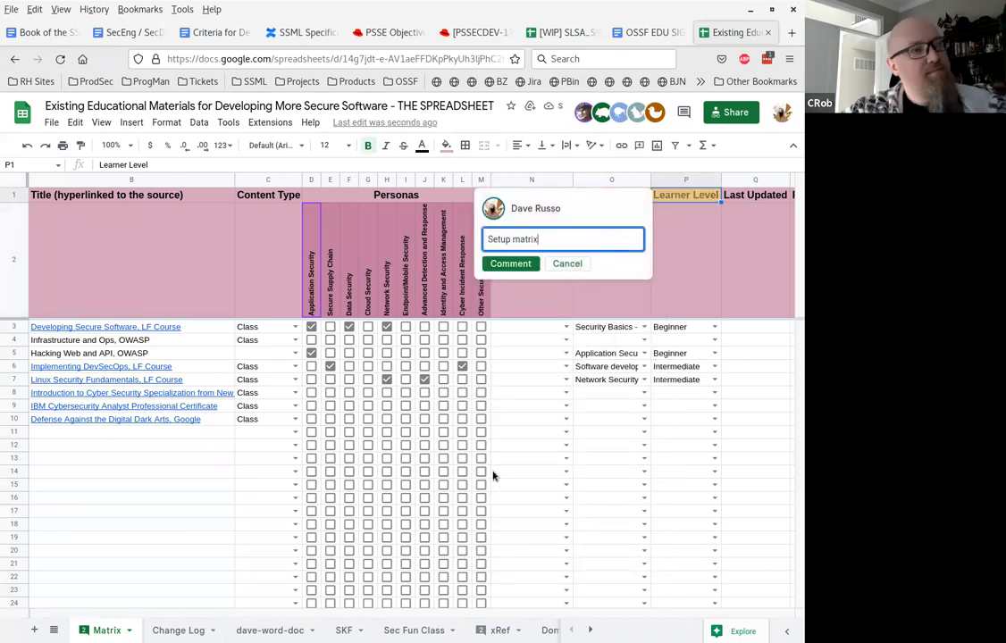
type("columns")
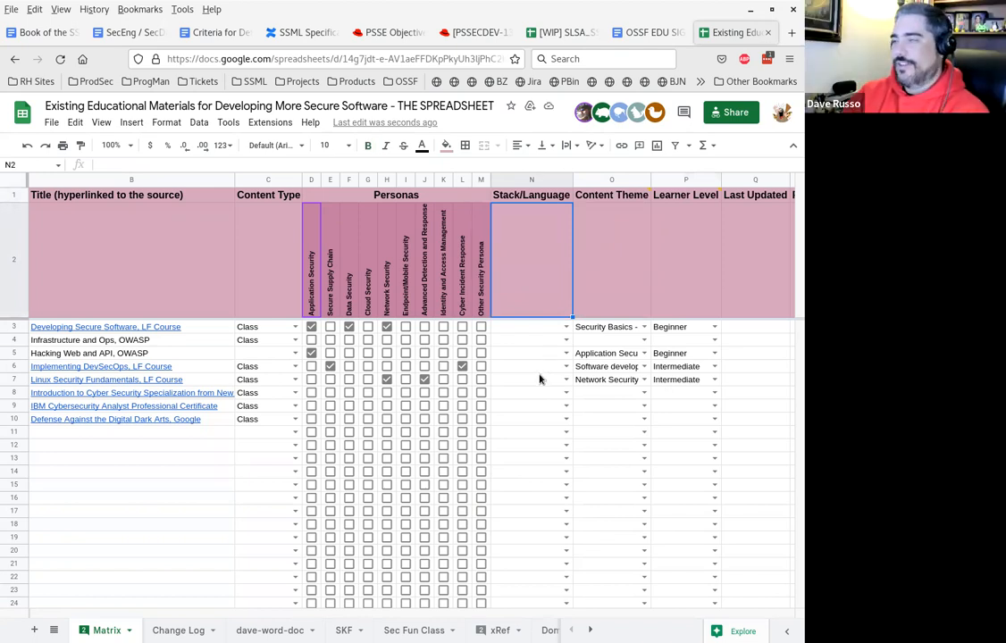
Select the Content Theme column, then show the Domain Mapping sheet.
left_click(613, 259)
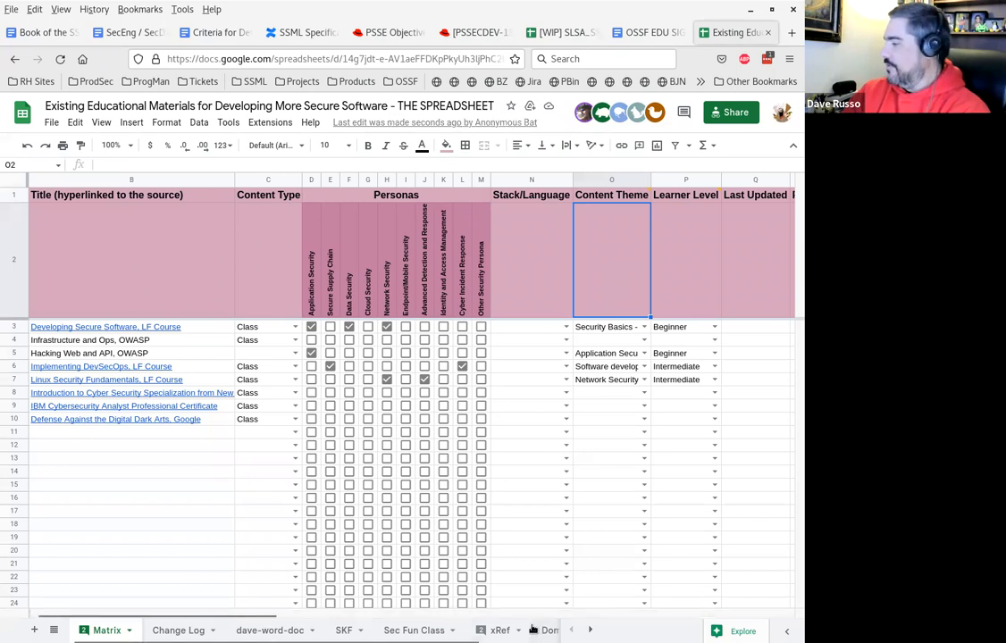
left_click(500, 629)
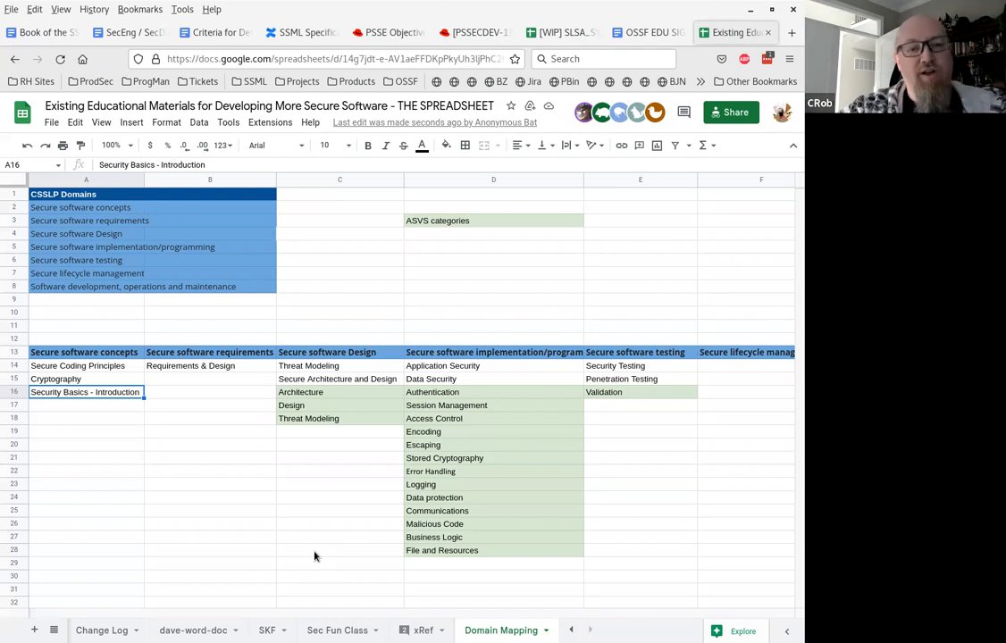
Switch to the xRef sheet and bring its Content Theme and CSSLP domain lists into view.
left_click(493, 233)
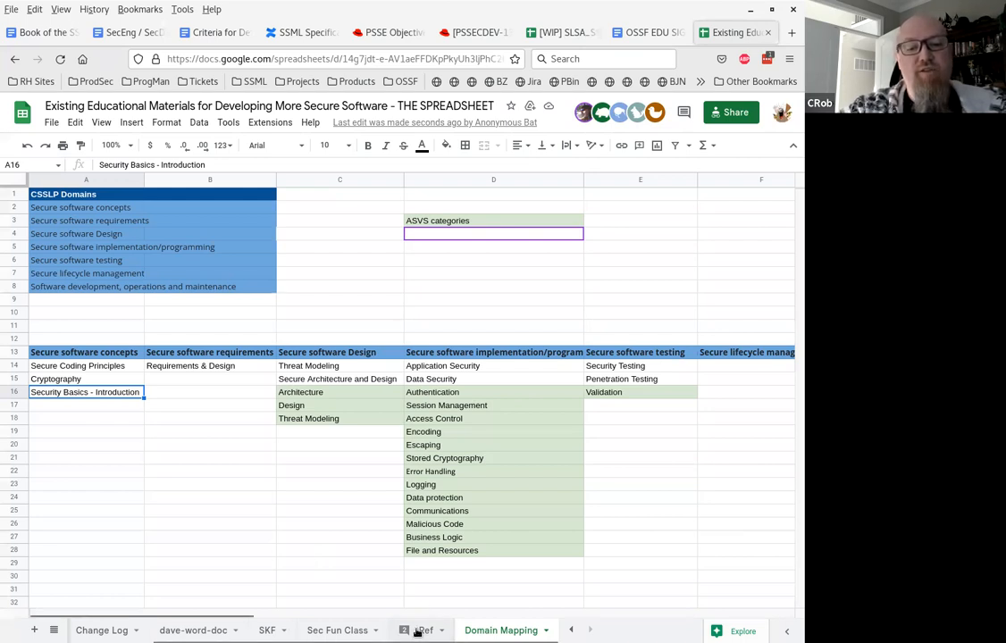
left_click(422, 629)
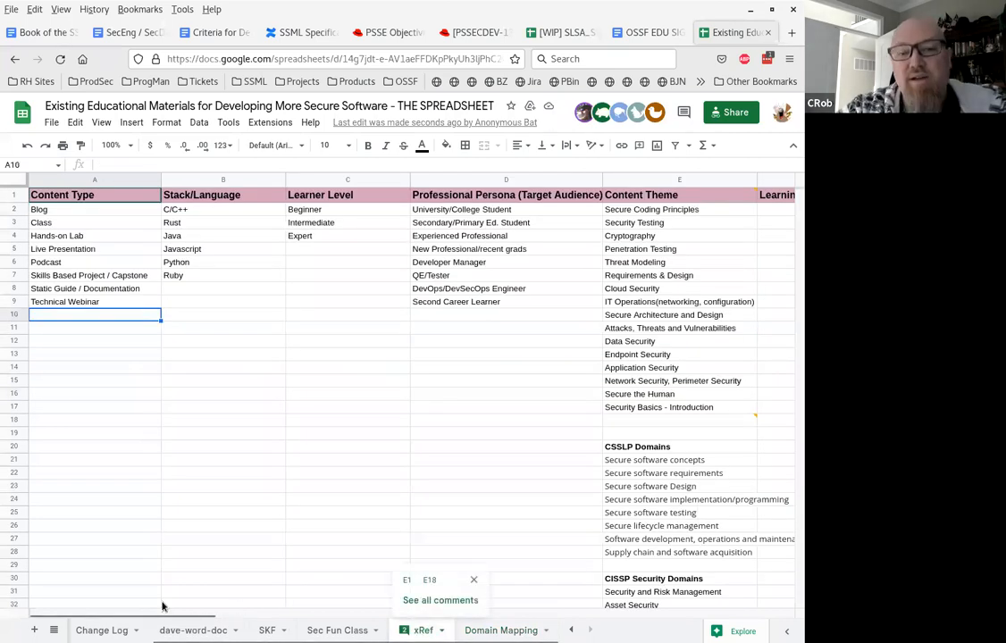
scroll("right", 3)
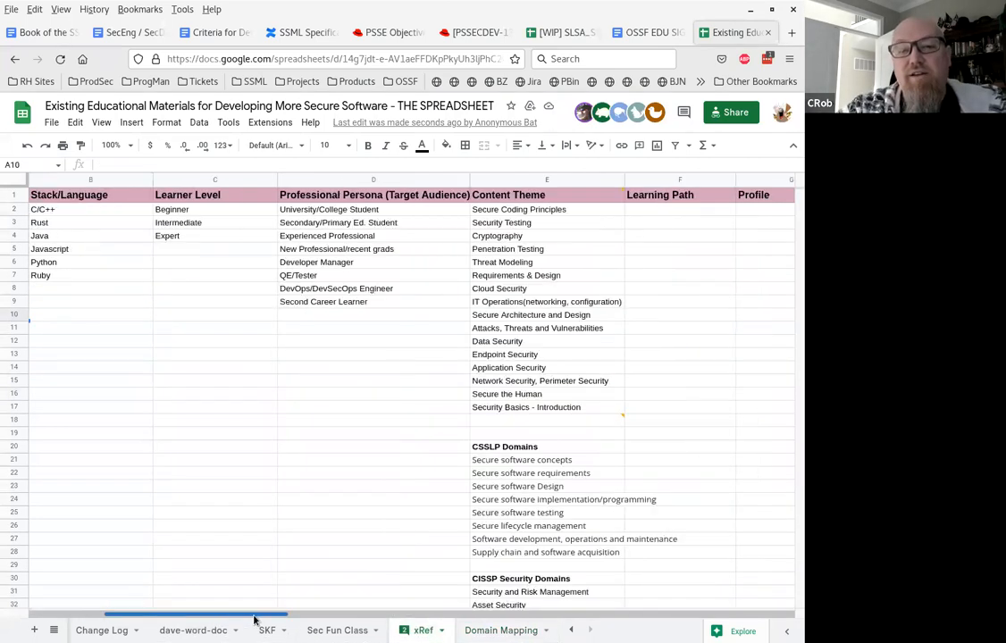
scroll("right", 3)
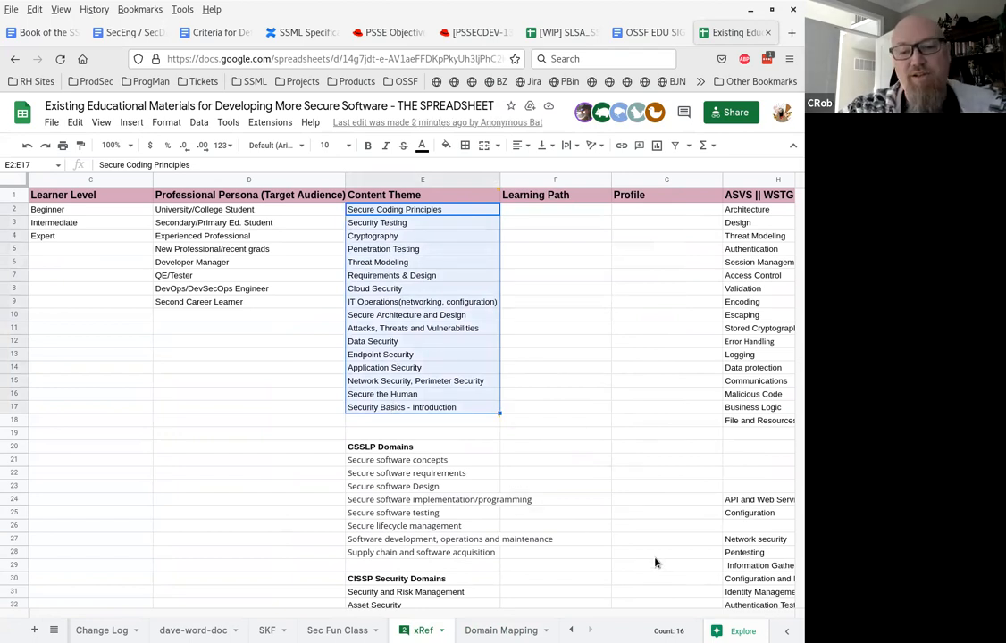
left_click(500, 629)
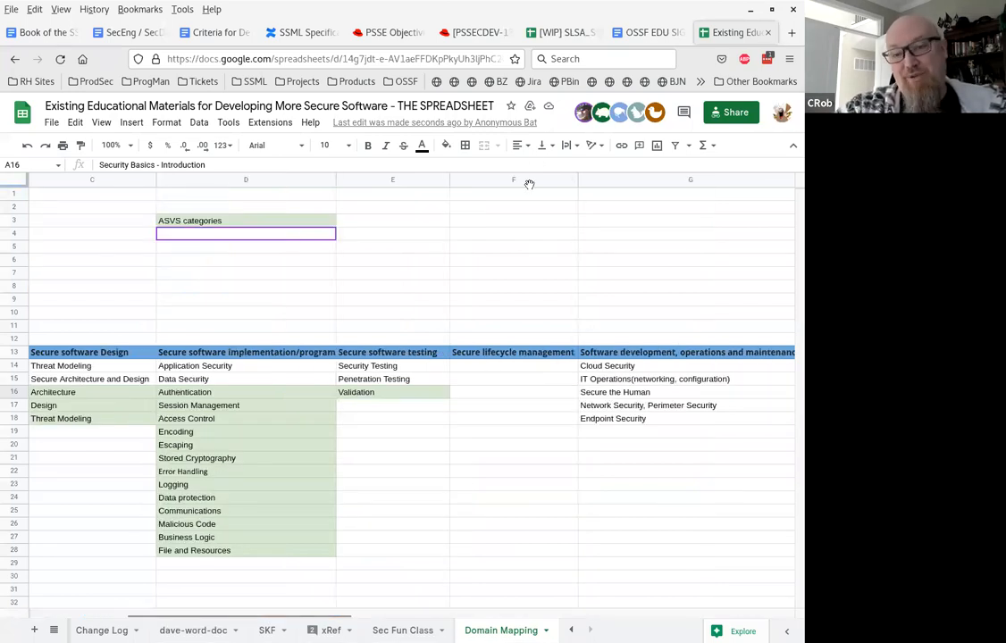
mouse_move(524, 318)
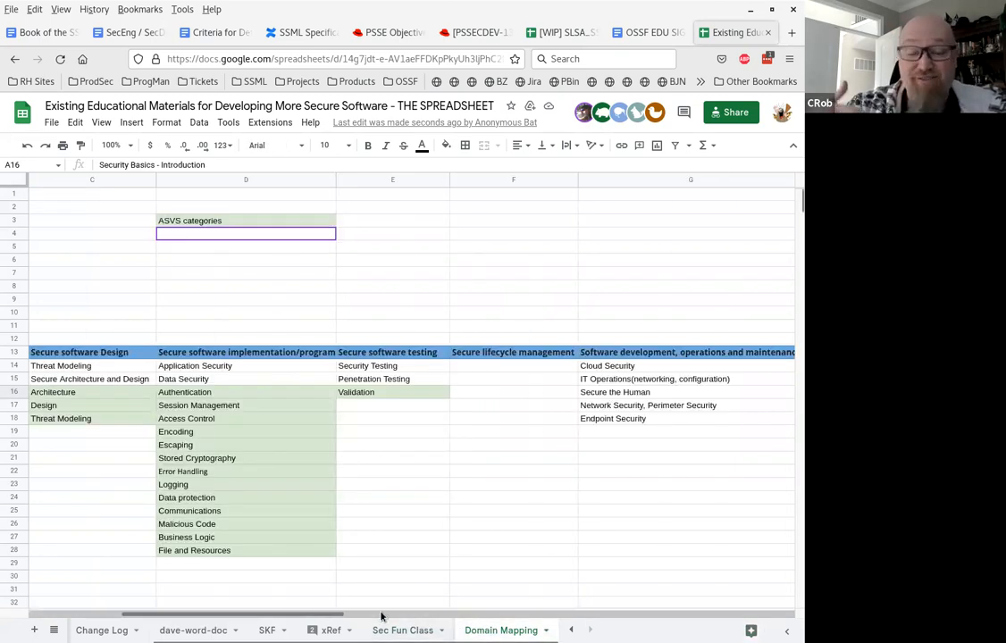
scroll("left", 3)
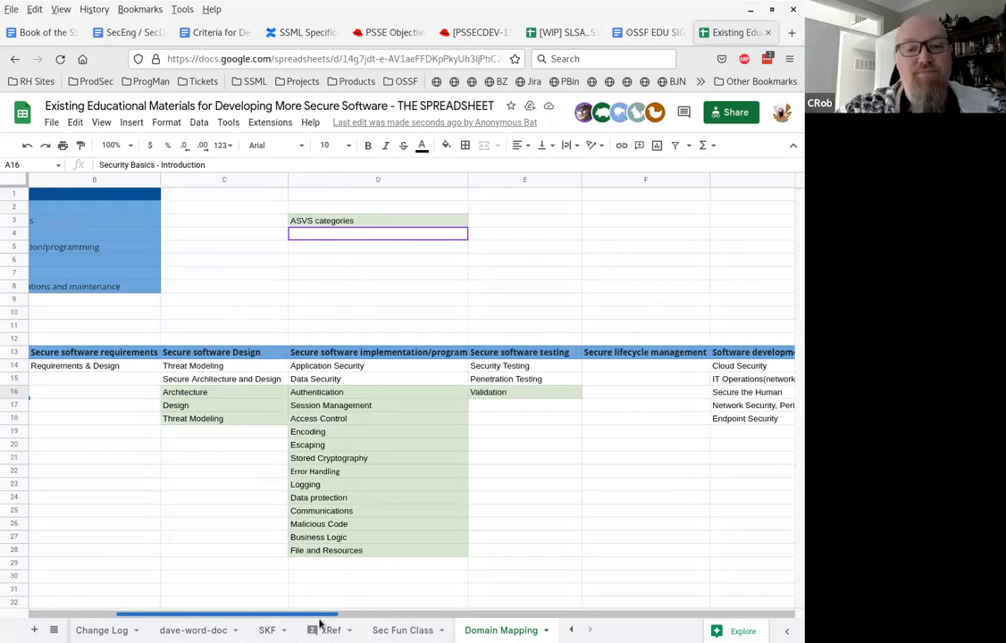
scroll("left", 3)
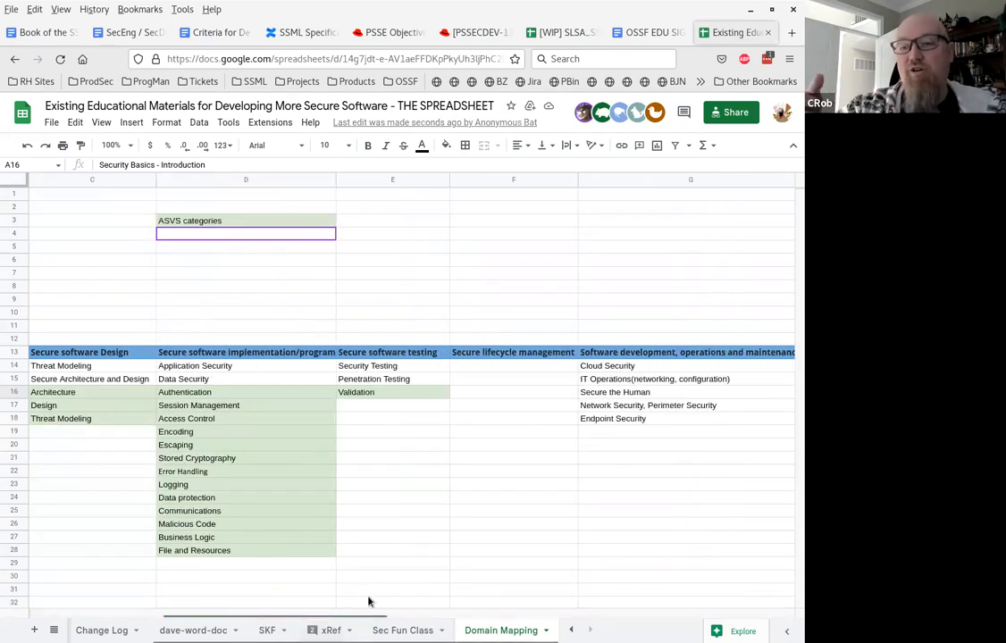
mouse_move(373, 592)
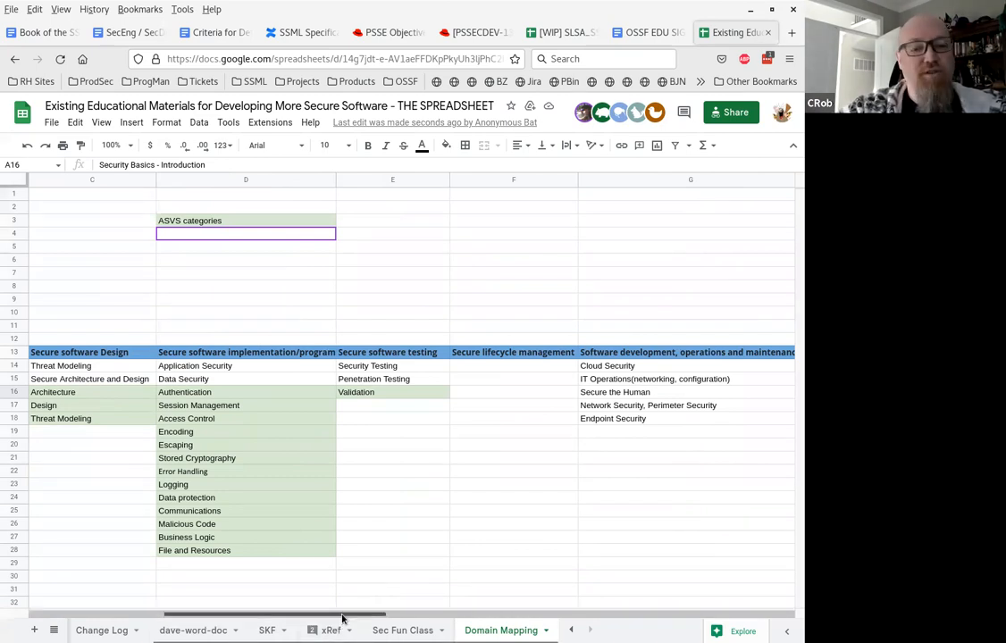
Scroll the Domain Mapping sheet back to its CSSLP domain list.
scroll("left", 3)
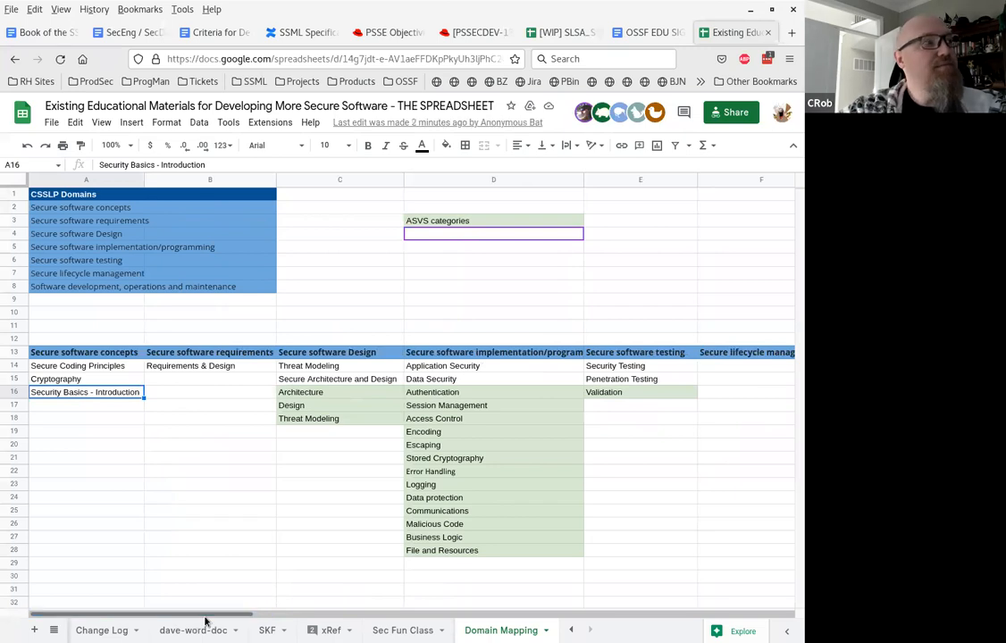
mouse_move(320, 619)
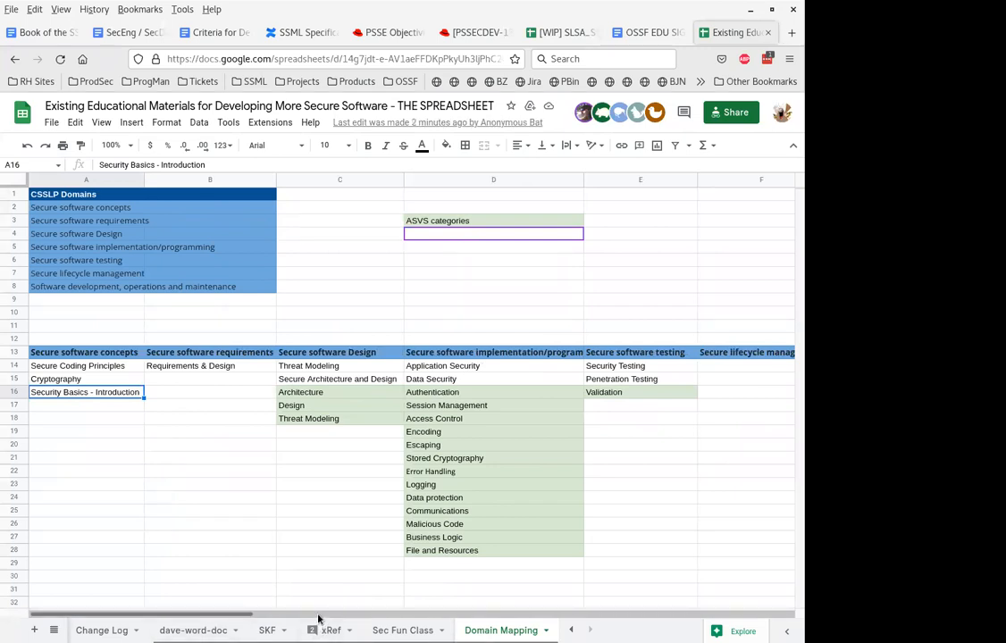
mouse_move(293, 582)
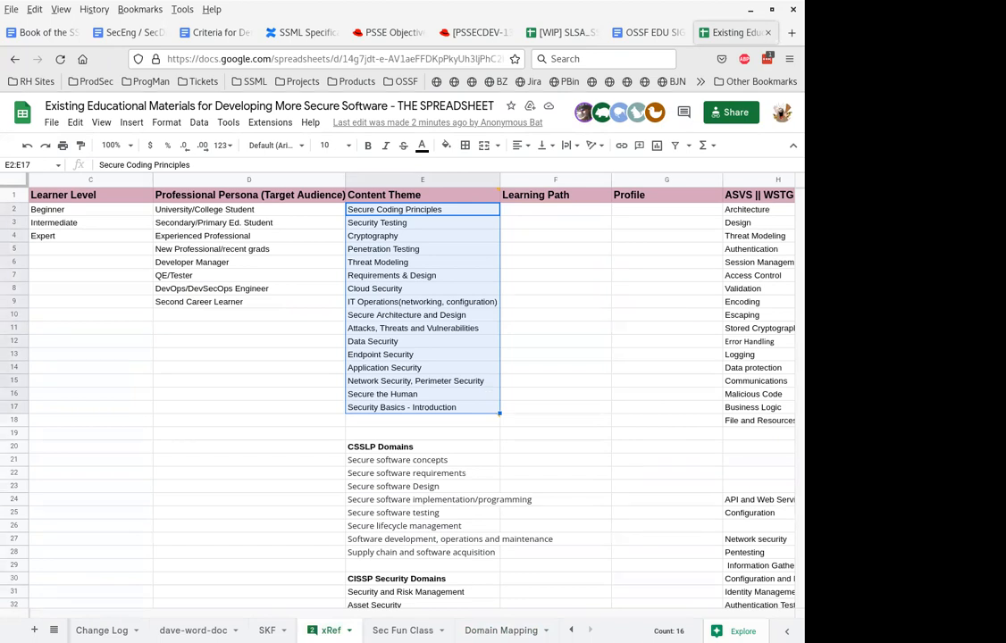
mouse_move(519, 418)
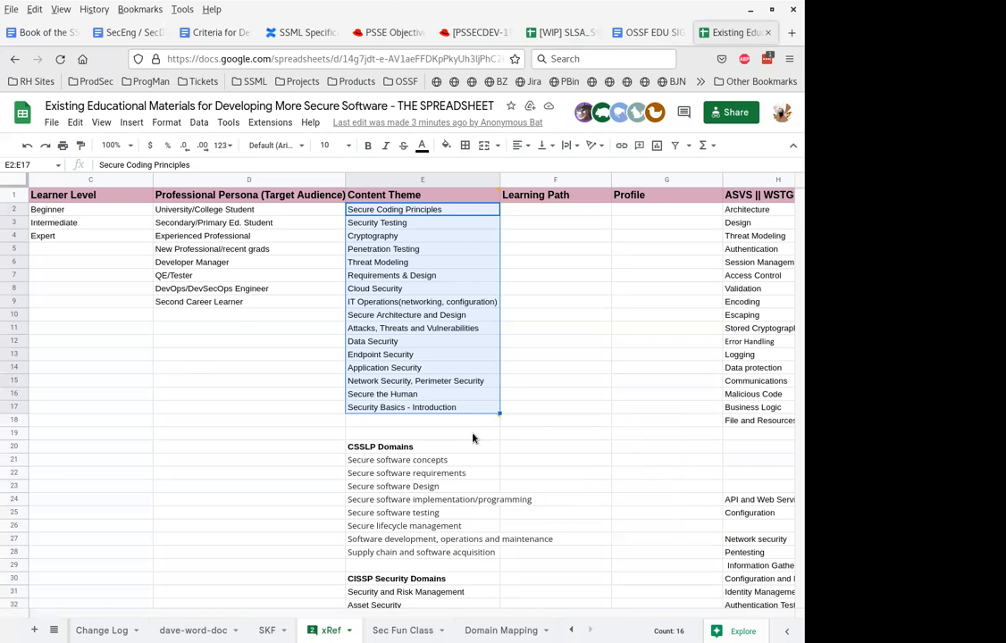
Review the xRef content themes and CSSLP domains and navigate the sheet tabs.
scroll("down", 3)
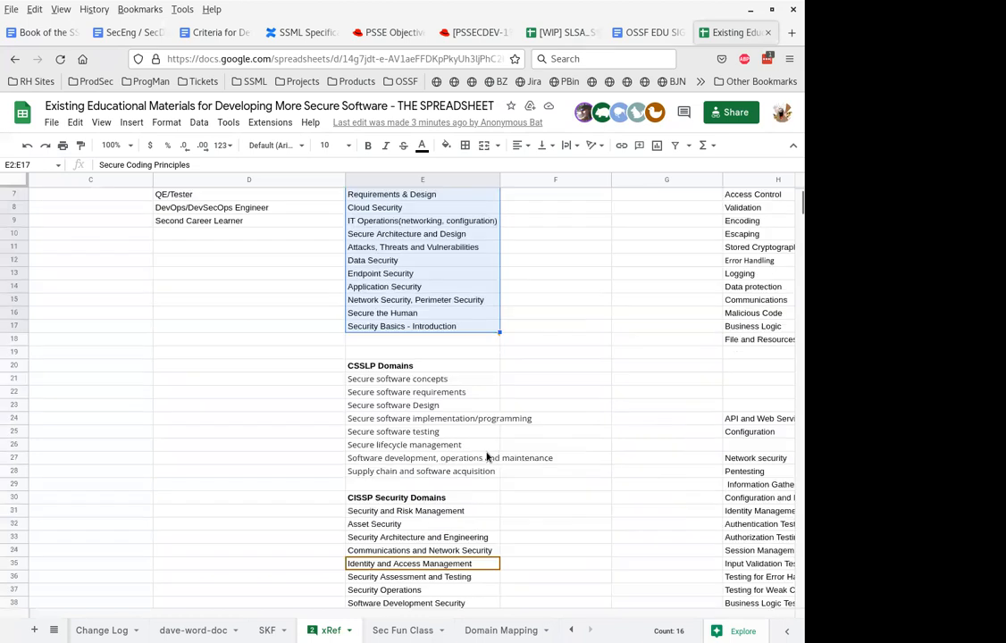
scroll("up", 3)
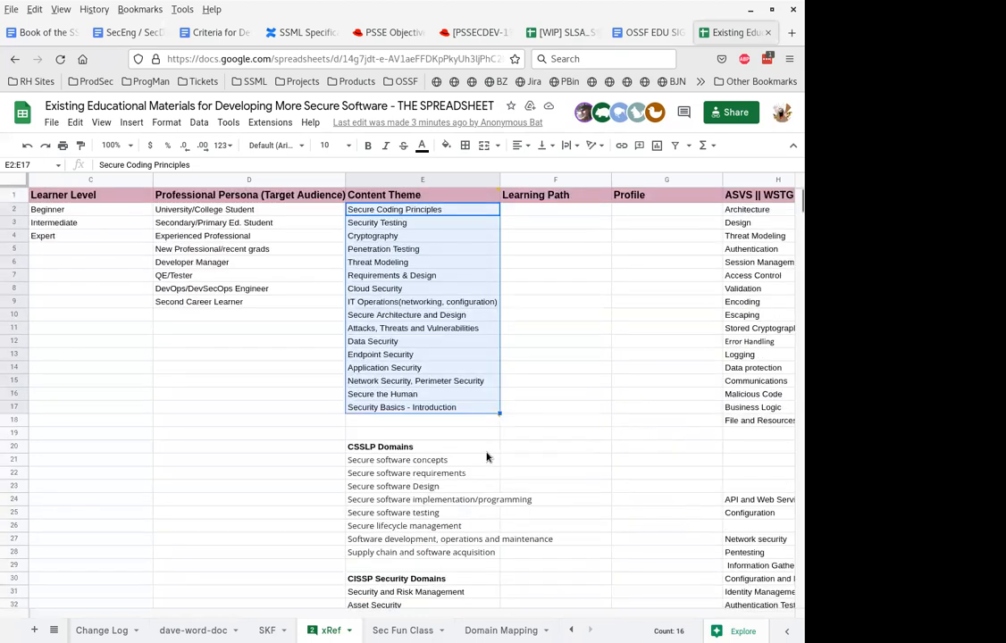
mouse_move(397, 466)
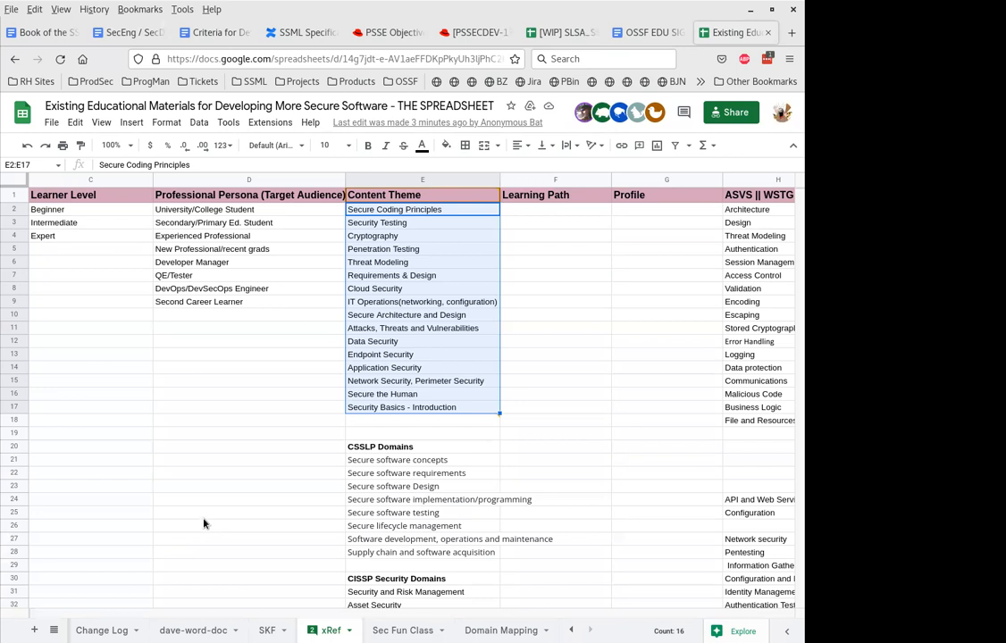
mouse_move(200, 520)
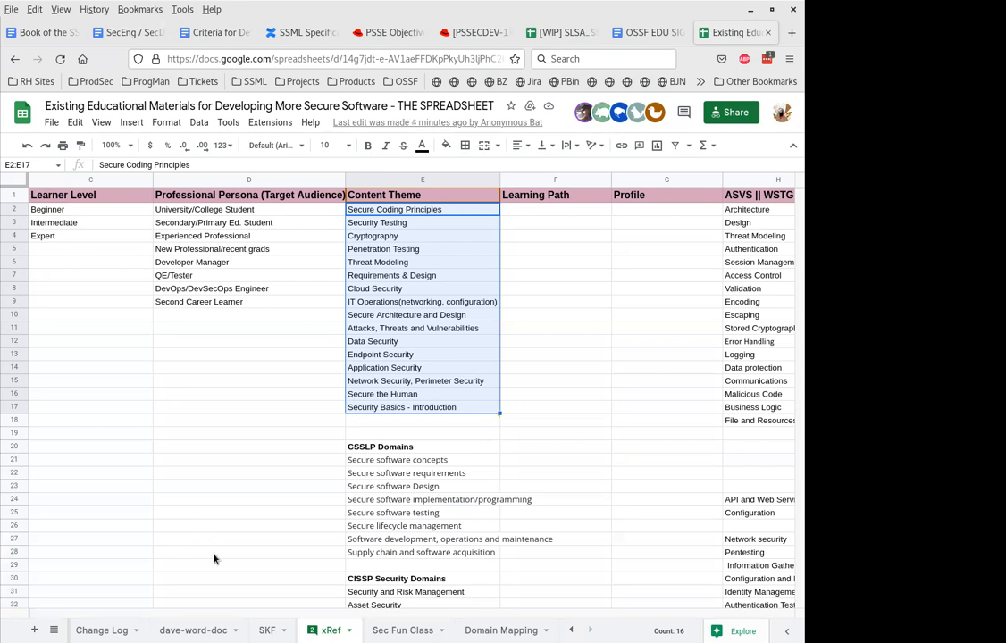
mouse_move(571, 630)
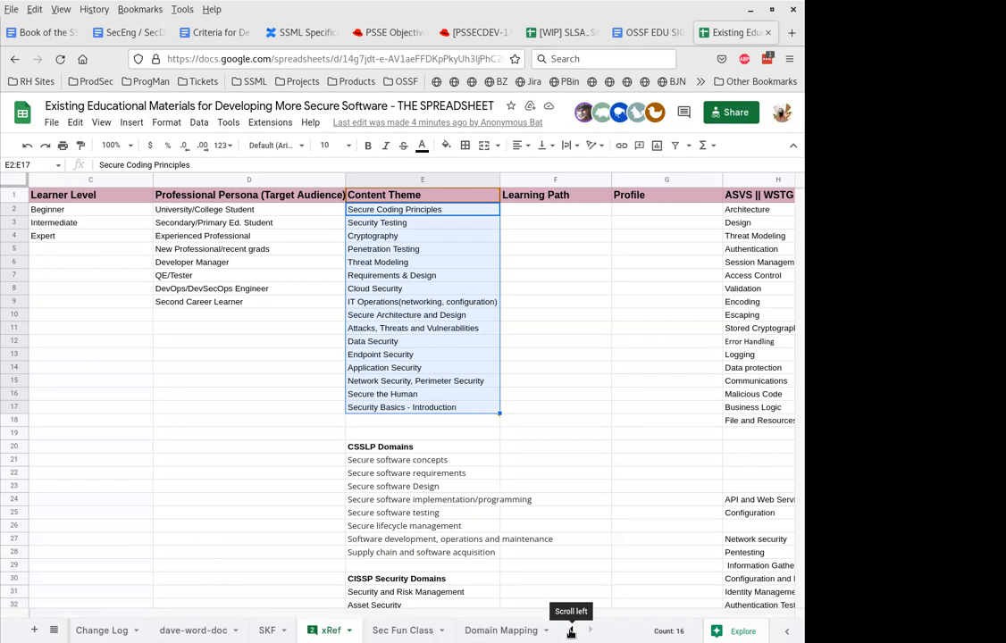
left_click(572, 629)
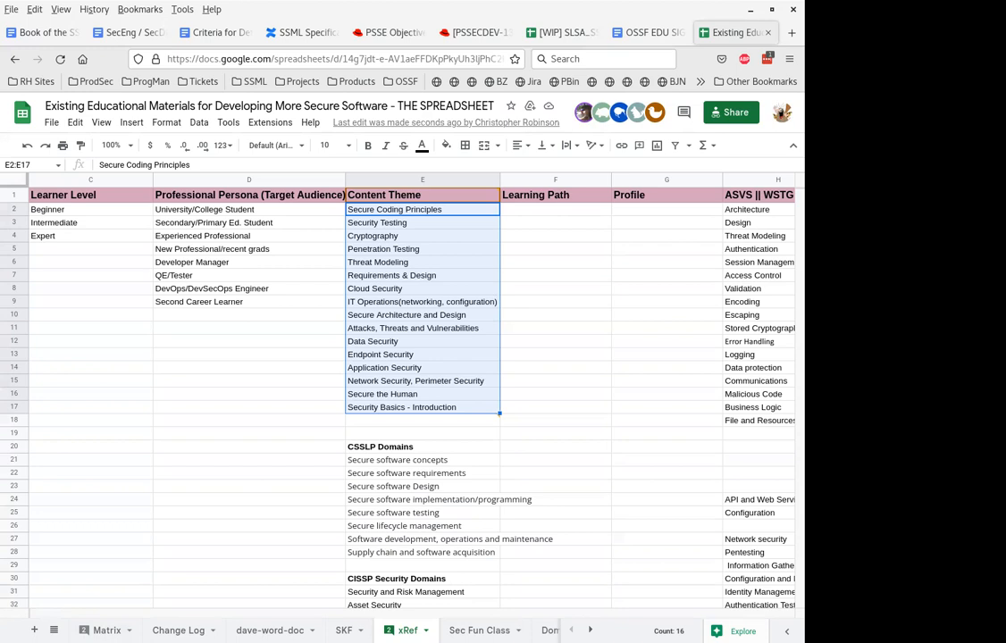
mouse_move(184, 480)
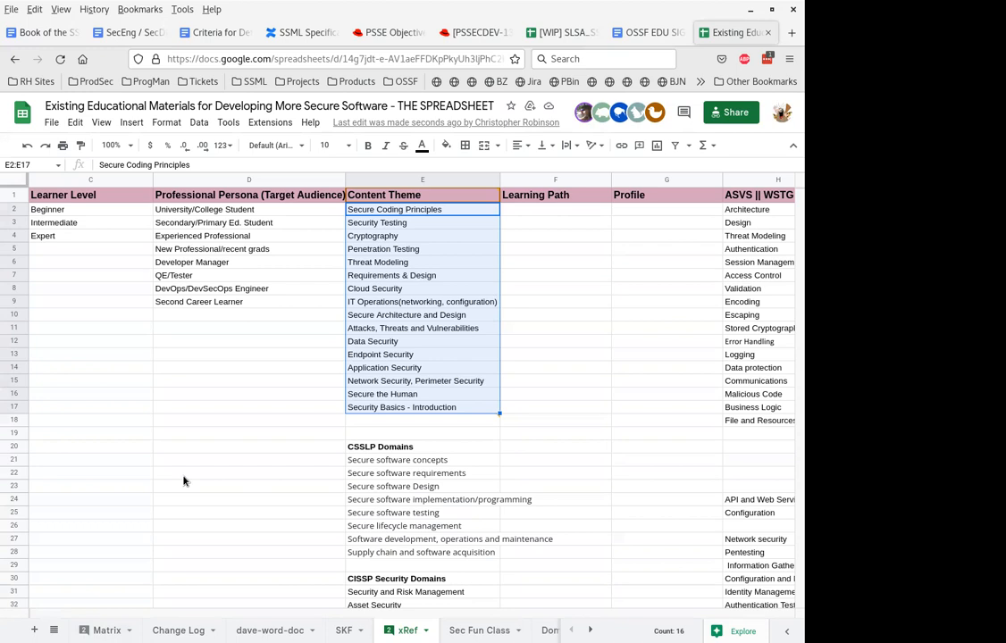
mouse_move(322, 490)
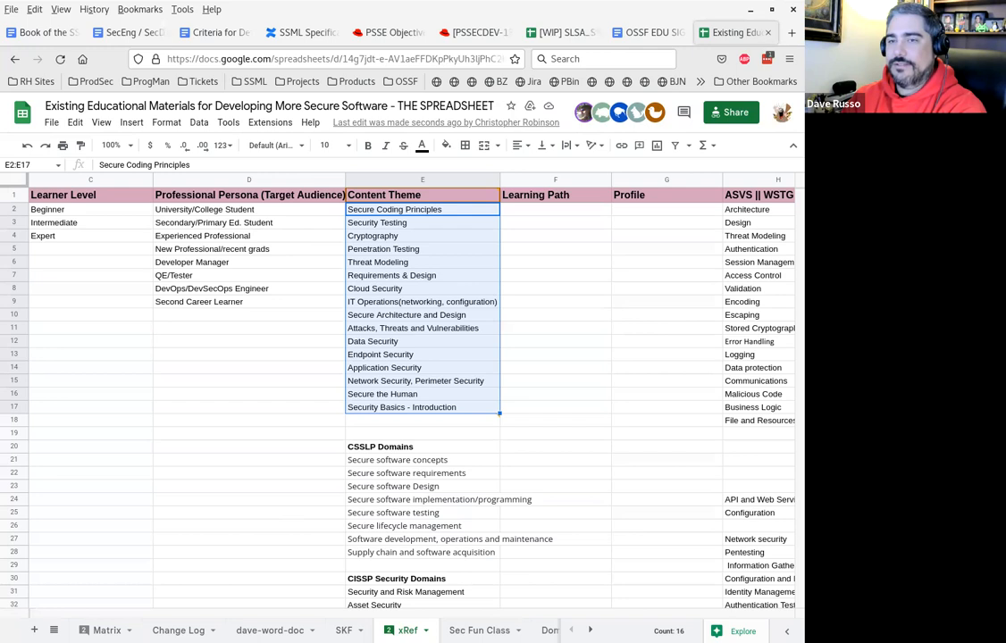
mouse_move(397, 471)
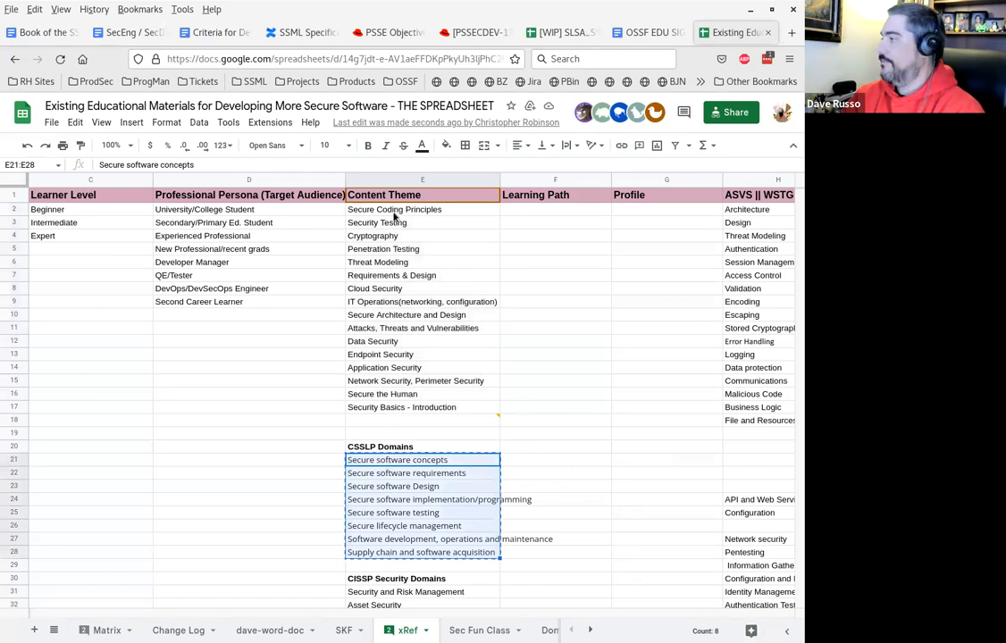
Retitle xRef column E as Domain keeping the eight CSSLP domains, then return to the Matrix sheet.
left_click(393, 209)
type("Dom")
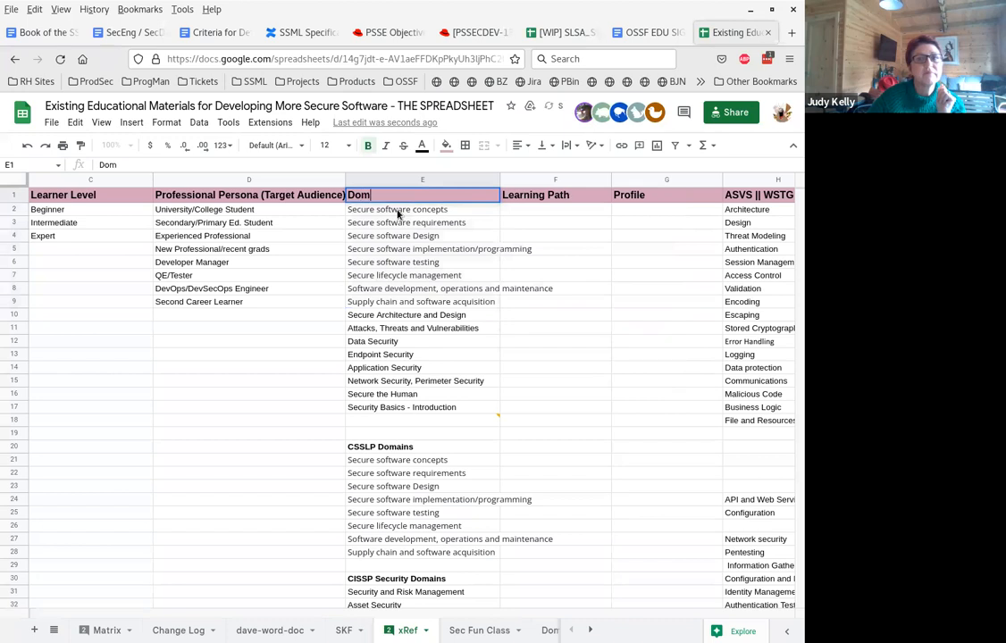
left_click(405, 315)
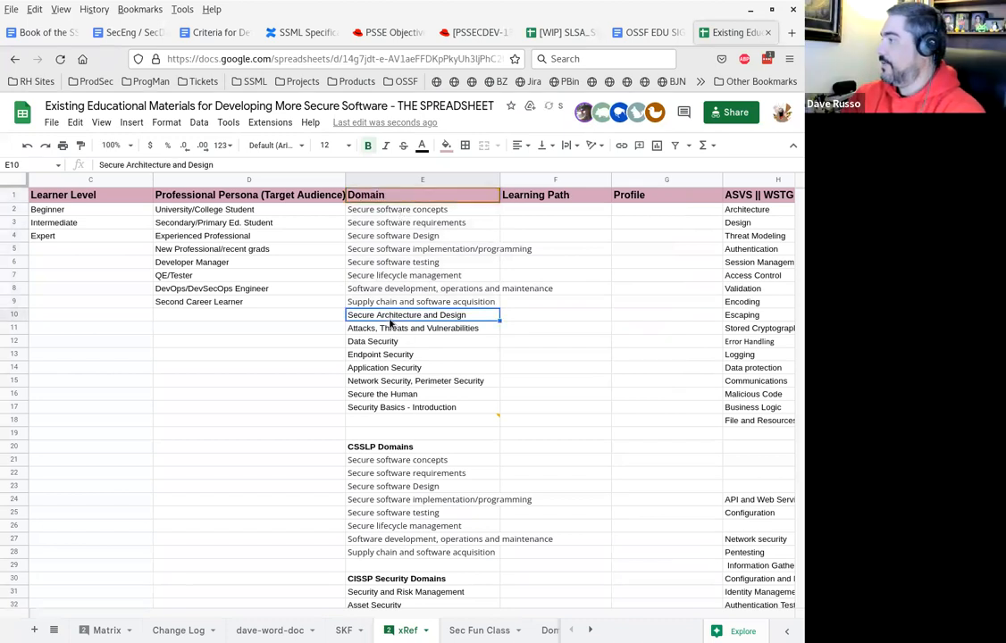
scroll("down", 3)
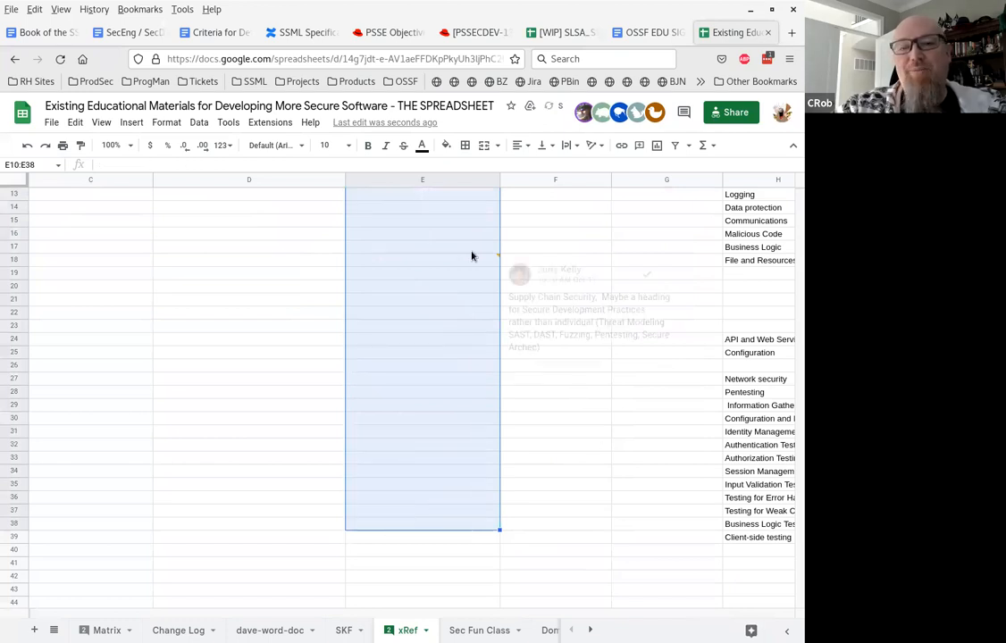
scroll("up", 3)
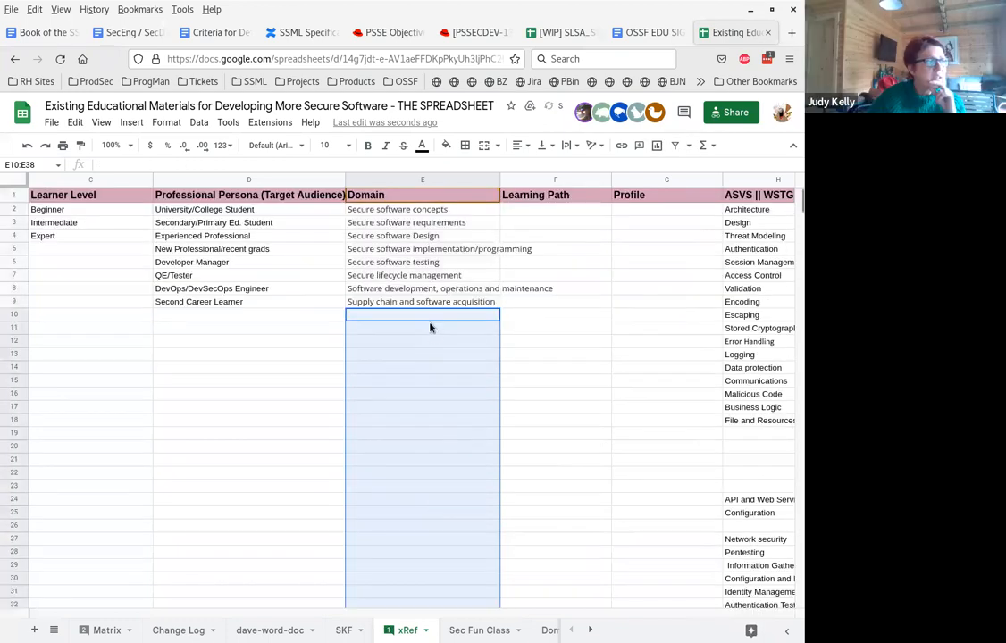
left_click(422, 275)
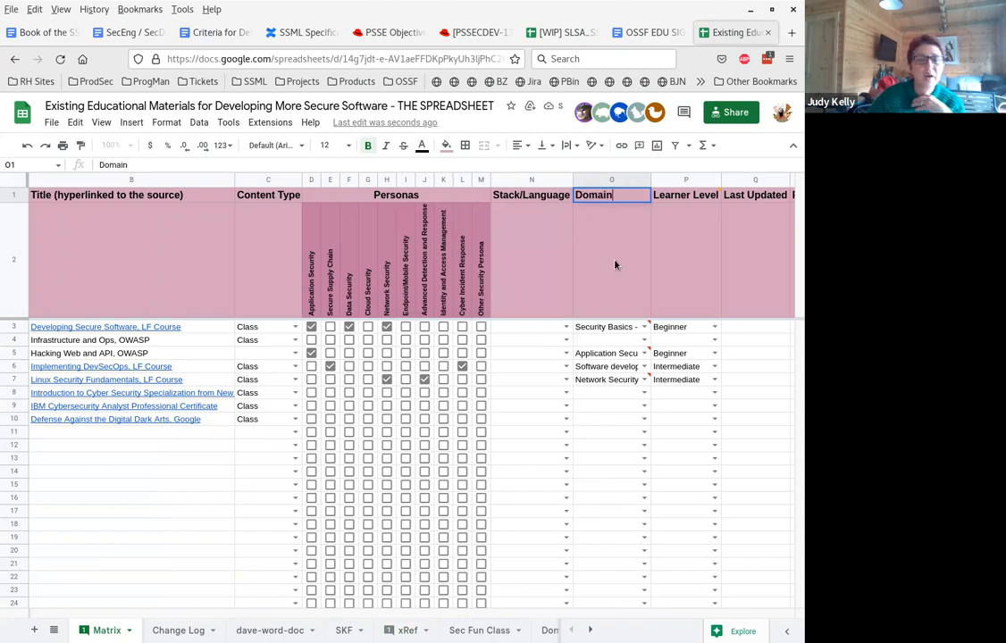
Select the Matrix Domain column and its tall header cell, then the cell beside it.
left_click(611, 179)
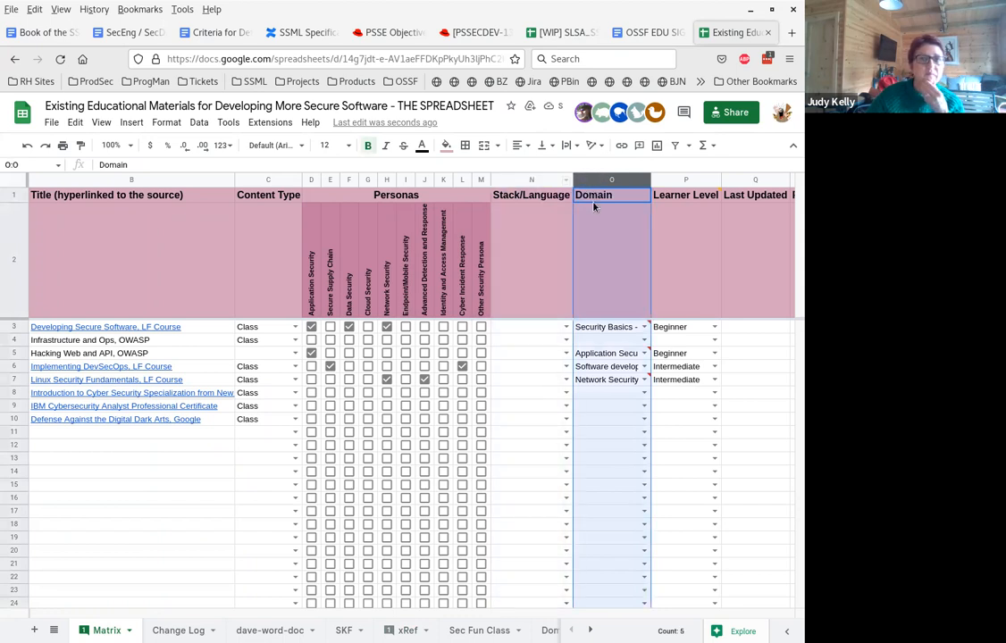
left_click(612, 260)
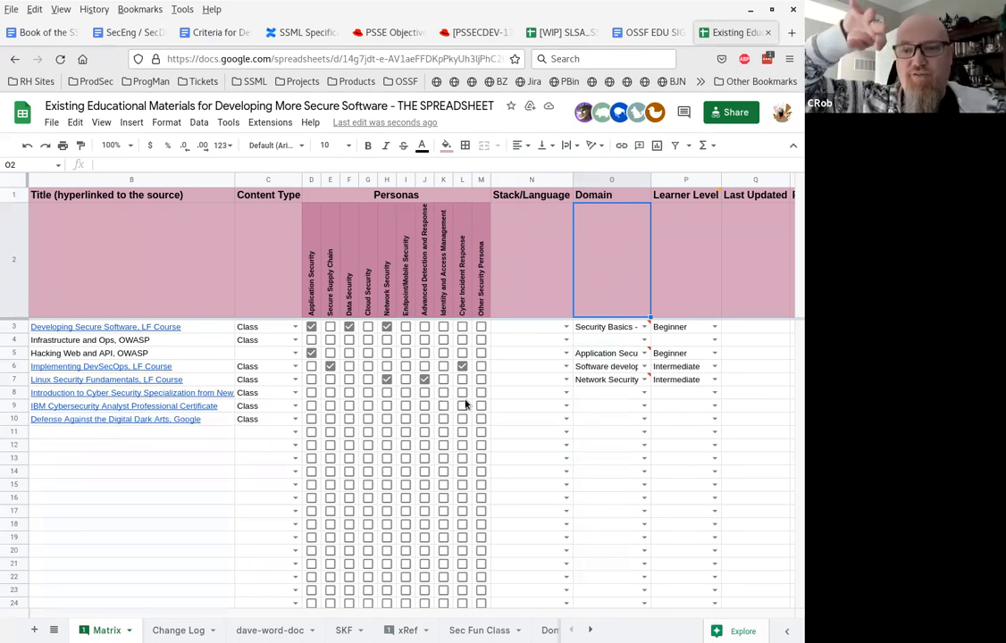
mouse_move(501, 394)
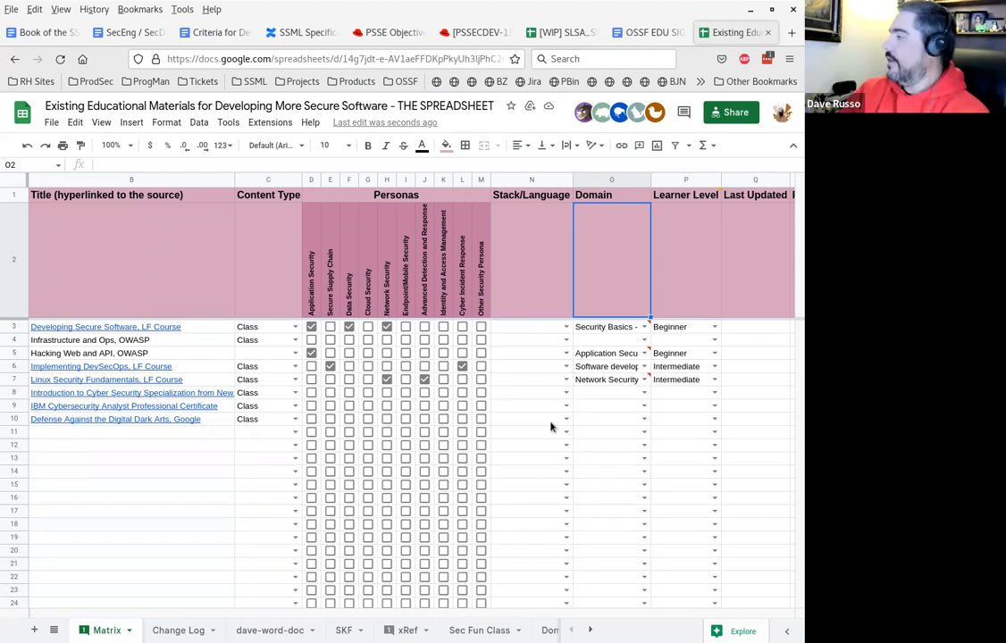
left_click(686, 259)
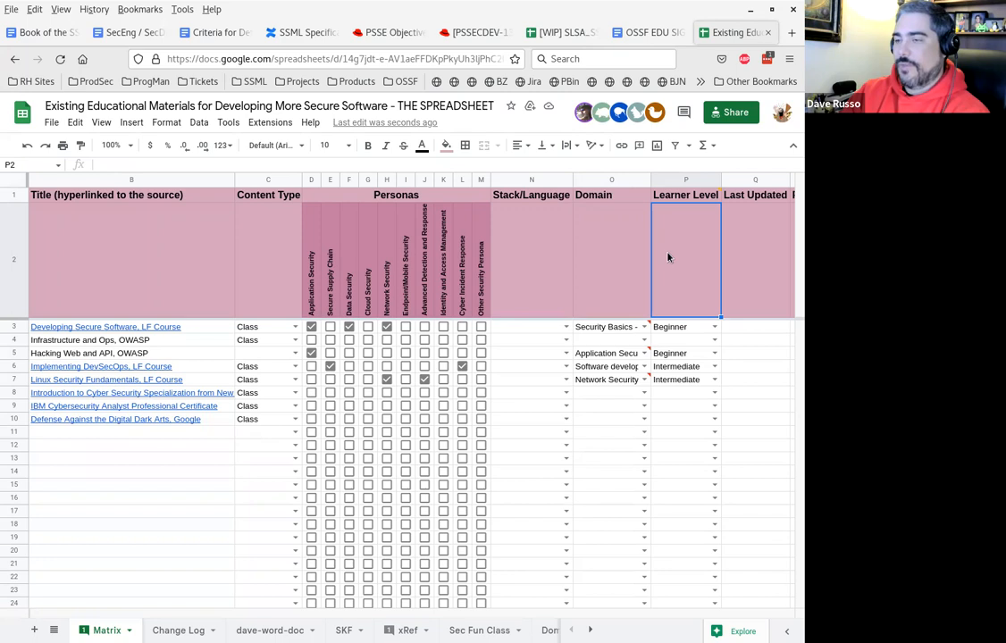
mouse_move(654, 294)
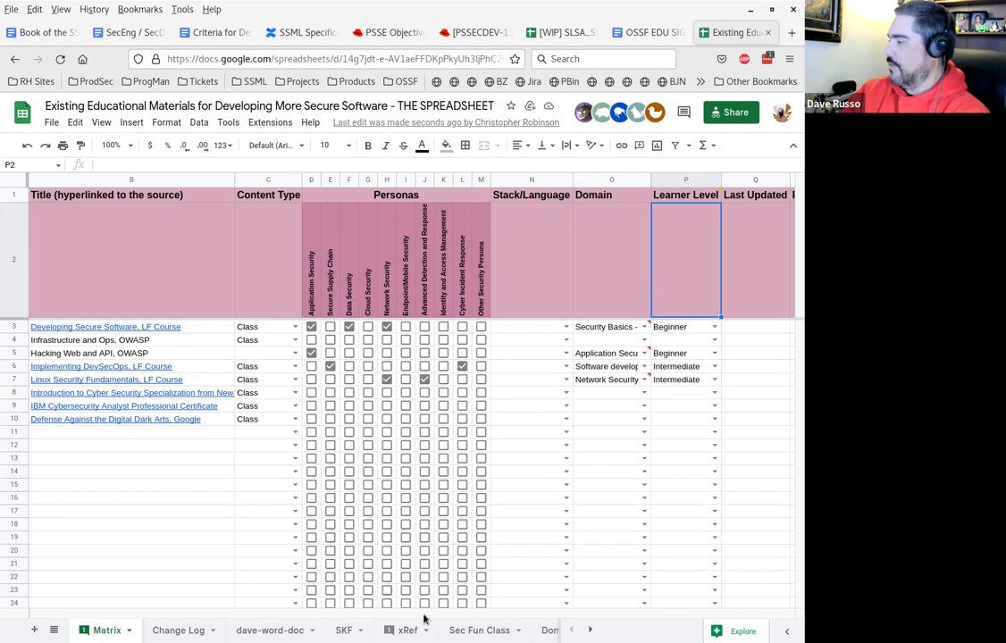
Show the xRef sheet from column A and select the Learner Level header cell C1.
left_click(408, 629)
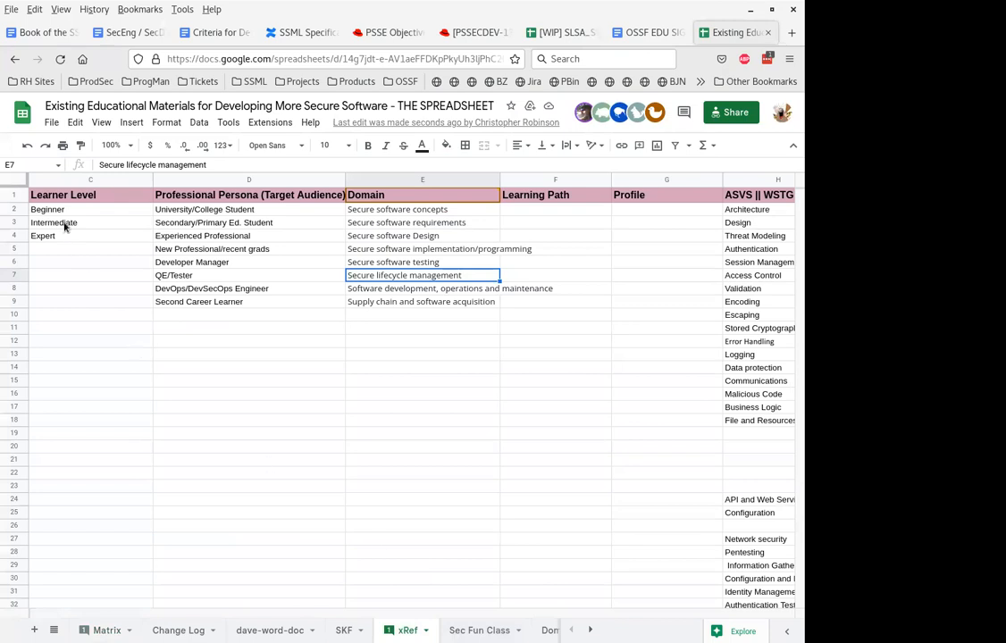
scroll("left", 3)
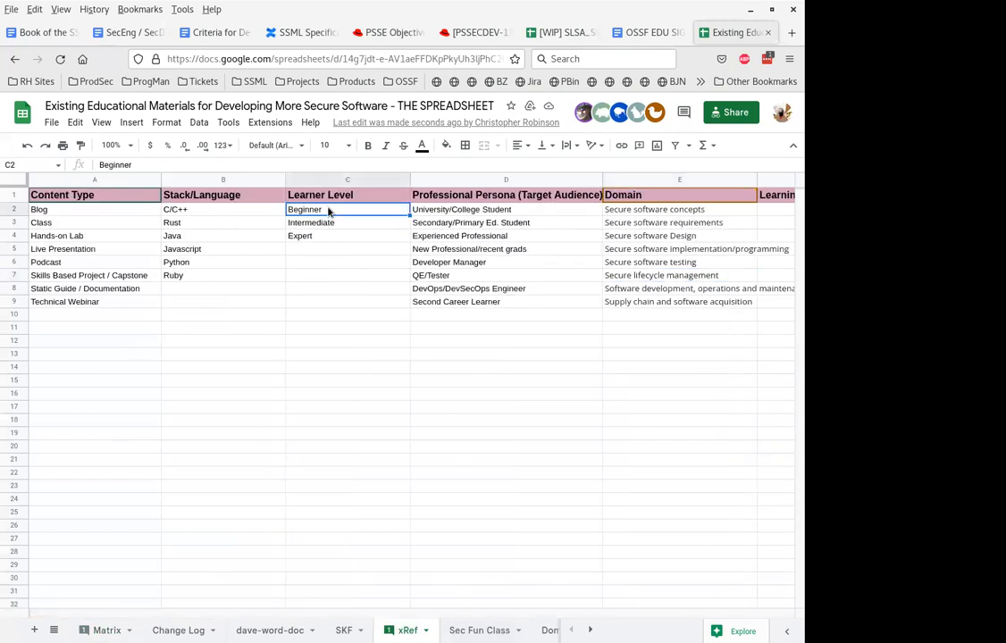
left_click(347, 195)
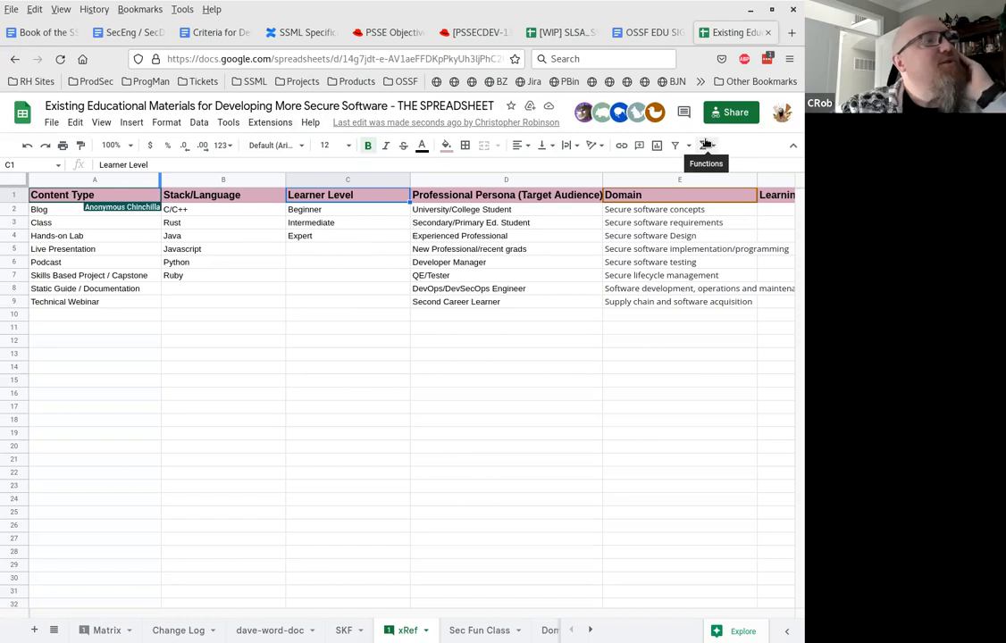
mouse_move(712, 53)
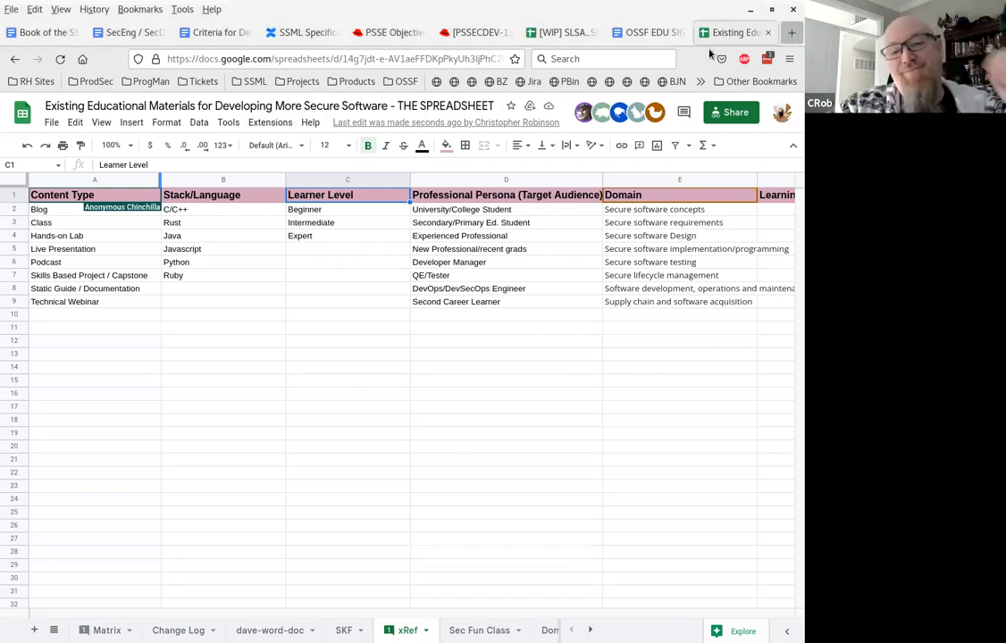
View the GitHub education plan's 1.0 Collect and Curate Content document via the OSSF bookmarks.
left_click(790, 32)
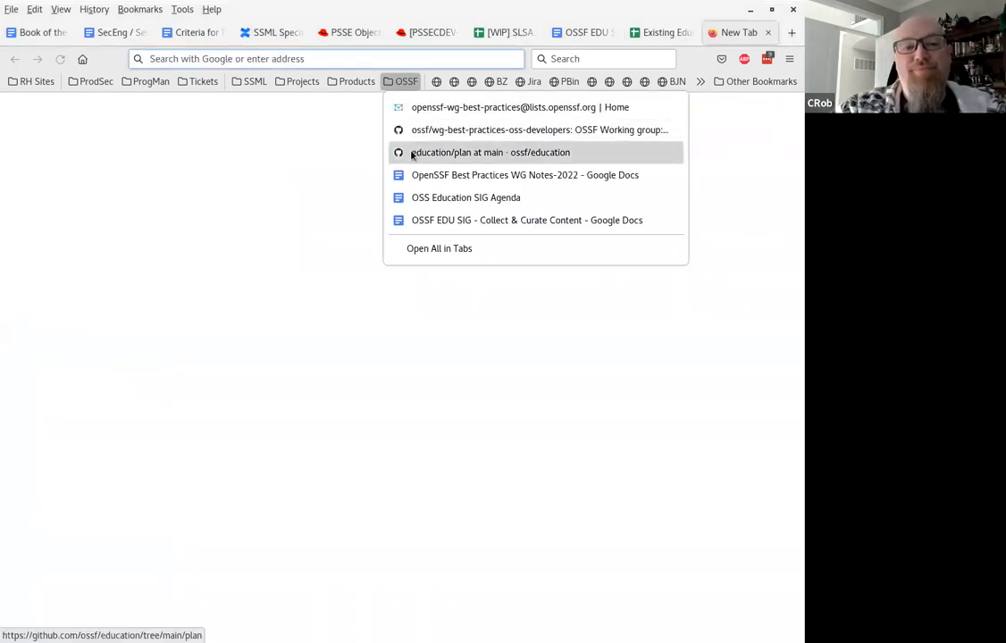
left_click(489, 152)
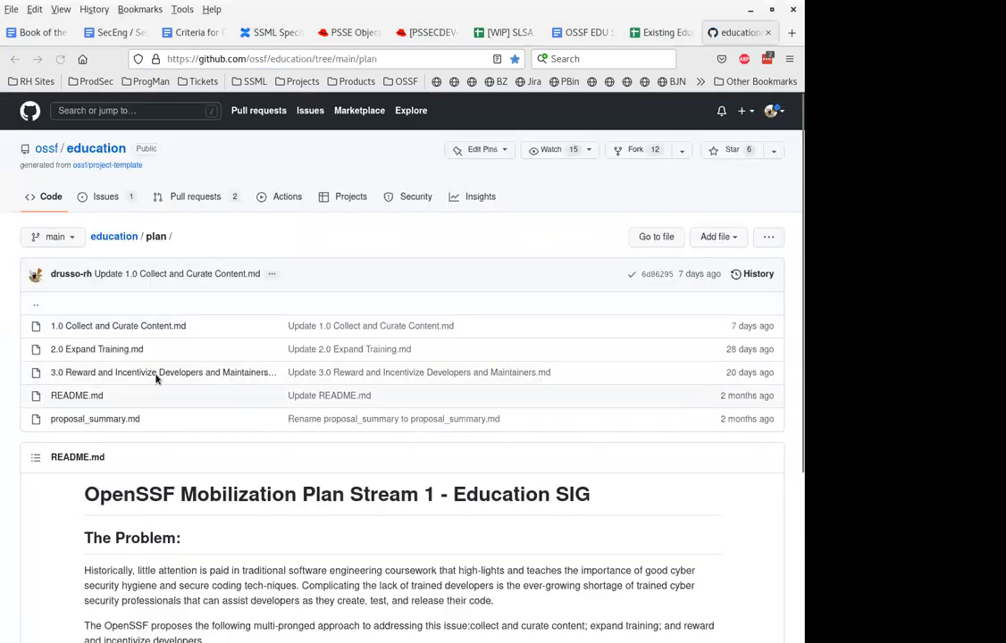
left_click(118, 326)
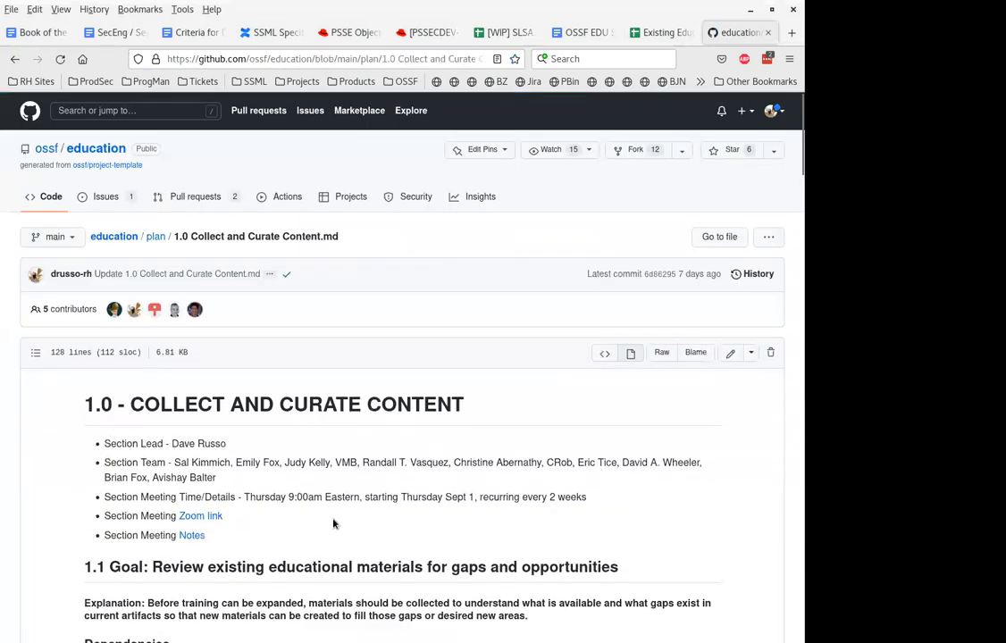
scroll("down", 3)
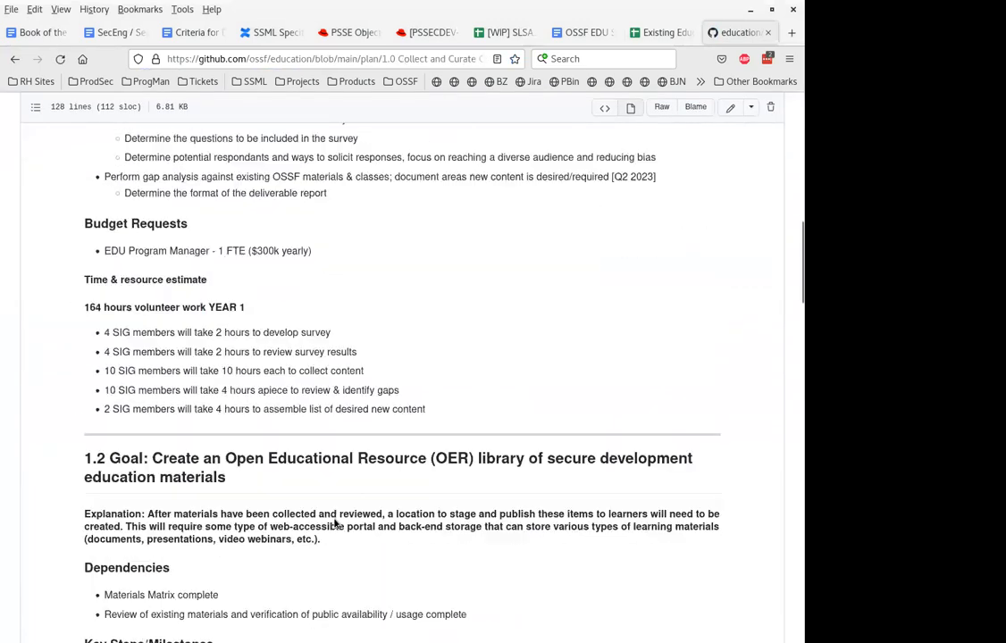
scroll("down", 3)
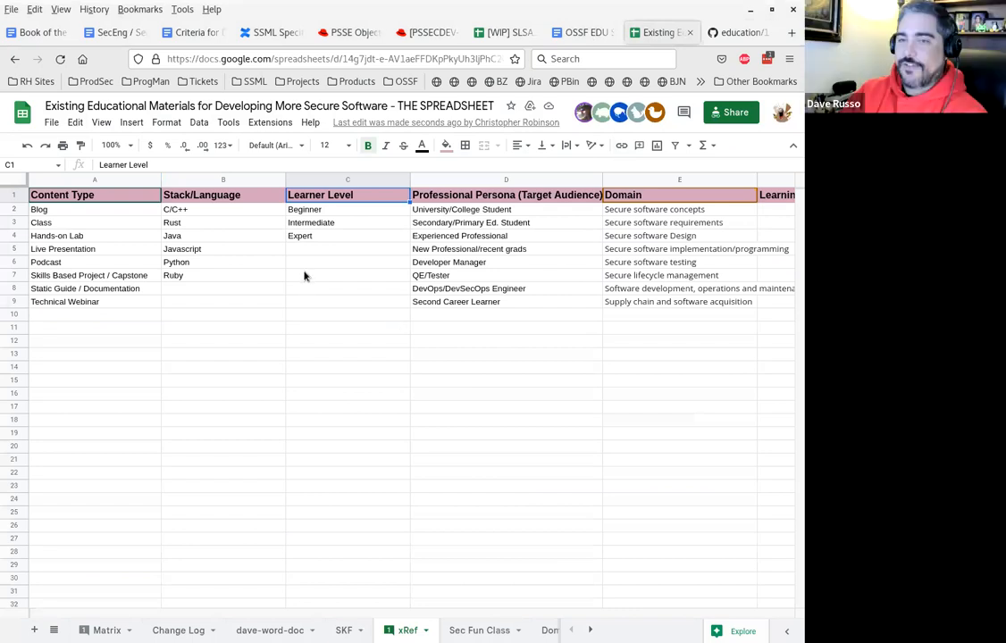
Paste the eight new learner levels over Beginner in xRef and sort them A to Z.
left_click(347, 209)
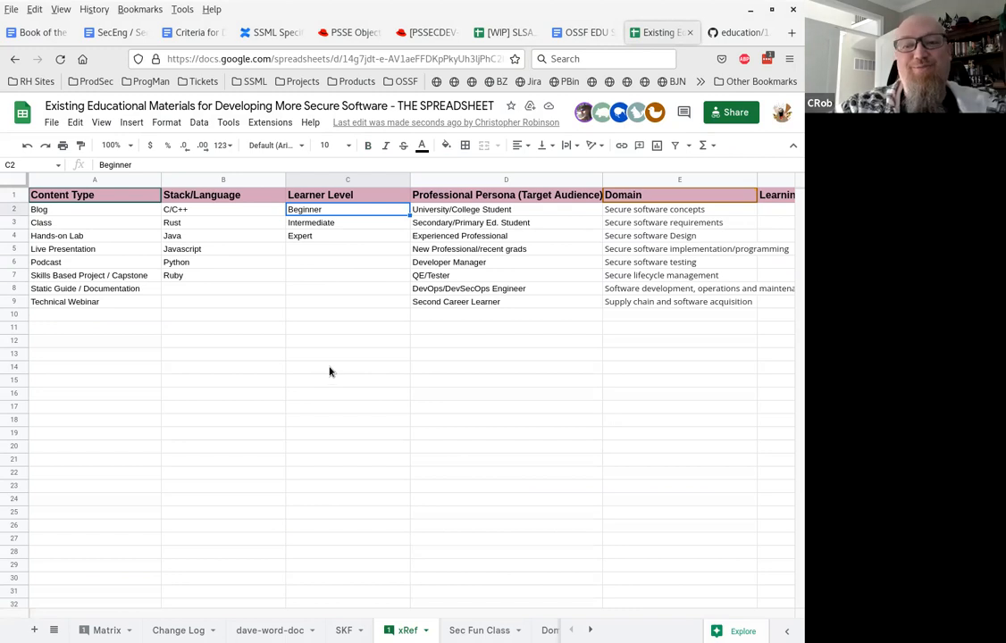
key("ctrl+v")
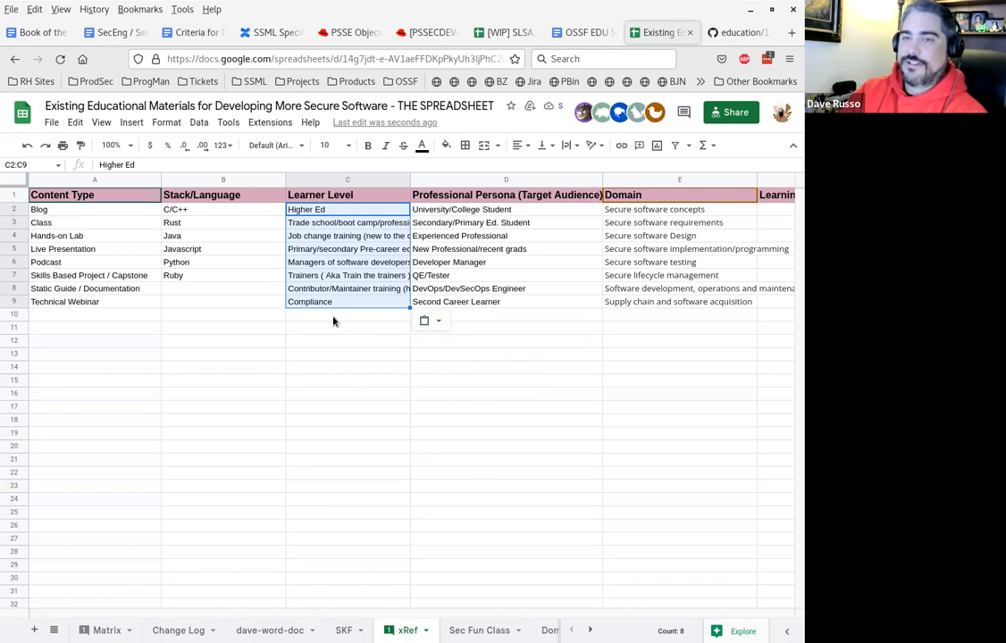
left_click(347, 314)
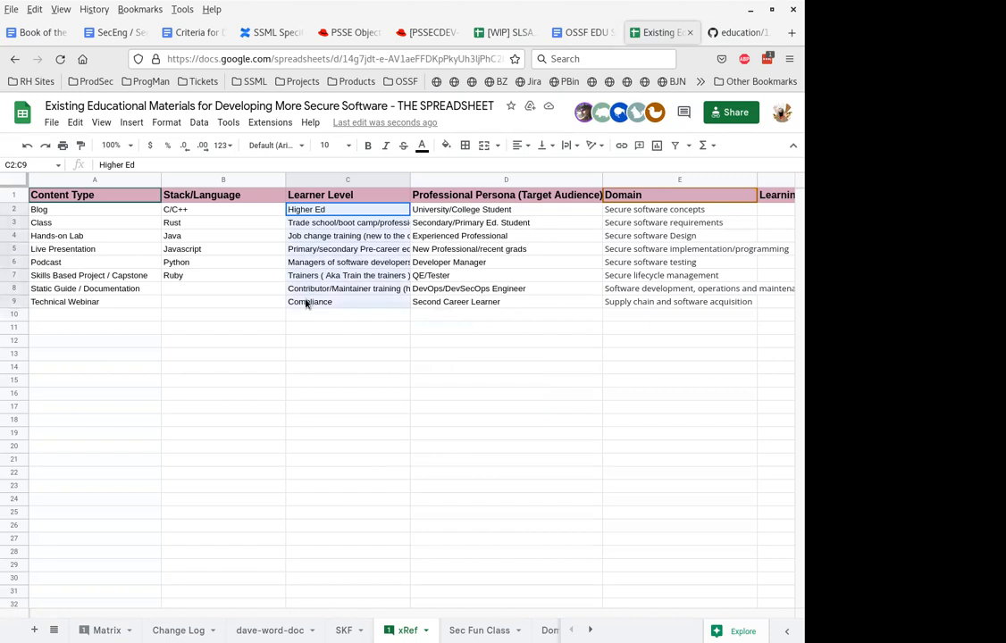
left_click(199, 122)
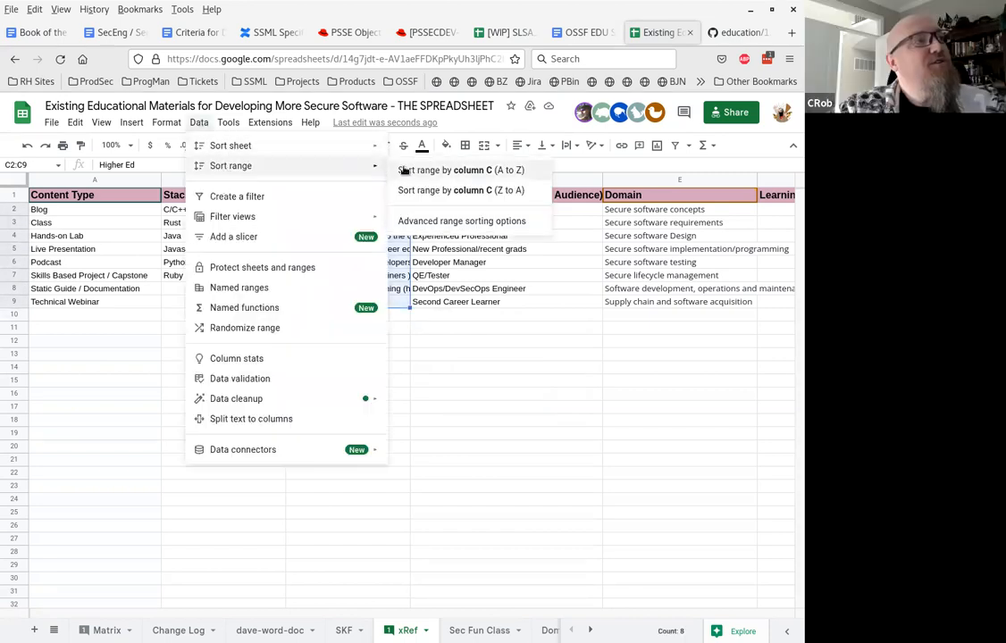
left_click(463, 169)
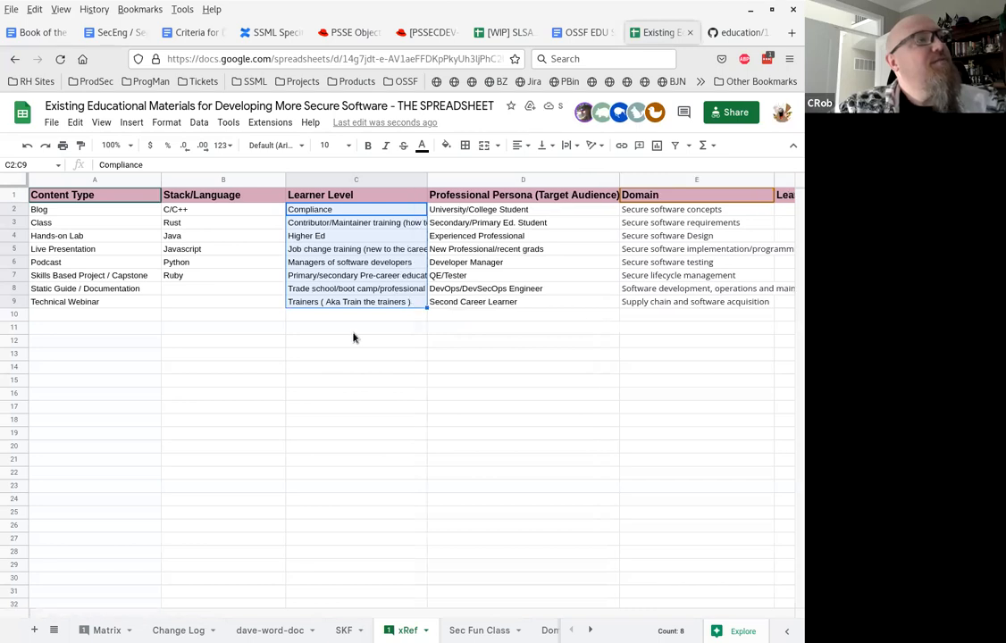
mouse_move(339, 318)
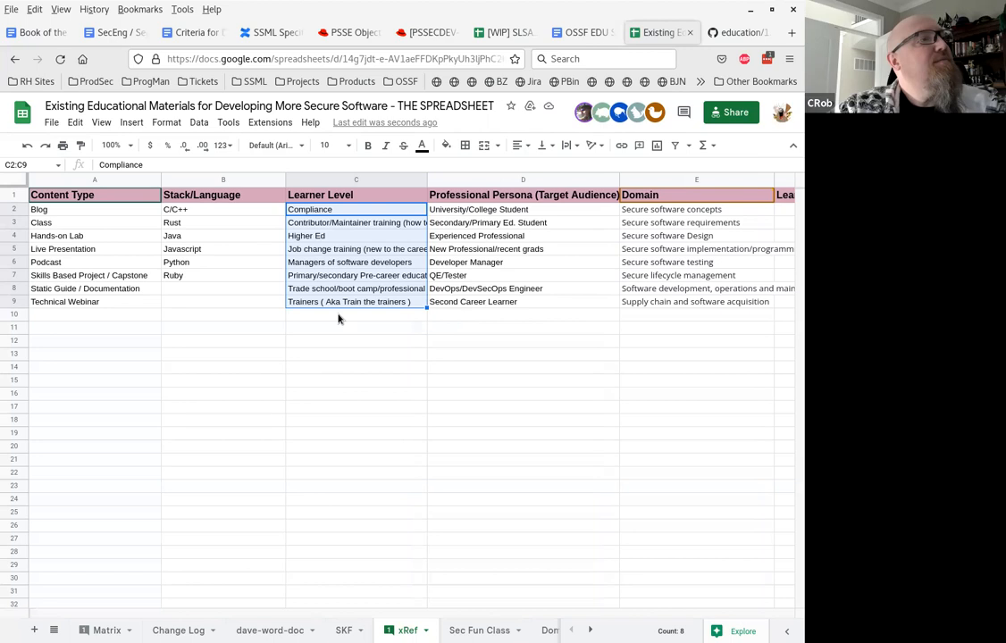
Widen the Learner Level column to show full entries and return to the Matrix sheet.
left_click(355, 315)
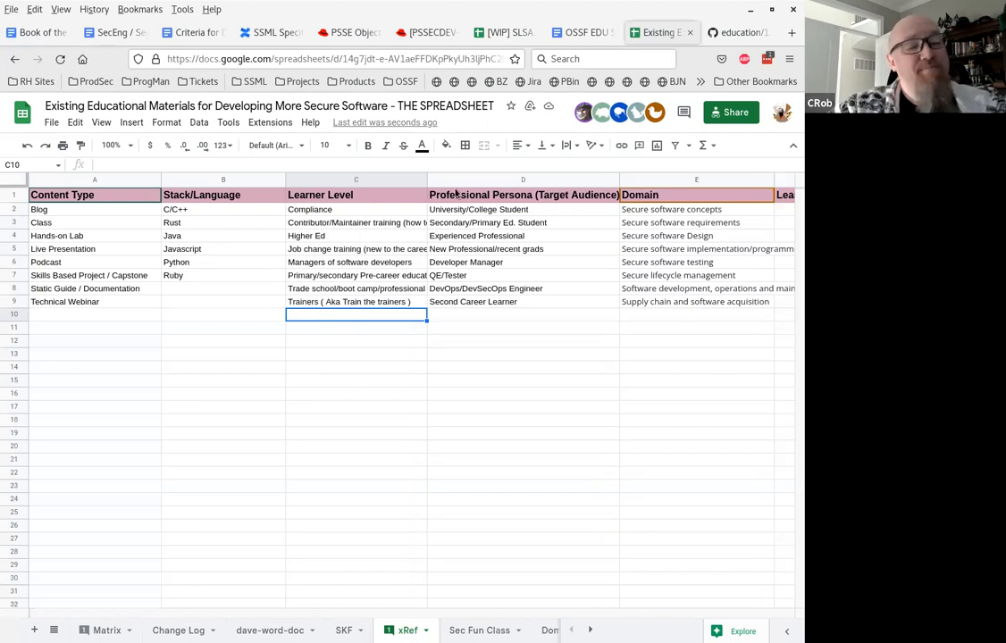
left_click(356, 209)
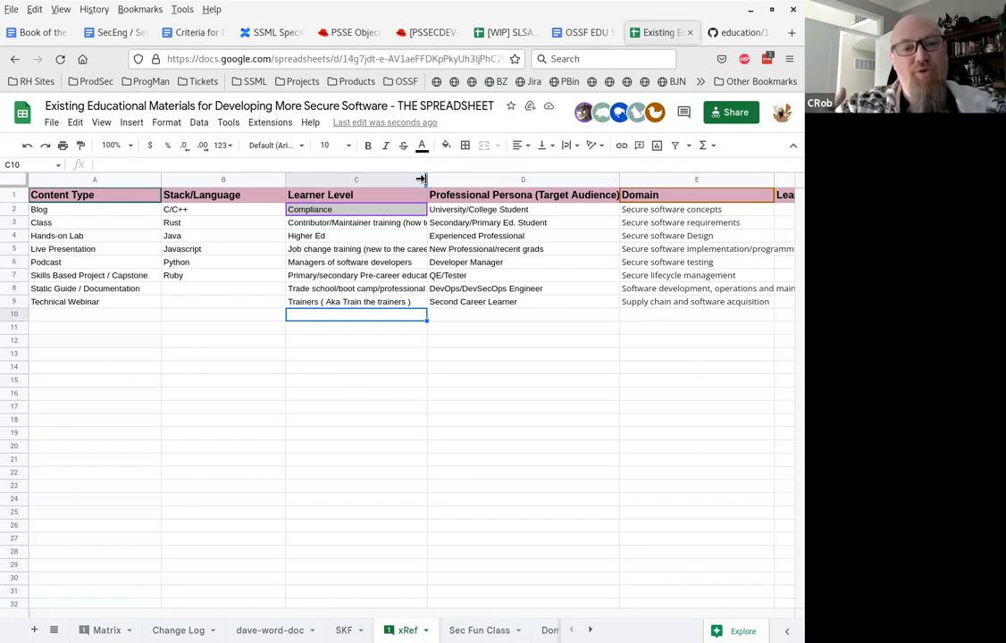
left_click_drag(427, 178, 450, 179)
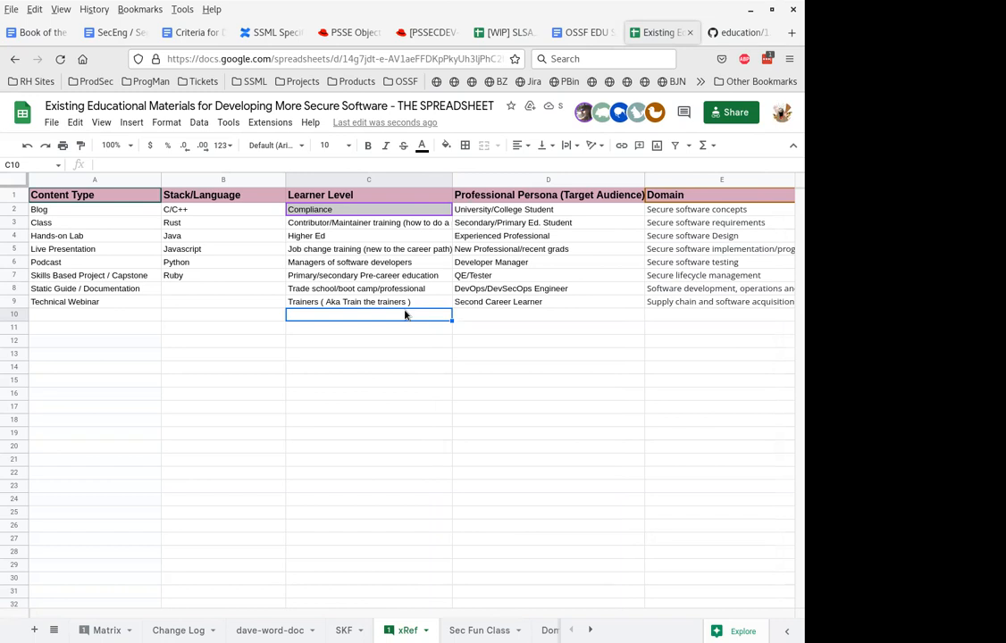
mouse_move(247, 479)
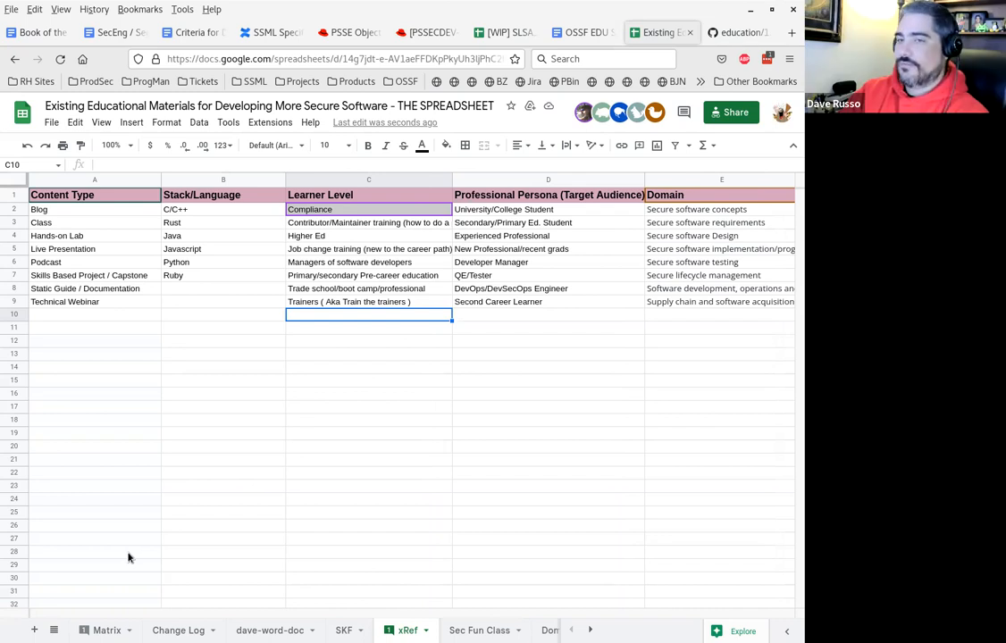
left_click(107, 630)
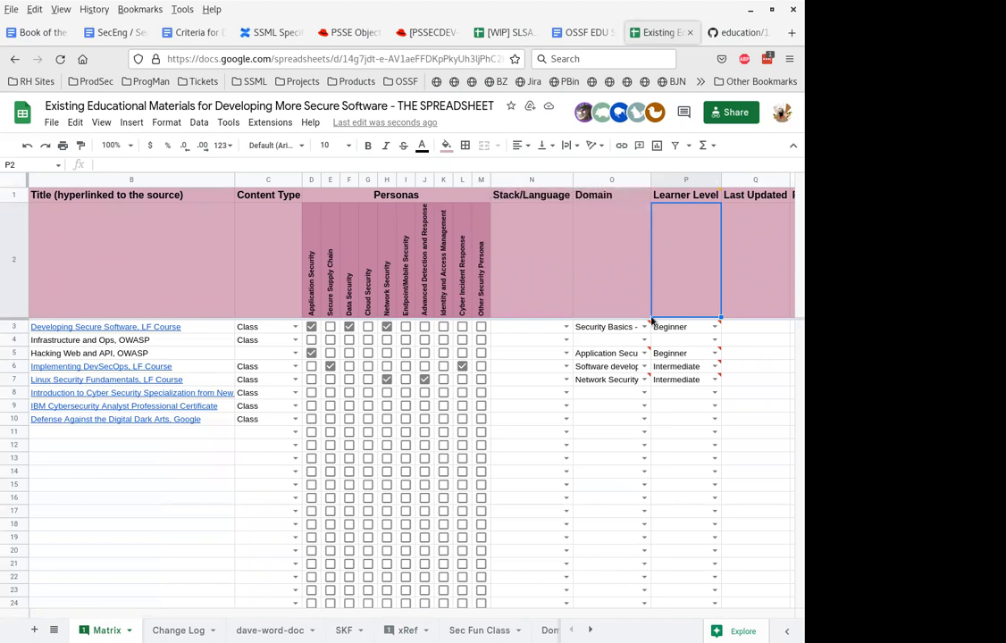
left_click(530, 195)
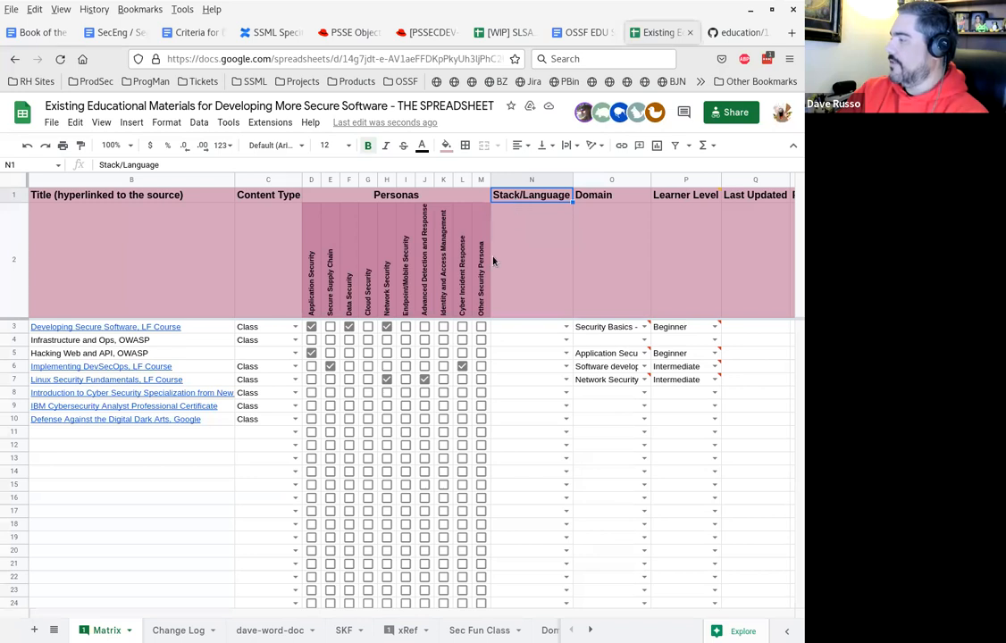
left_click(405, 629)
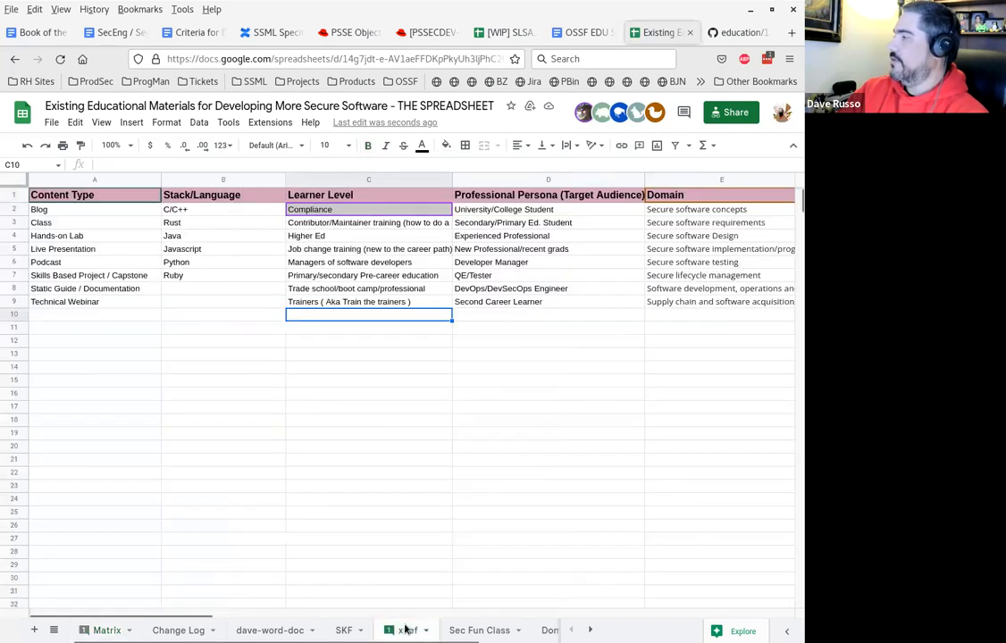
left_click(222, 179)
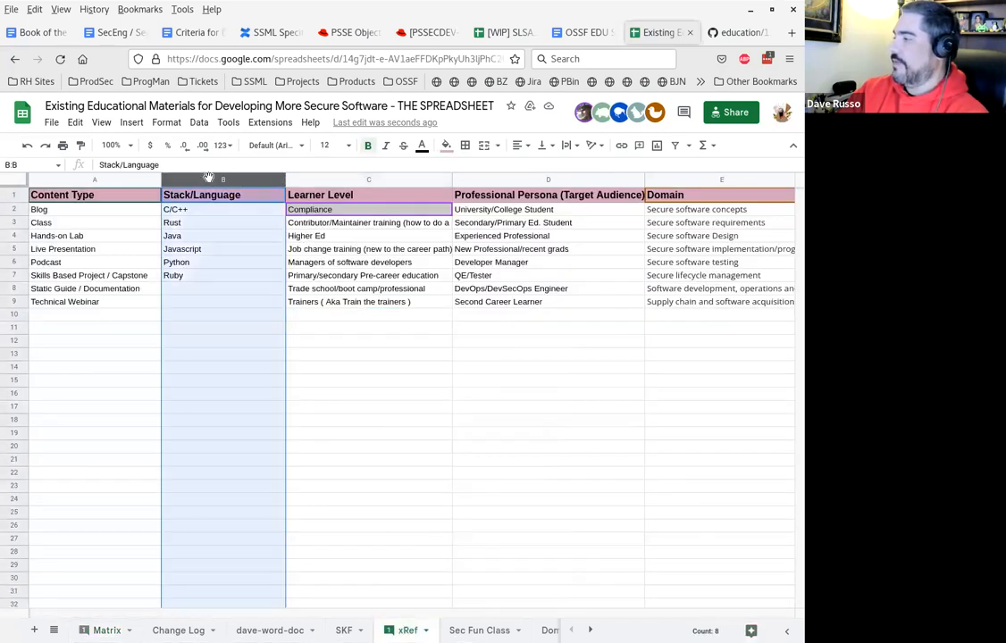
mouse_move(180, 303)
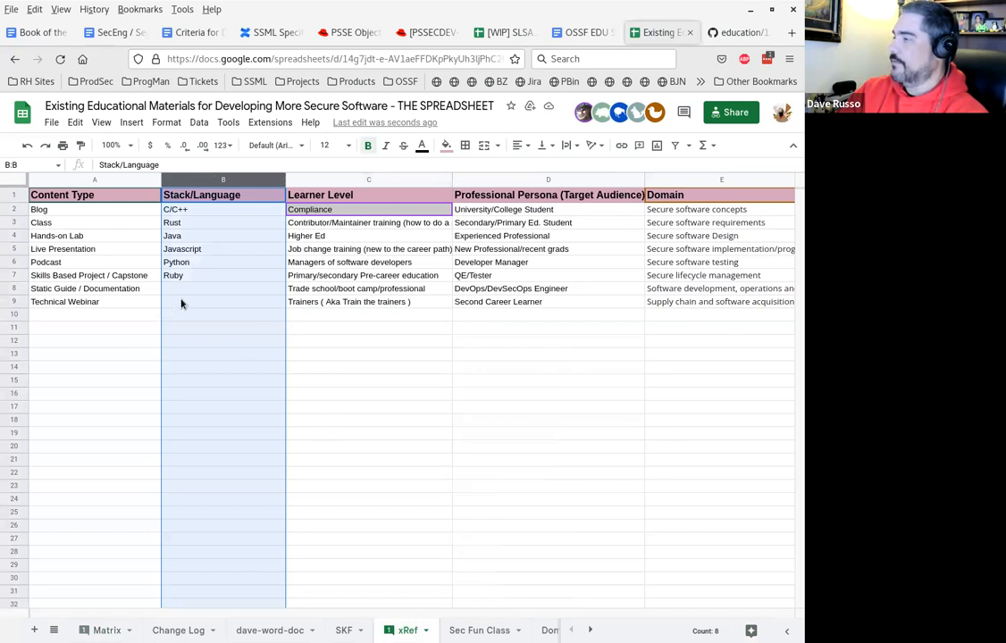
left_click(222, 300)
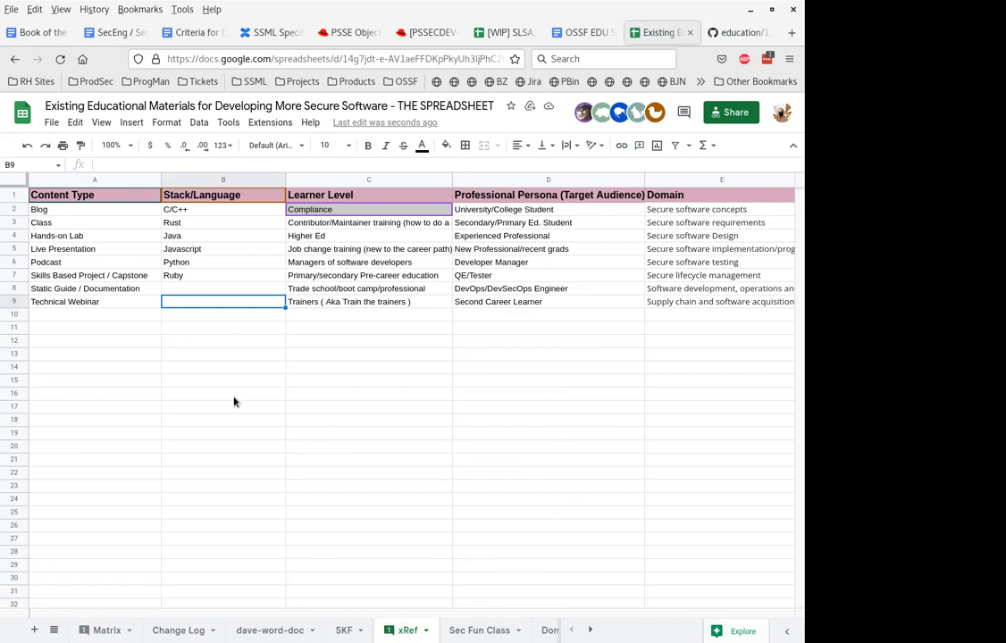
Add No Language, Multi-Language and Pseudocode to the Stack/Language list below Ruby.
left_click(221, 288)
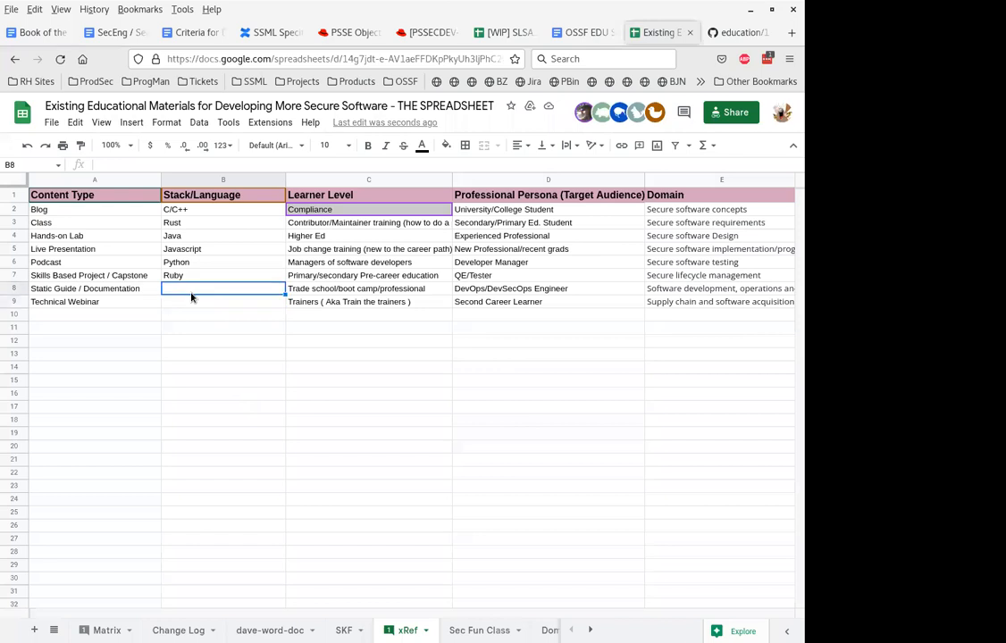
type("No Language")
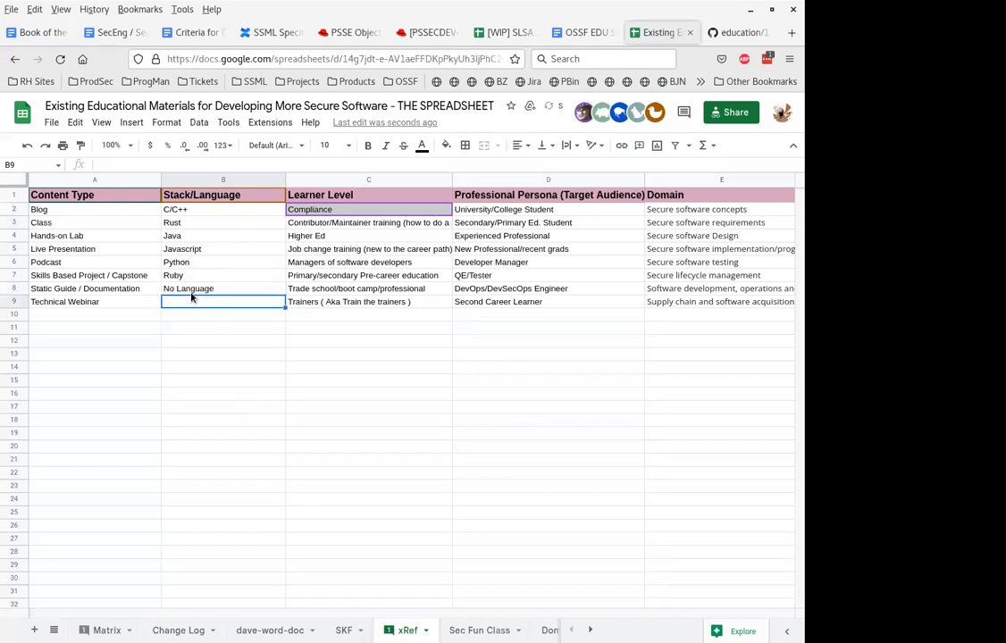
type("Multi-")
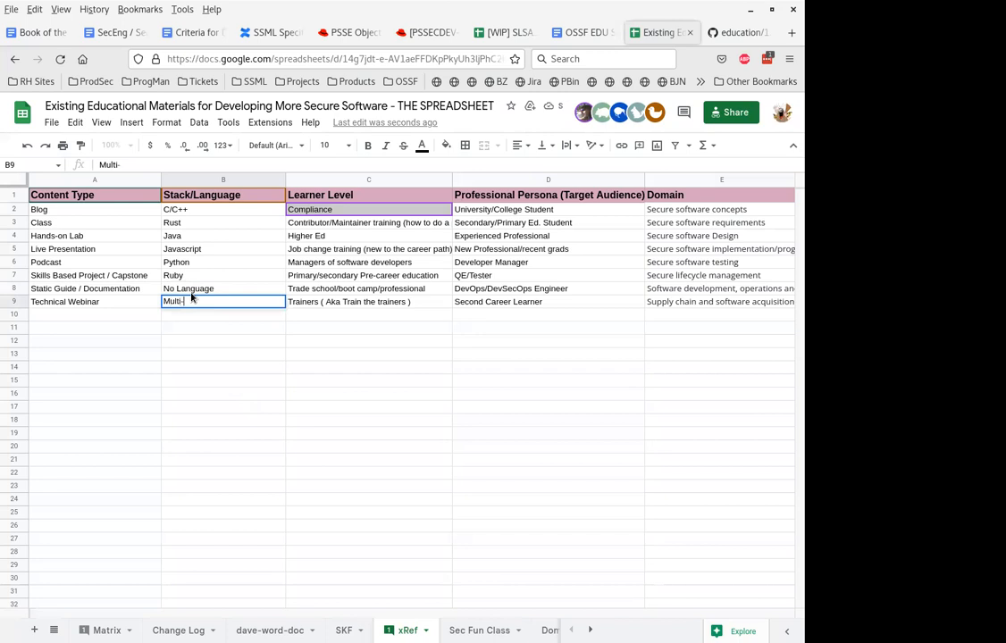
type("Language")
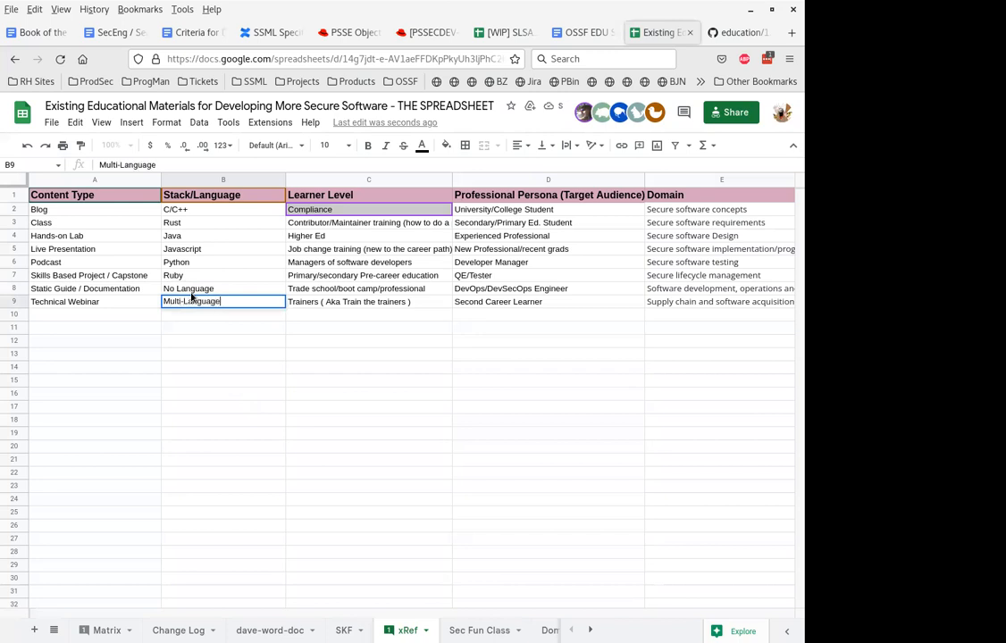
key("Return")
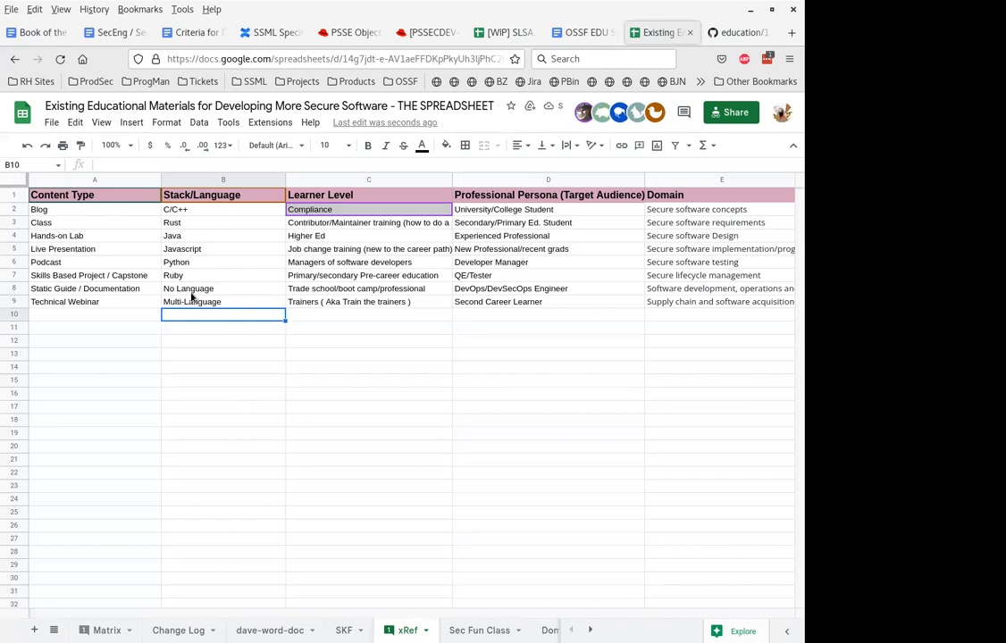
type("P")
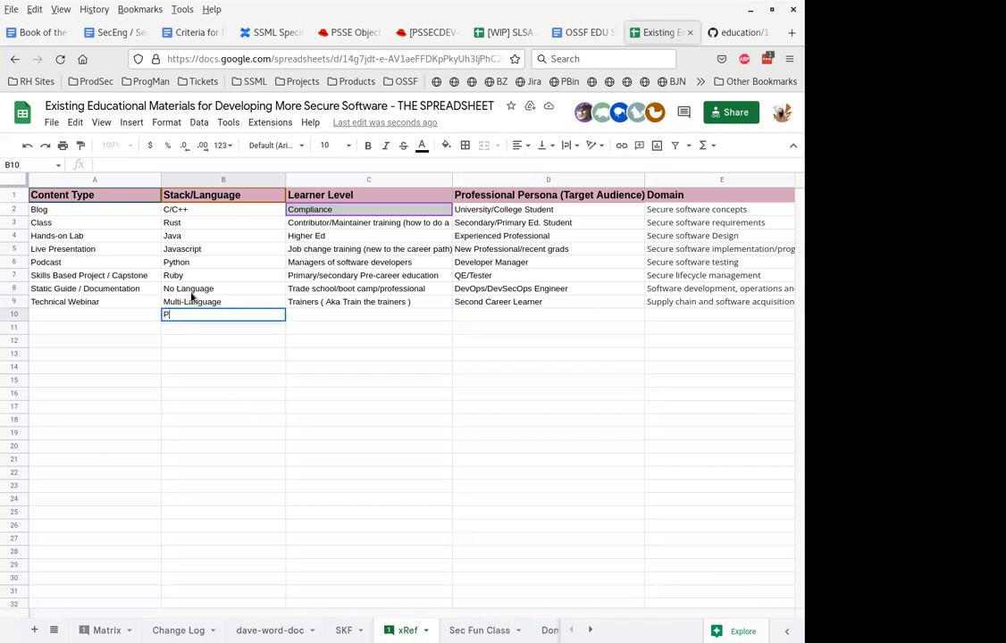
type("Pseudocode")
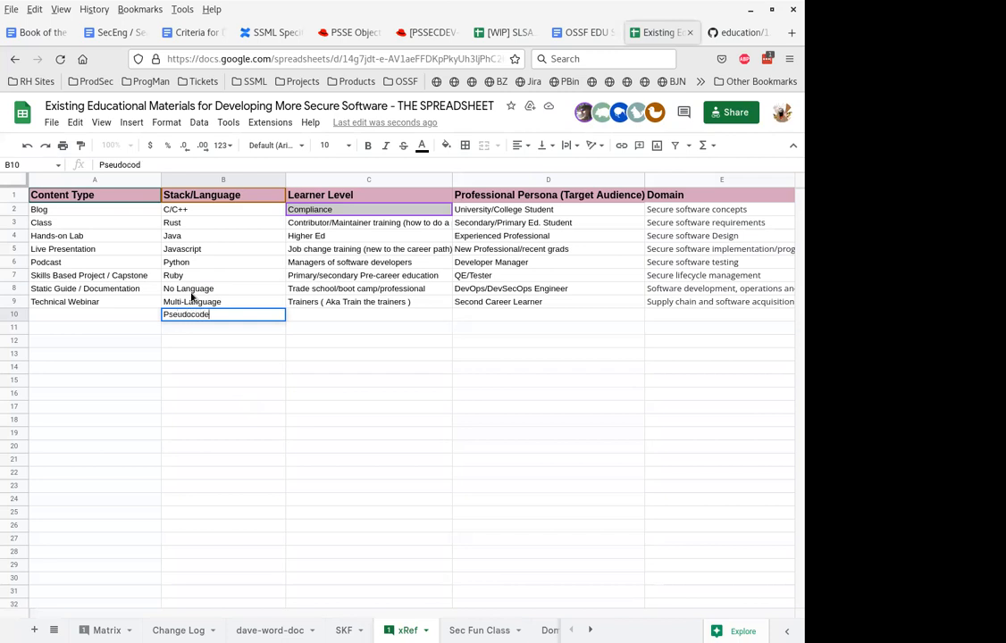
key("Return")
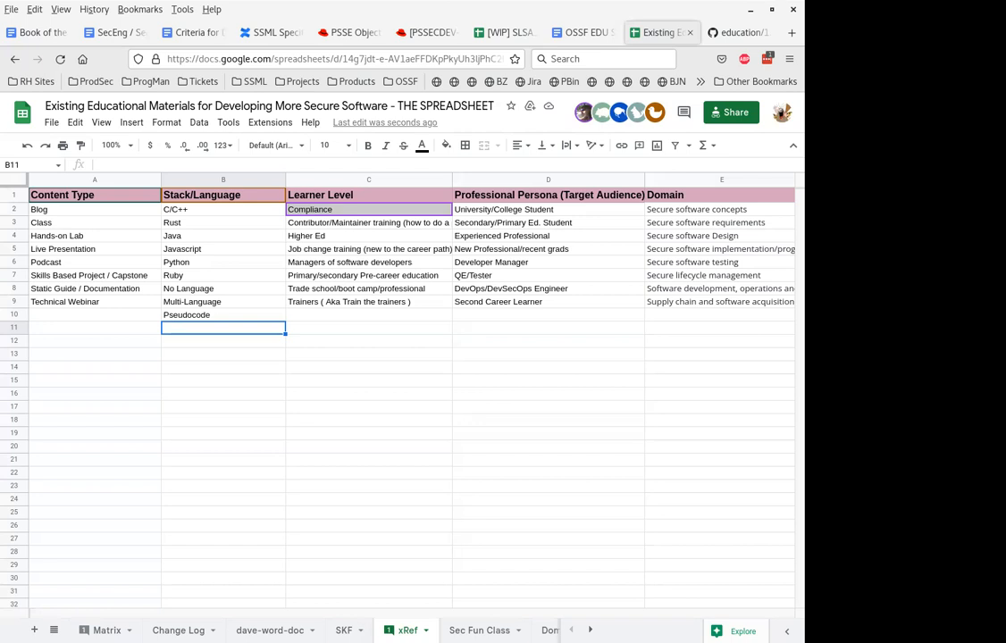
mouse_move(230, 372)
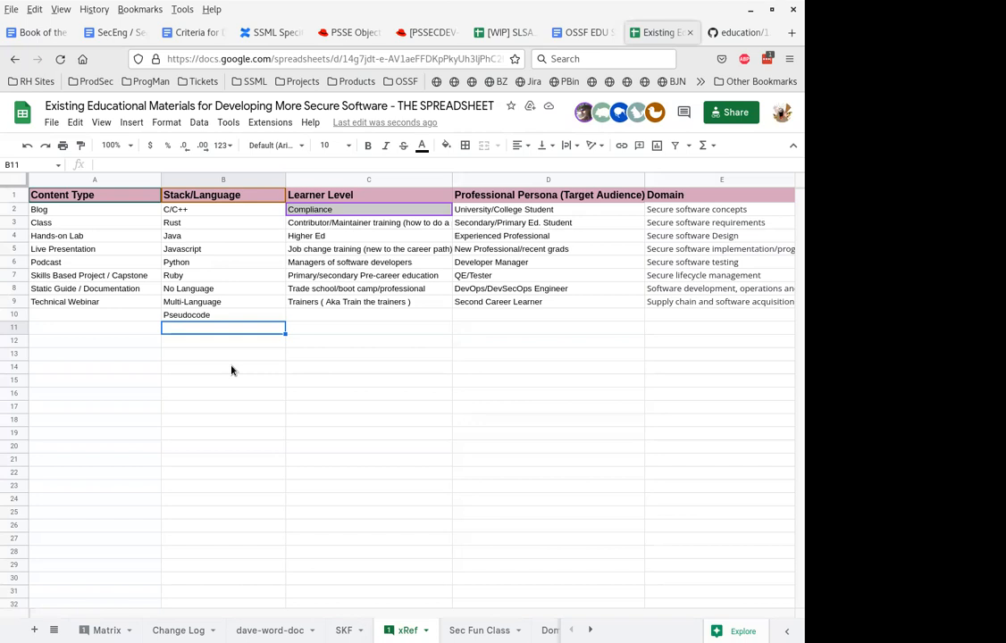
mouse_move(215, 322)
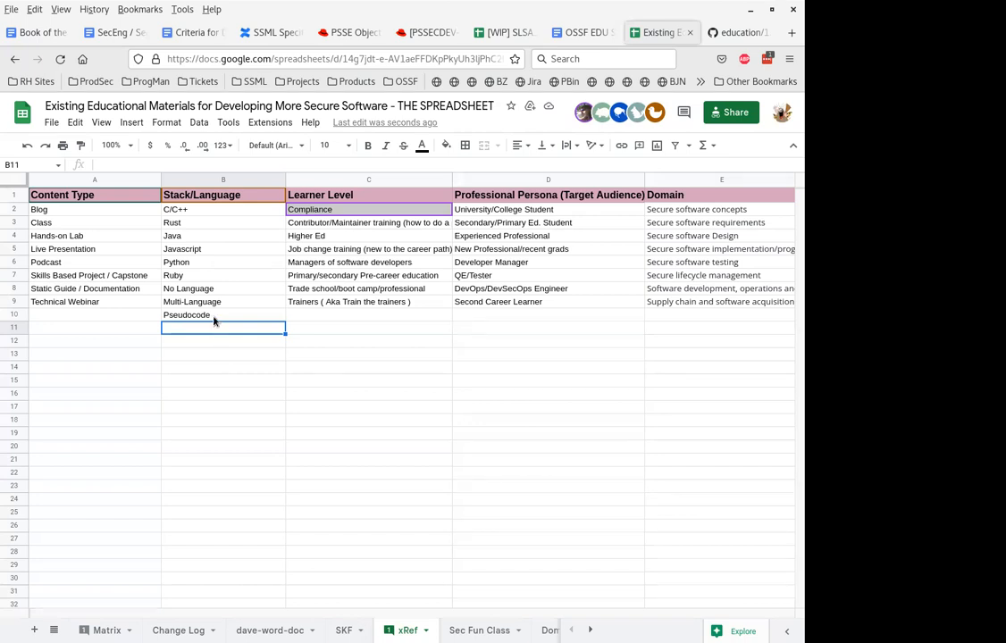
Delete the Pseudocode entry and begin sorting the six language entries A to Z.
left_click(223, 315)
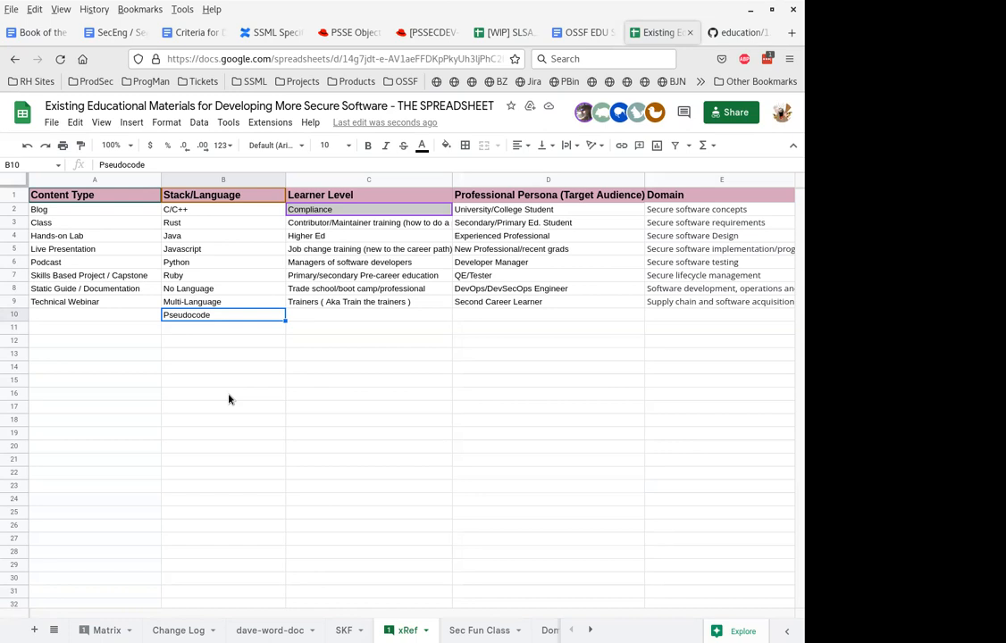
key("Delete")
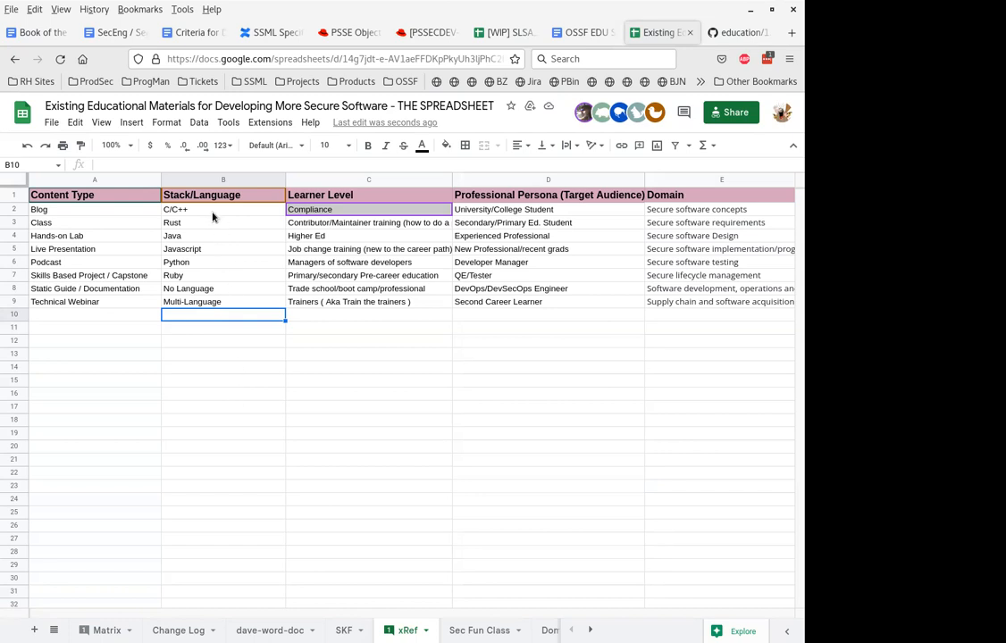
left_click_drag(222, 209, 222, 276)
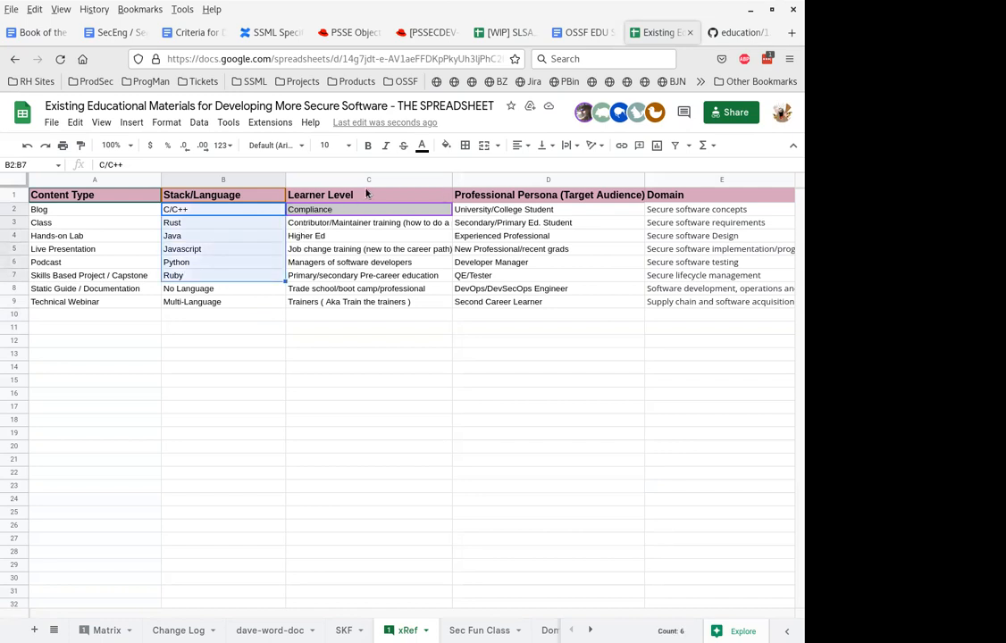
left_click(200, 121)
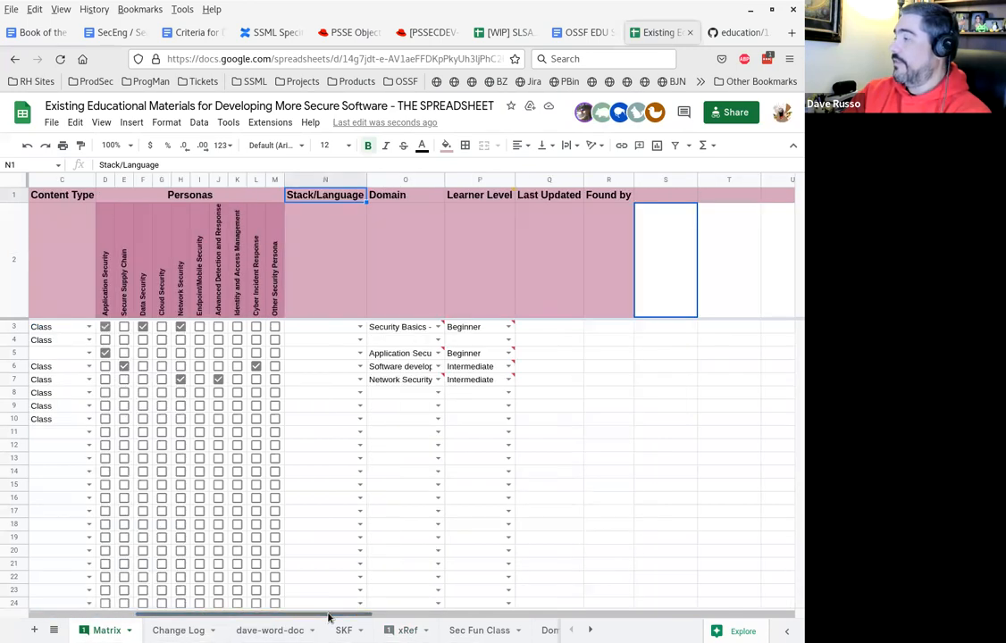
left_click(551, 260)
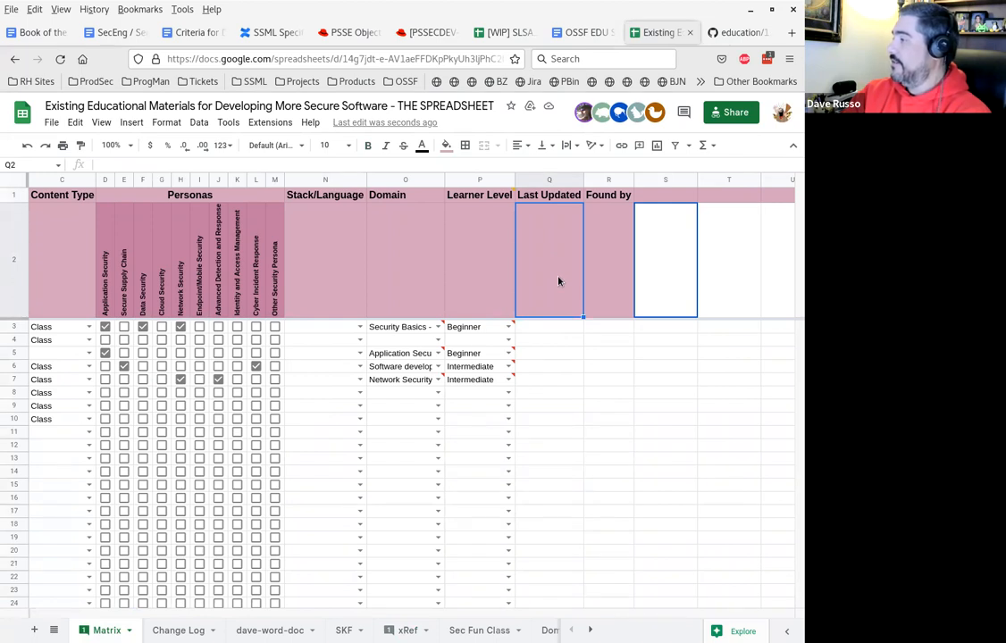
mouse_move(568, 336)
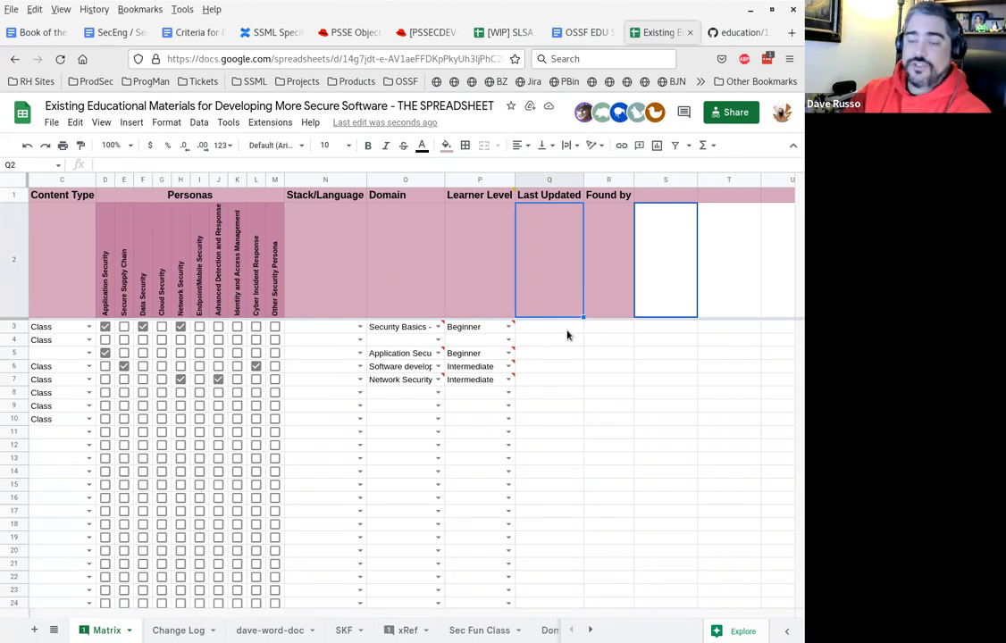
mouse_move(546, 339)
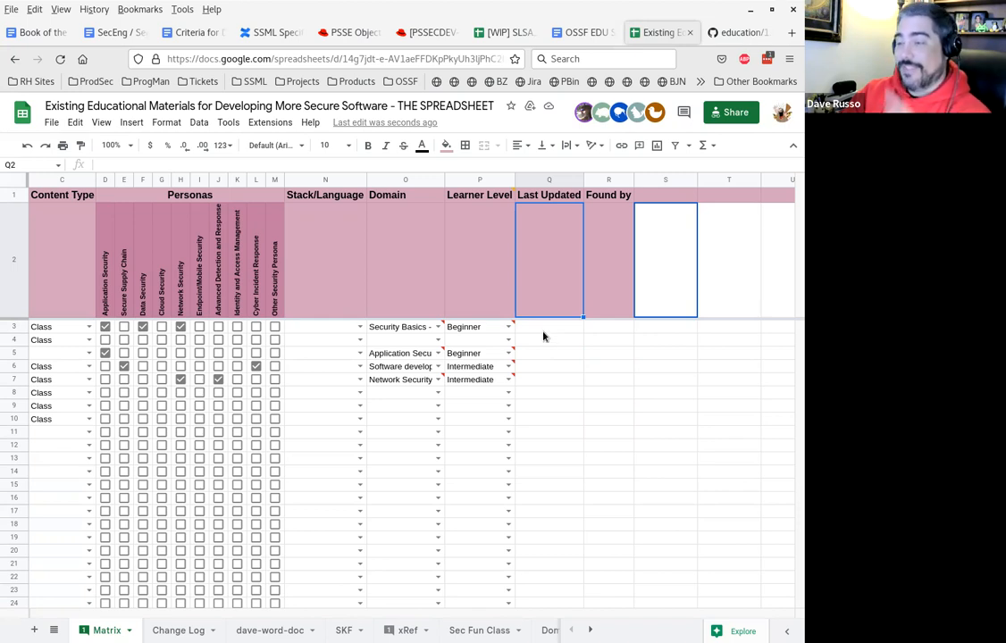
mouse_move(536, 344)
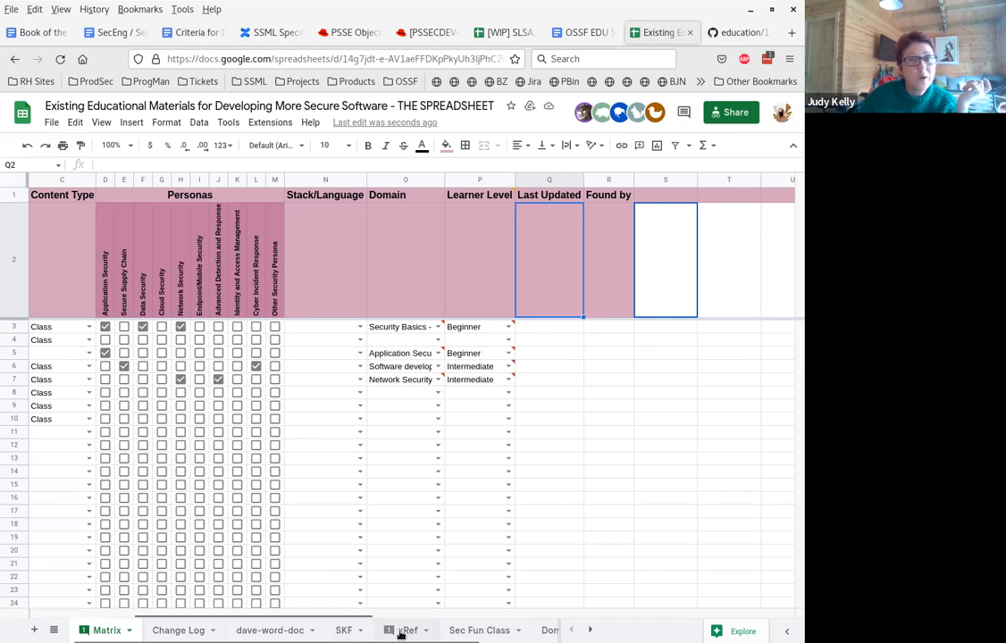
Add an Other Language entry at the end of the xRef Stack/Language list.
left_click(406, 630)
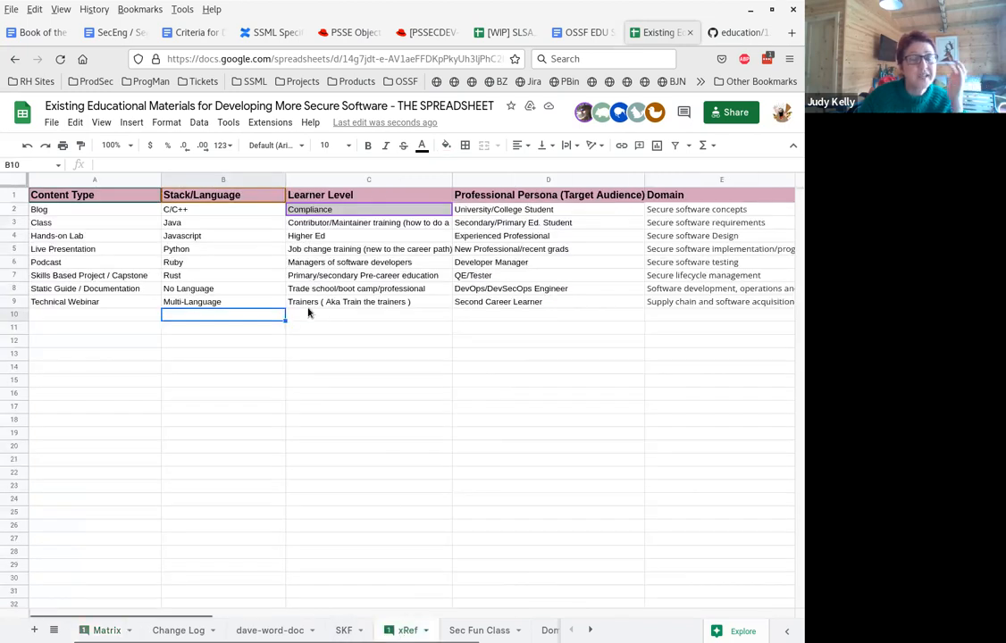
type("Other Language")
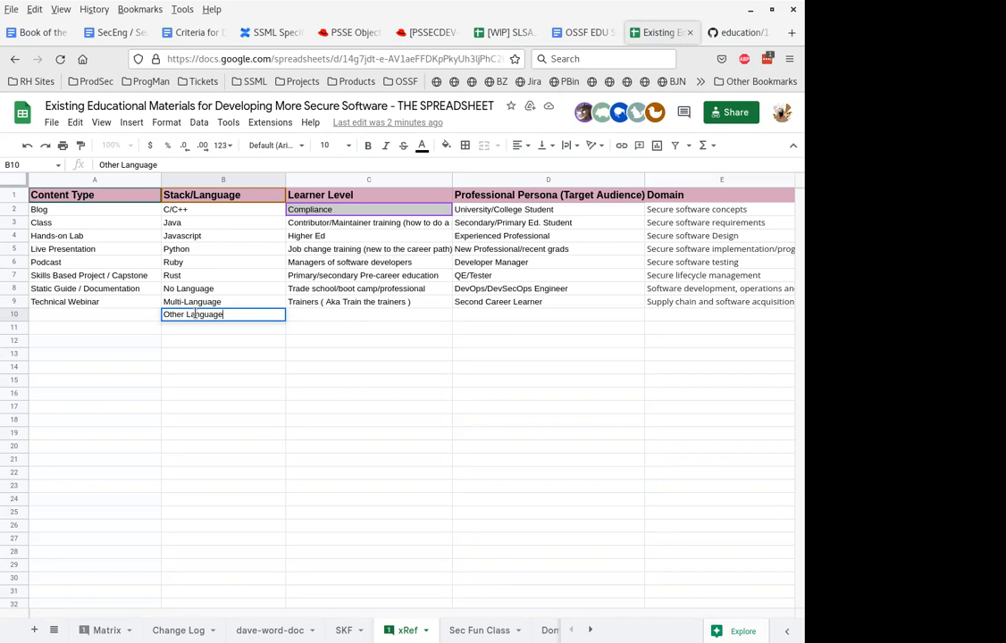
key("Return")
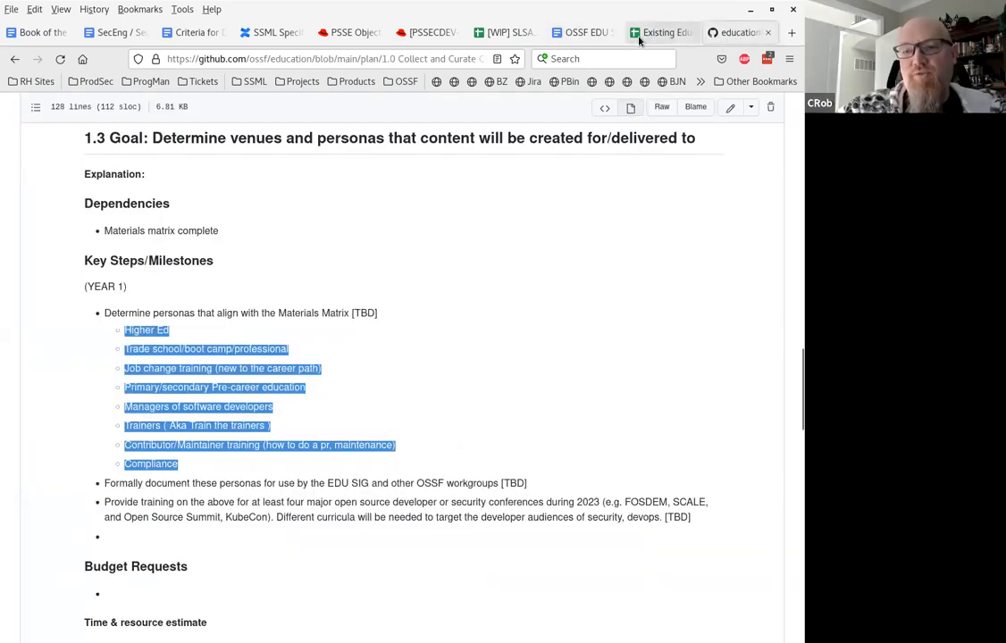
Return to the educational materials spreadsheet and scroll down the xRef lists.
left_click(662, 32)
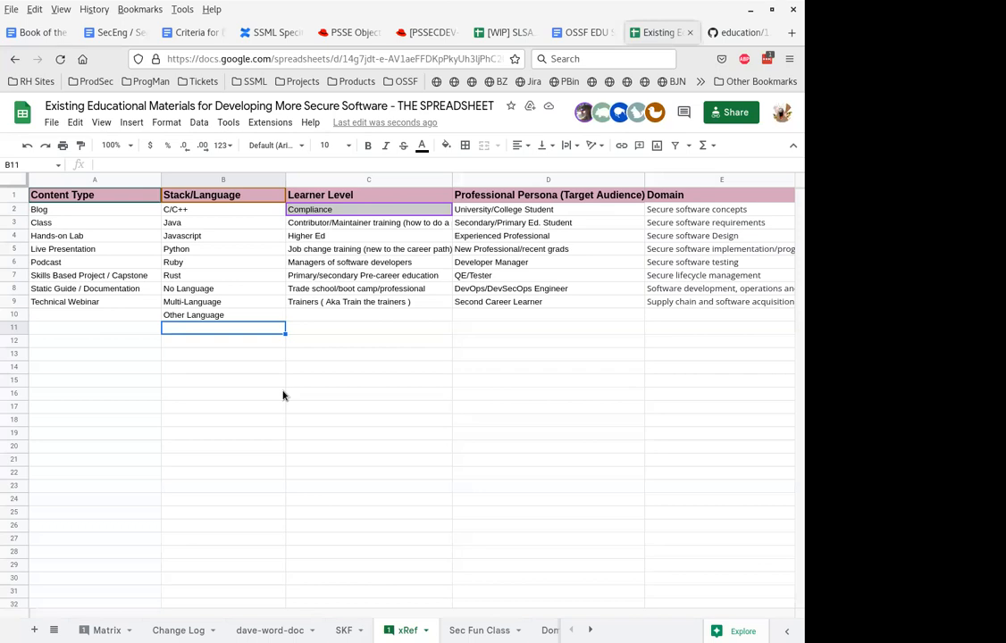
mouse_move(214, 329)
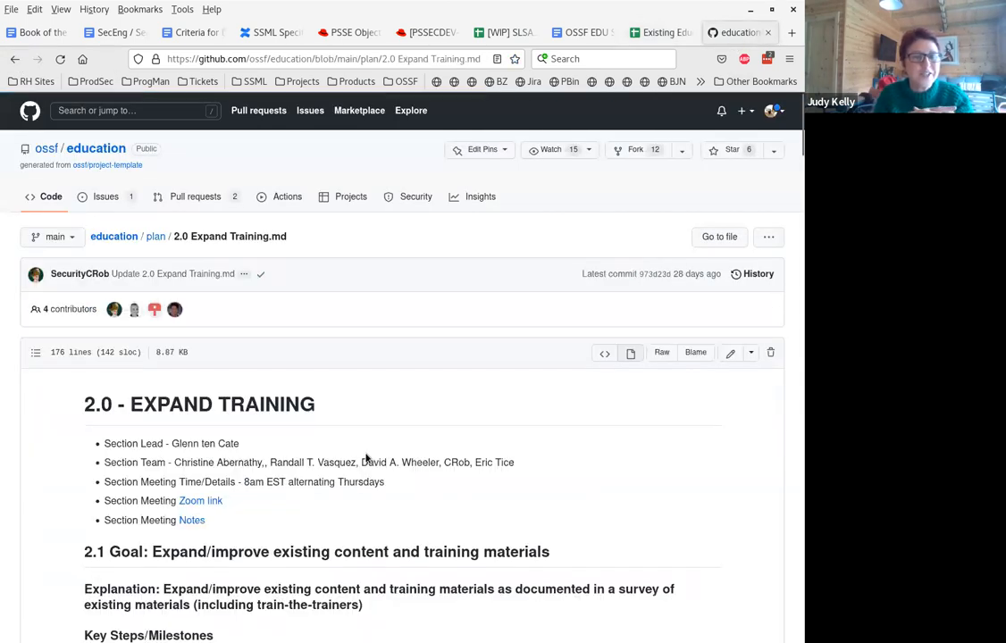
scroll("down", 3)
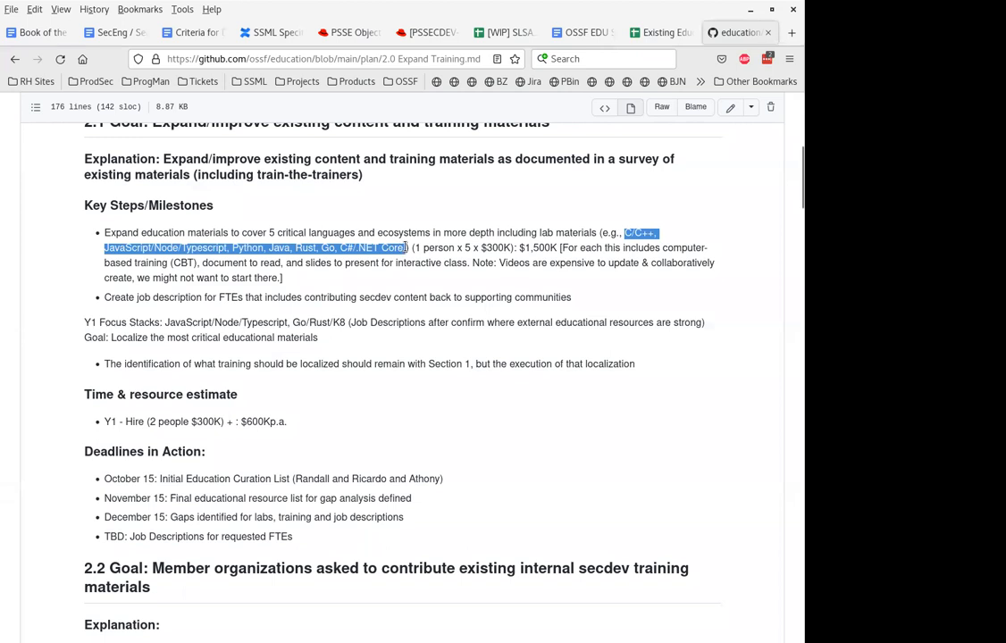
mouse_move(625, 57)
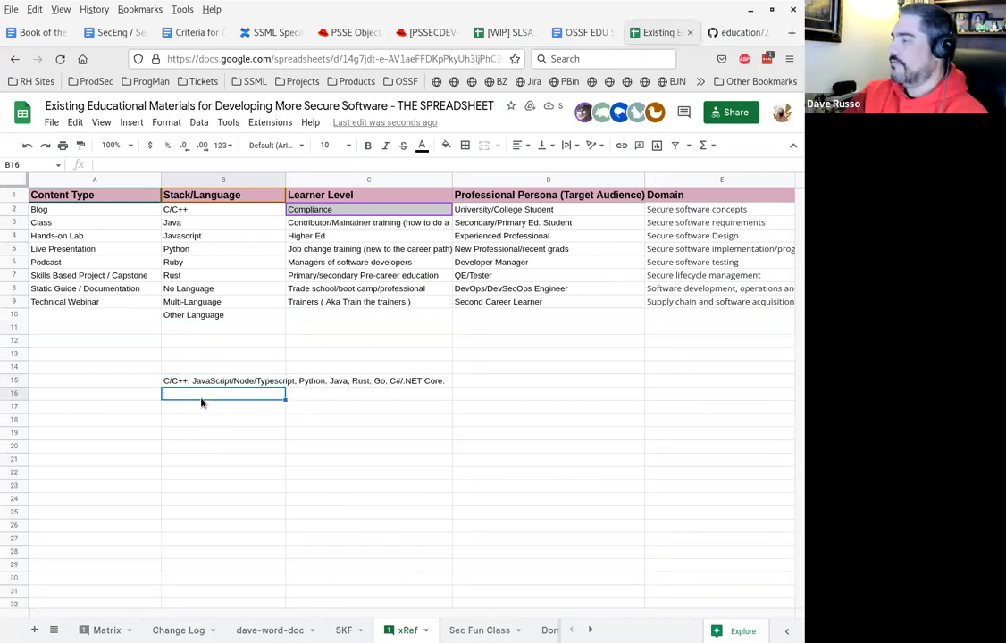
mouse_move(161, 489)
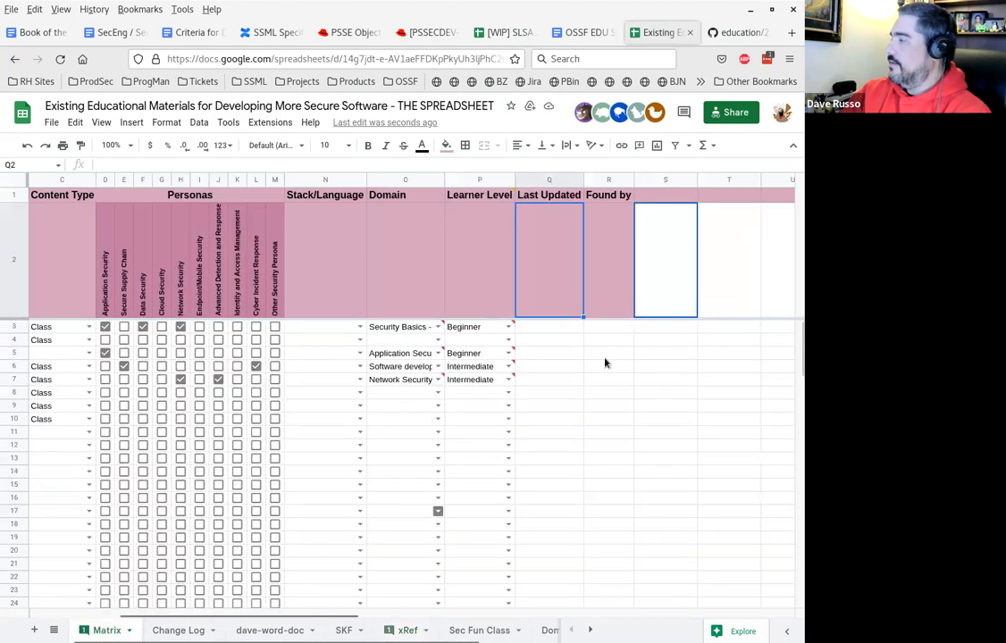
Rename the Matrix sheet's Found by column header to Submitted By.
left_click(608, 259)
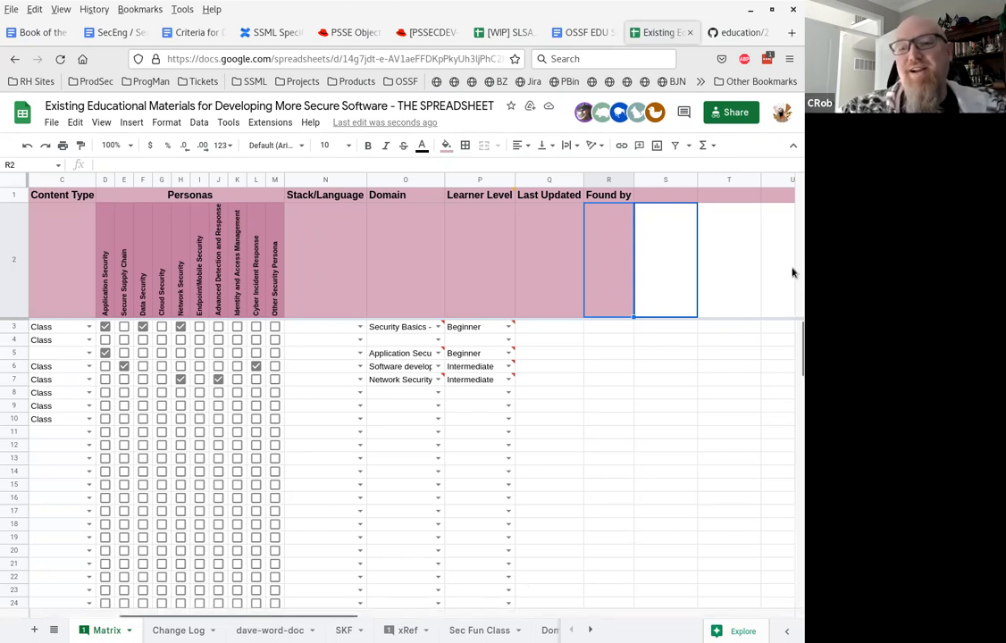
left_click(607, 195)
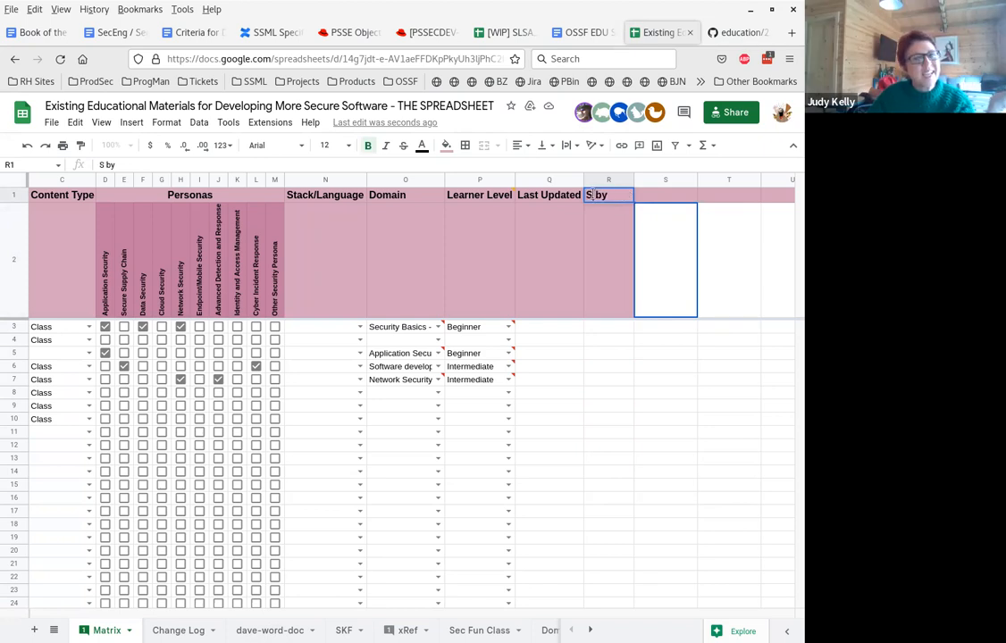
type("Submittd by")
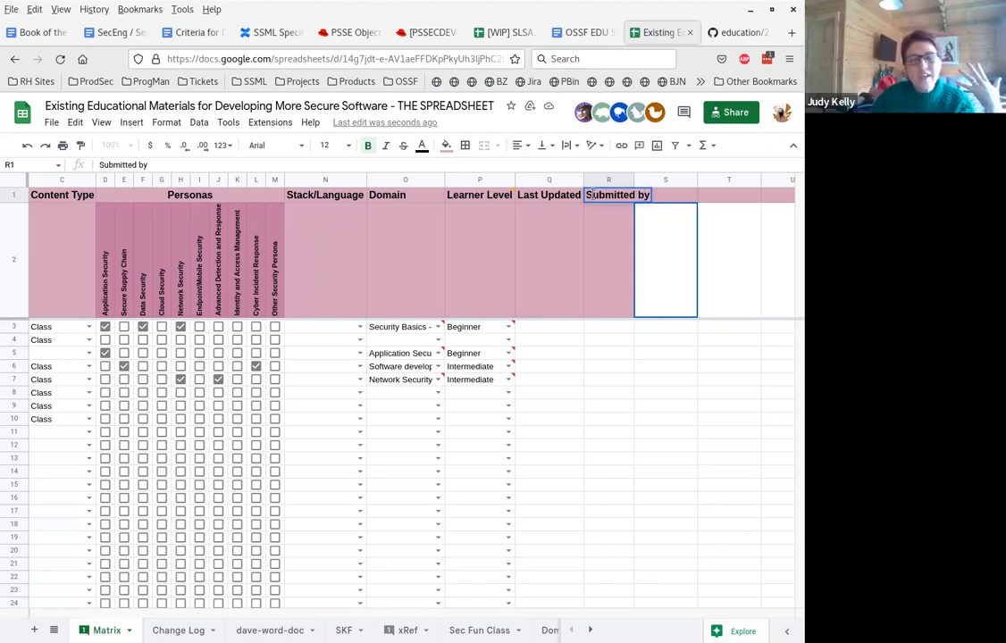
left_click(608, 259)
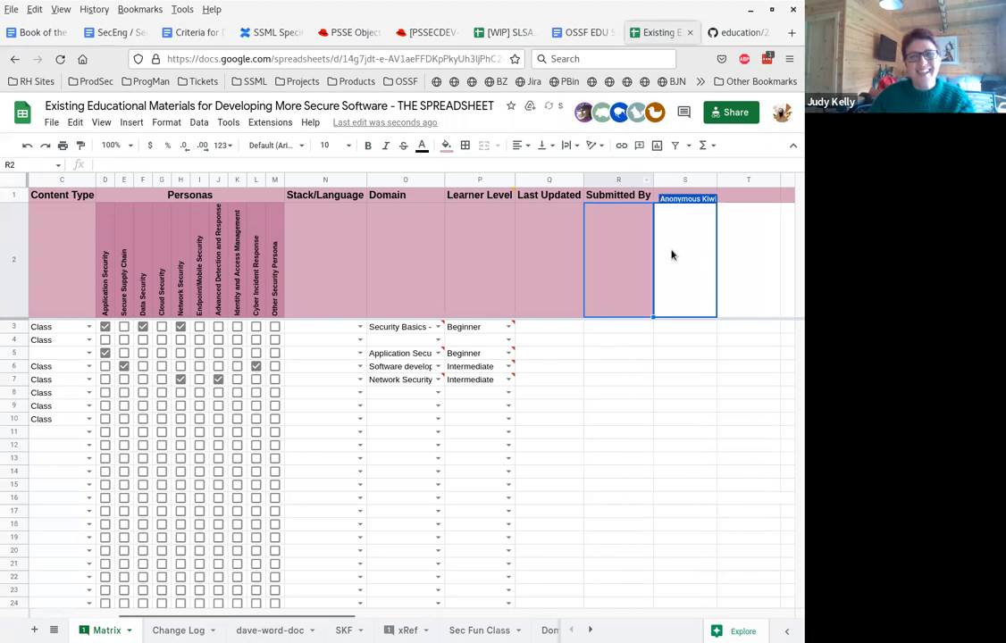
scroll("right", 3)
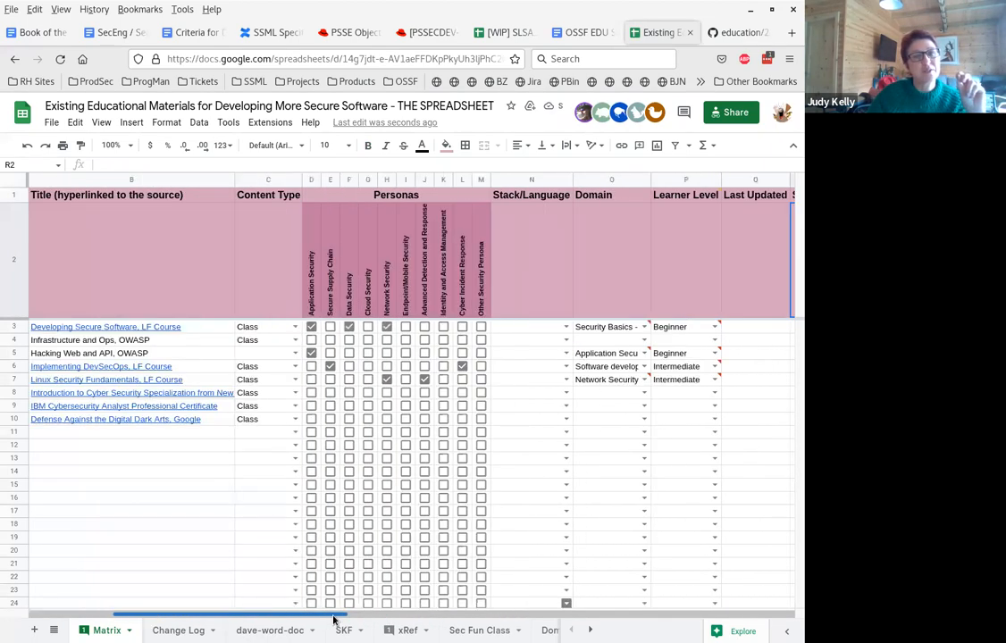
scroll("right", 3)
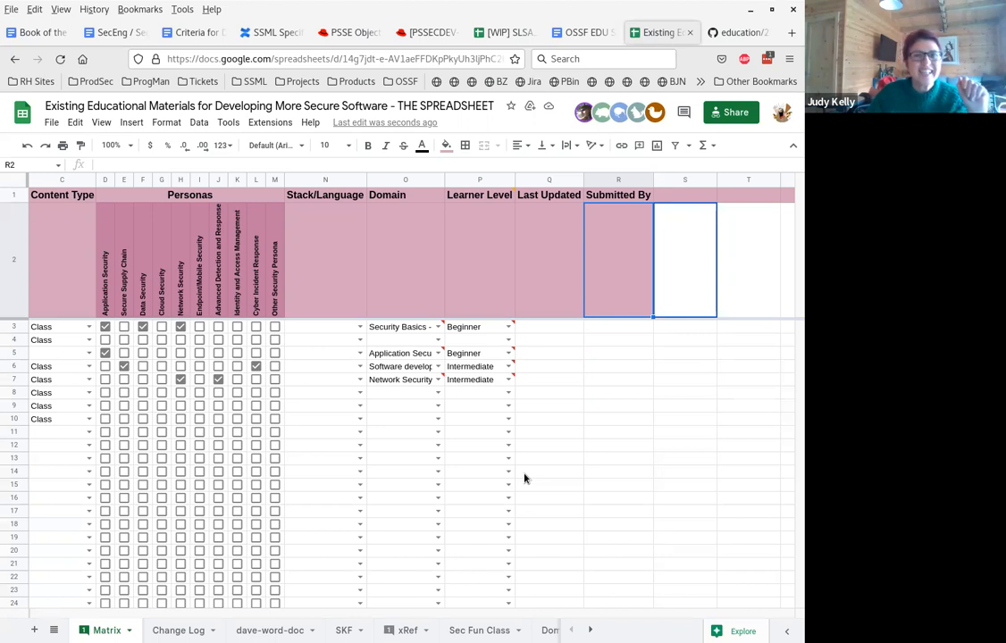
mouse_move(497, 468)
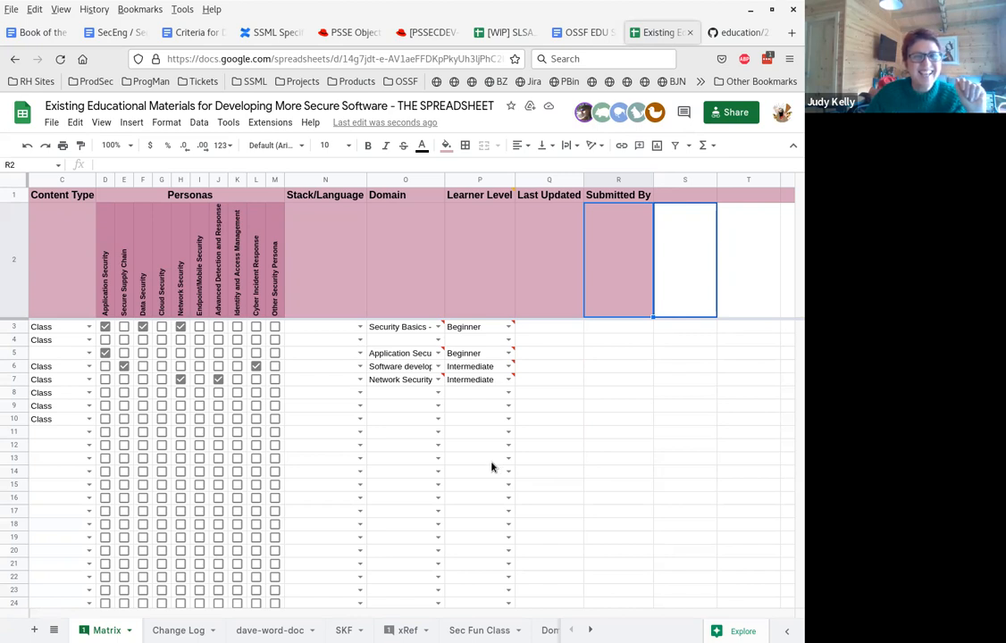
mouse_move(447, 466)
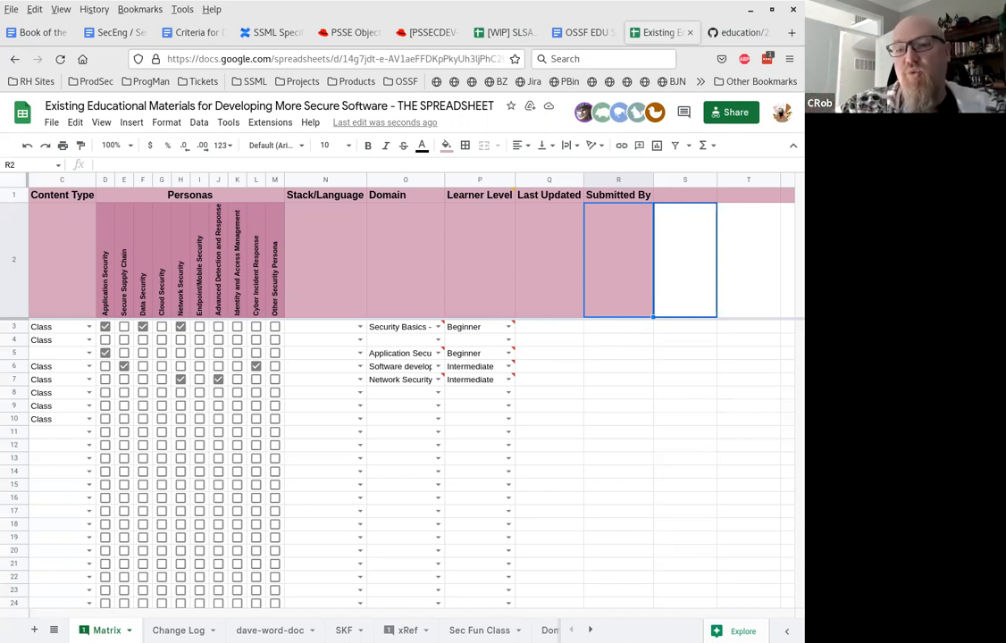
mouse_move(282, 580)
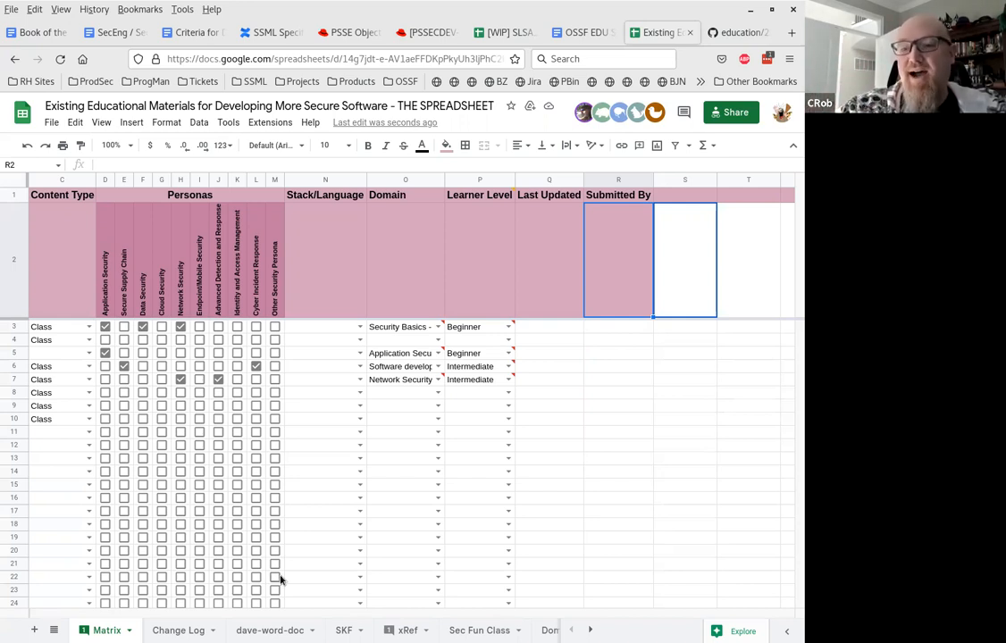
mouse_move(367, 565)
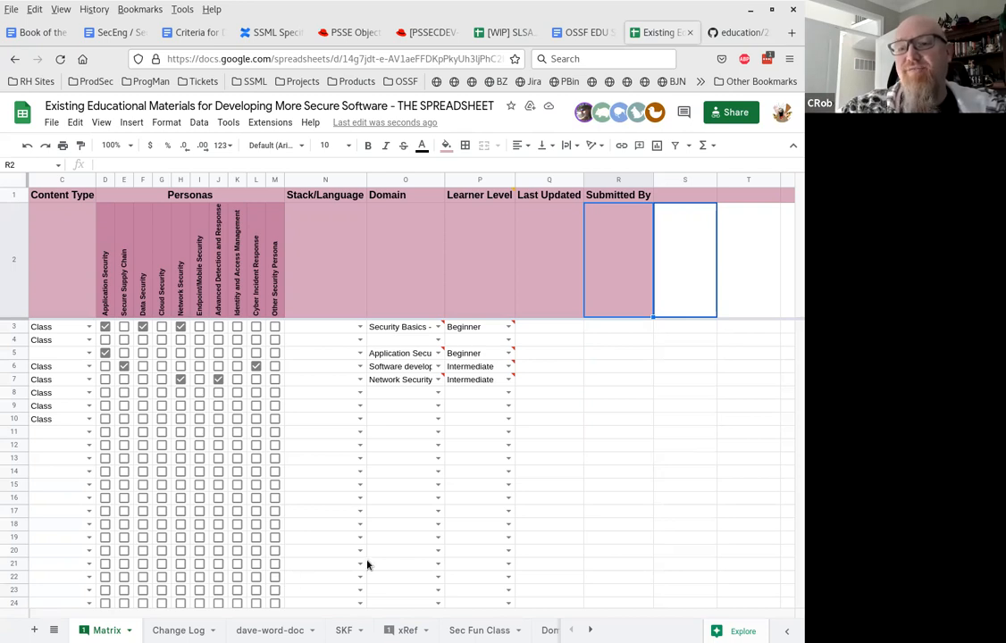
mouse_move(514, 439)
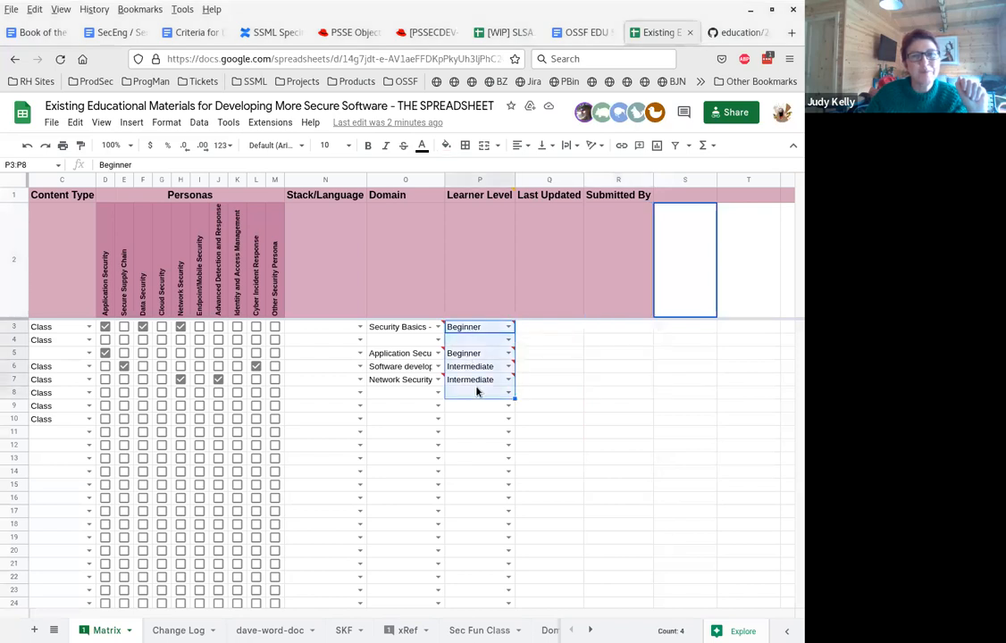
Clear the sample Learner Level values in Matrix rows 3–8 and move to Q3.
key("Delete")
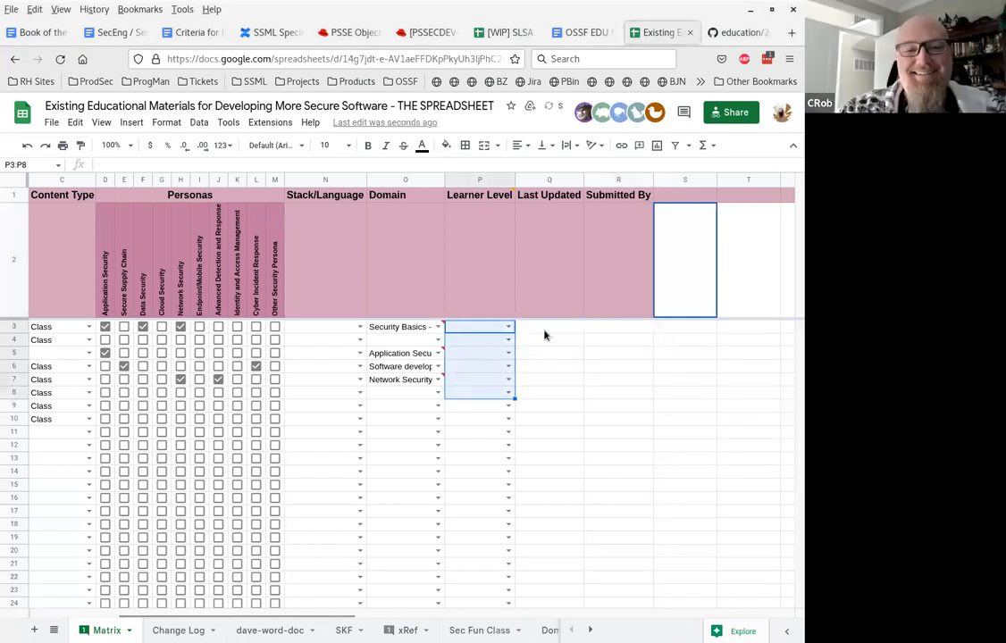
left_click(549, 325)
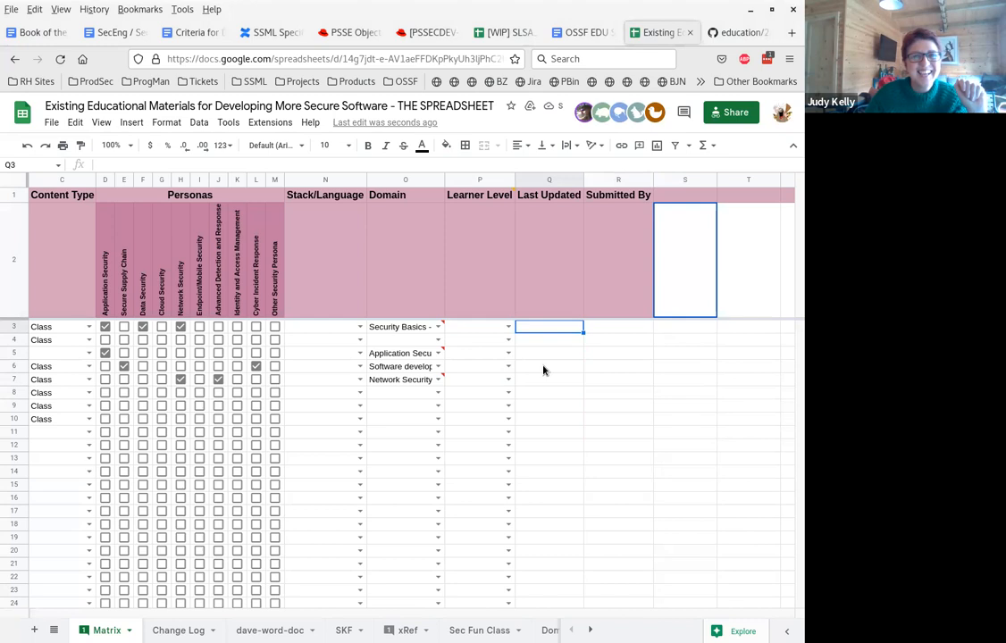
mouse_move(487, 438)
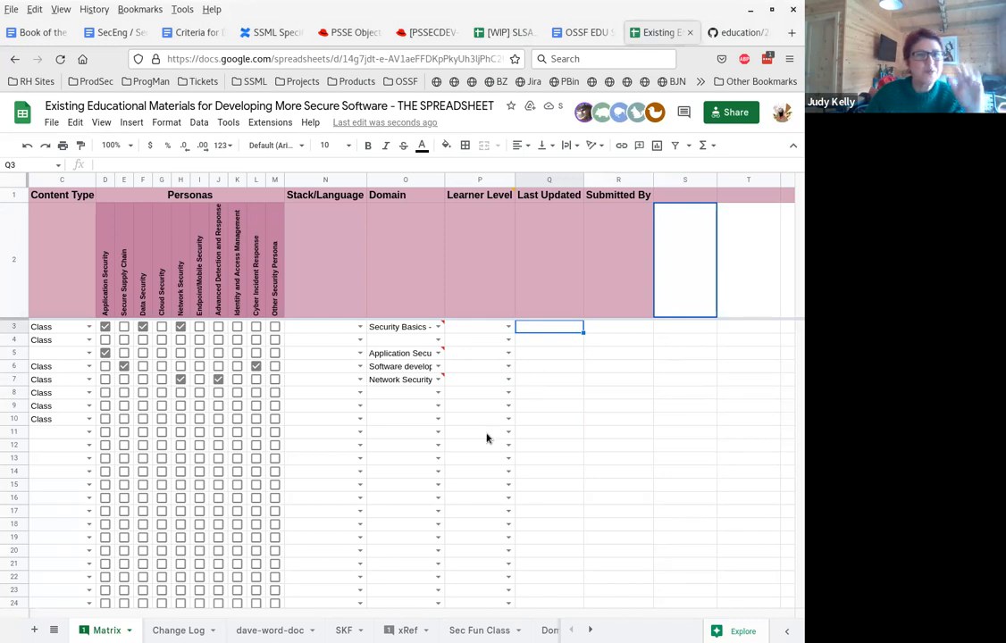
mouse_move(398, 486)
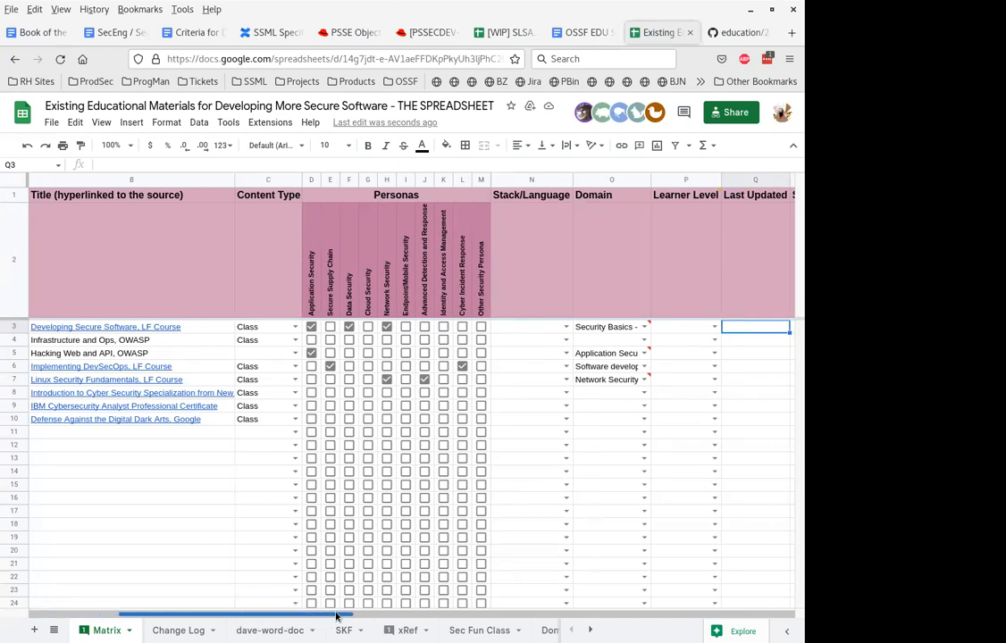
scroll("right", 3)
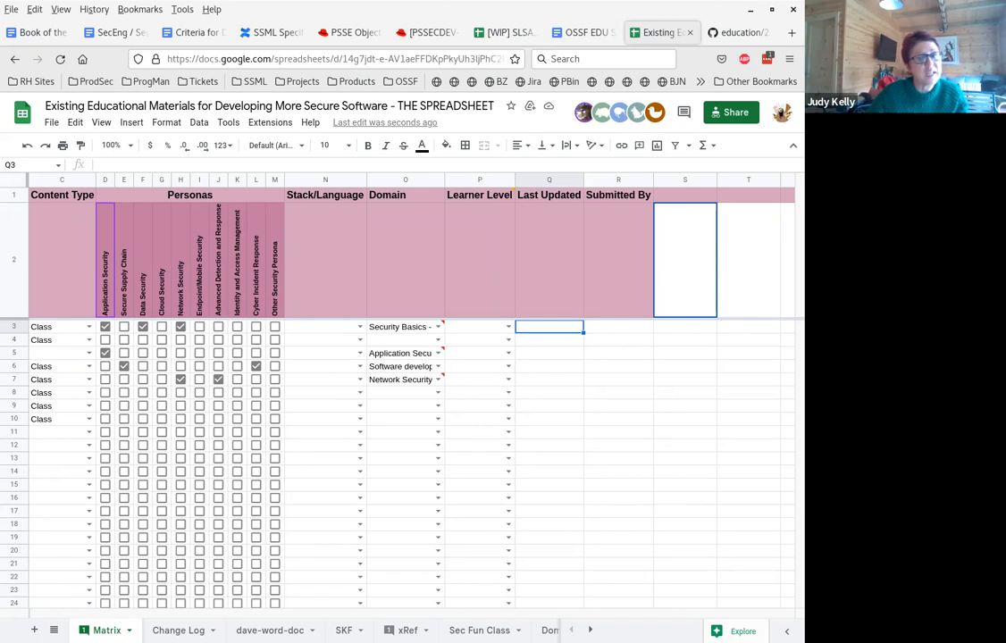
mouse_move(282, 450)
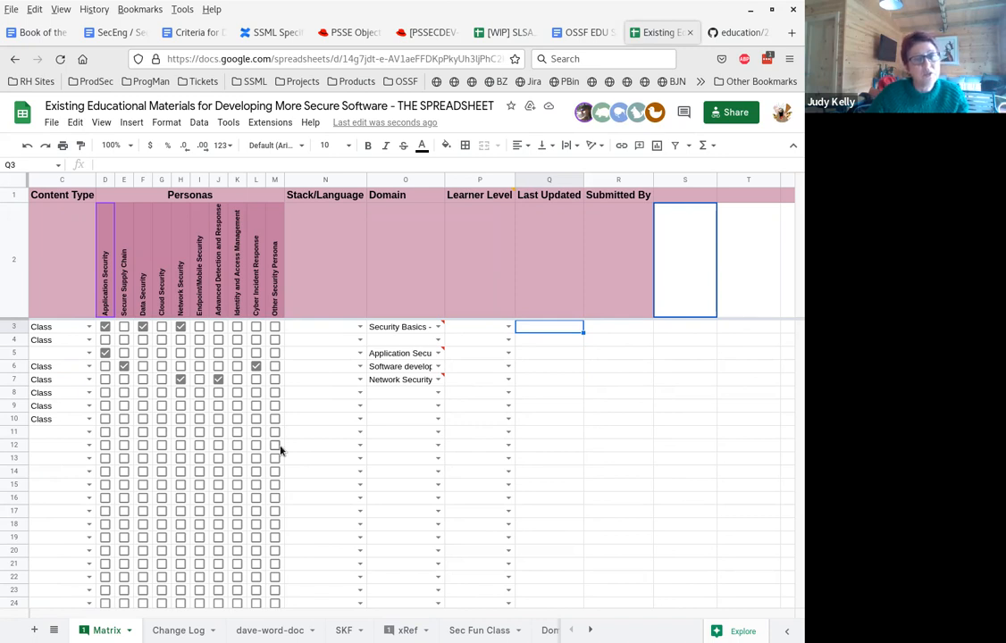
mouse_move(350, 456)
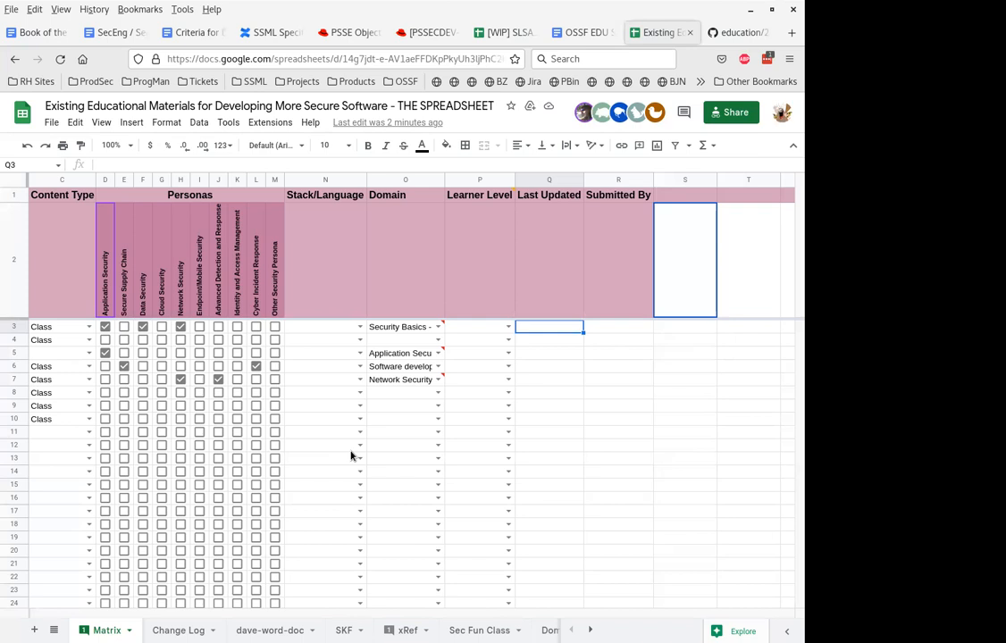
left_click(404, 259)
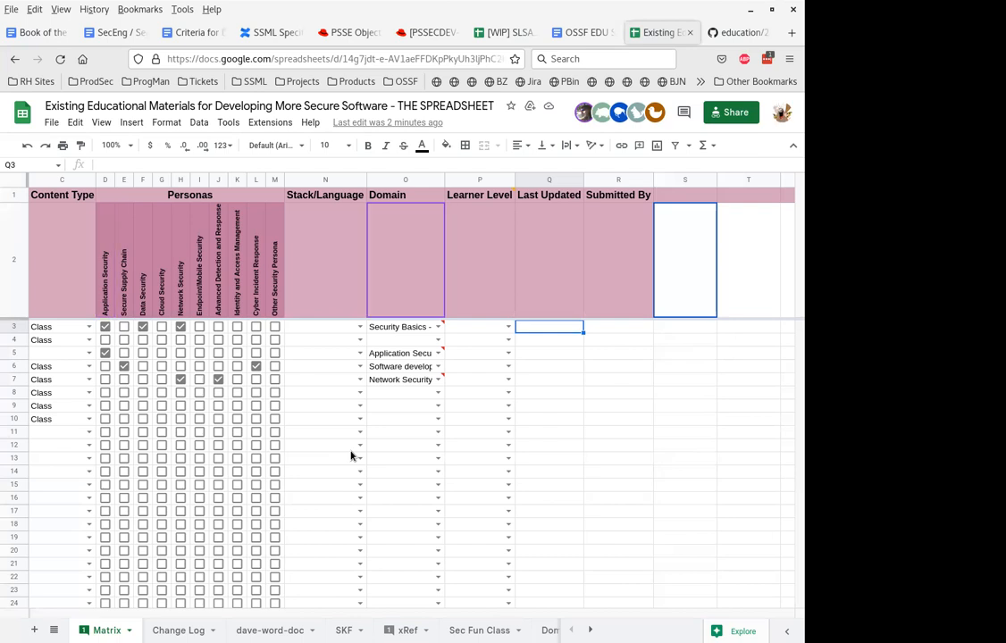
Insert several blank columns between Domain and Learner Level on the Matrix sheet.
left_click(479, 195)
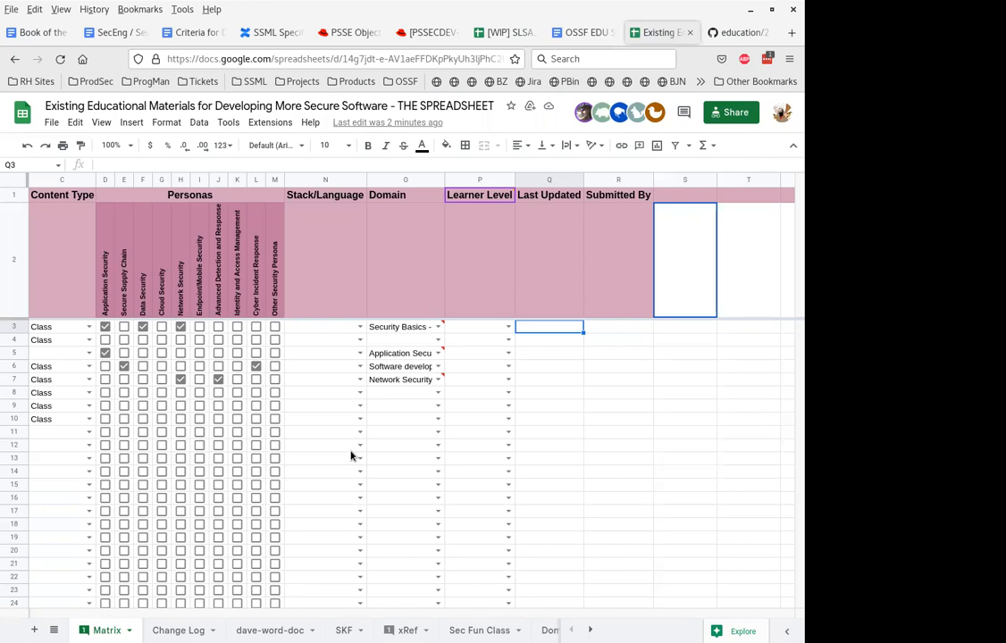
mouse_move(295, 522)
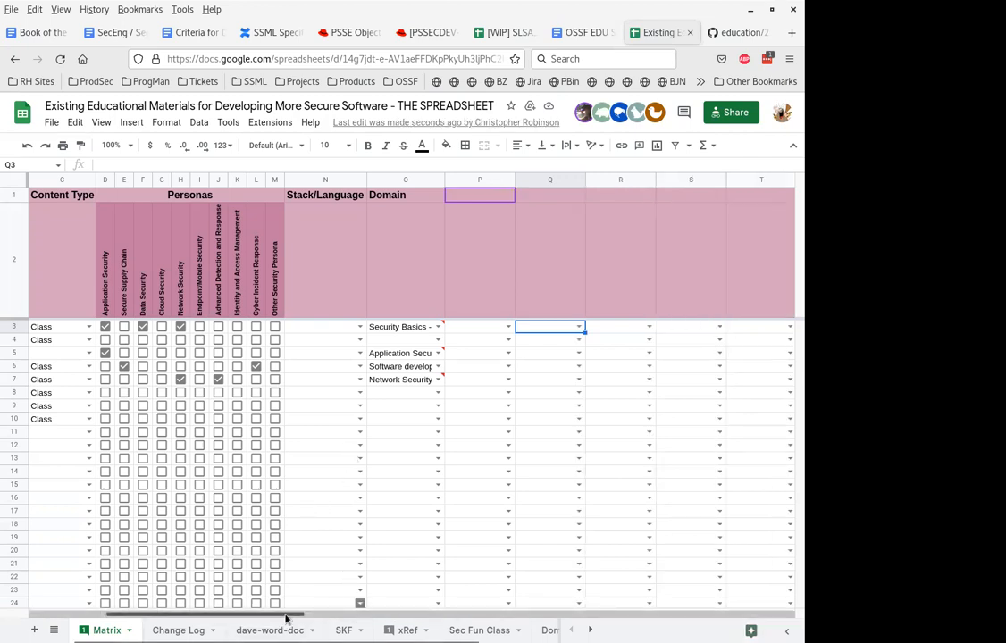
Merge the Domain header horizontally so it spans all its new sub-columns.
scroll("right", 3)
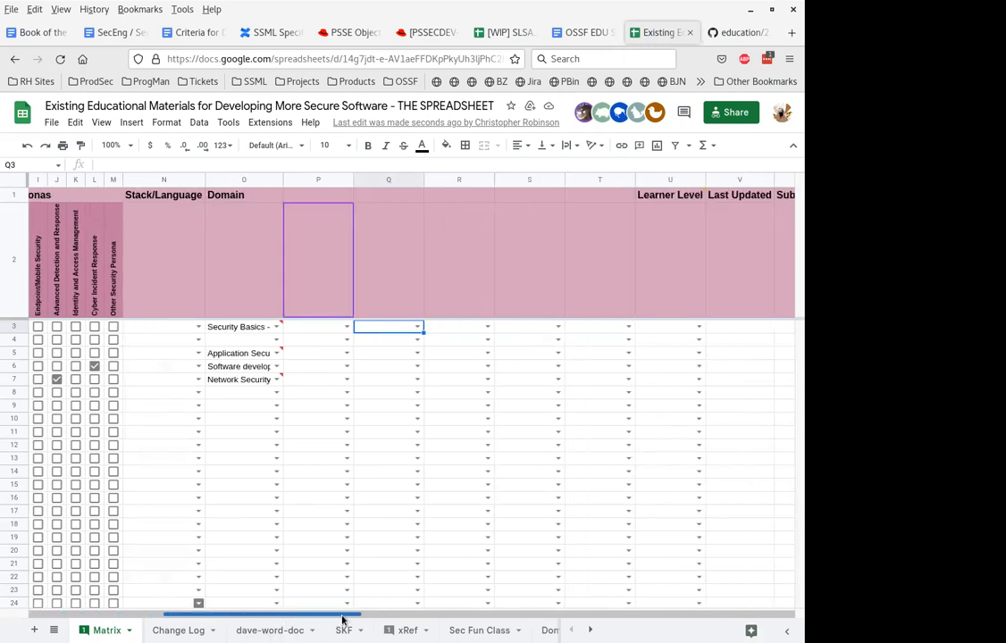
scroll("right", 3)
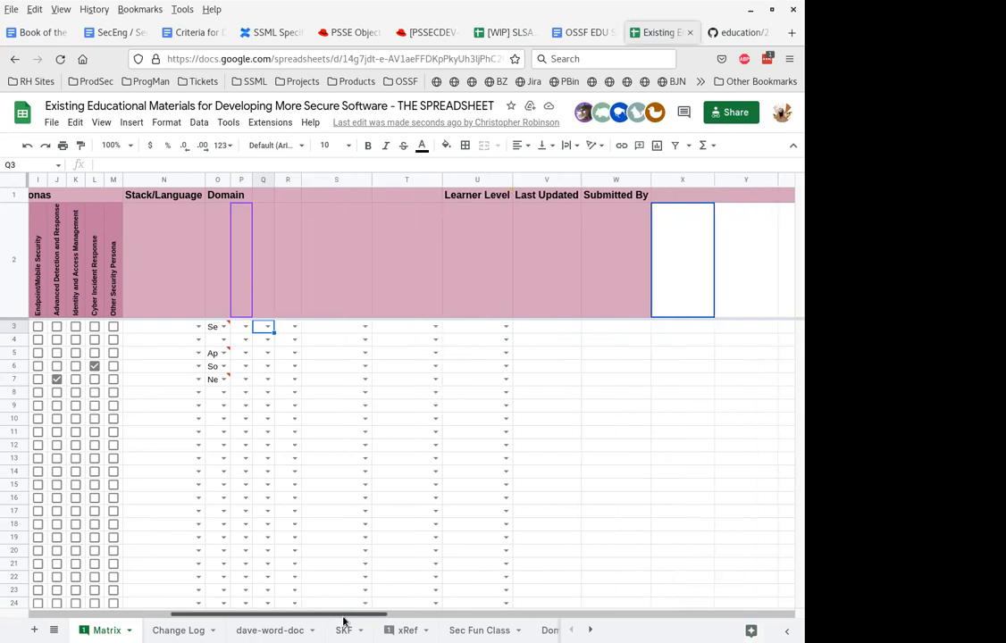
scroll("right", 3)
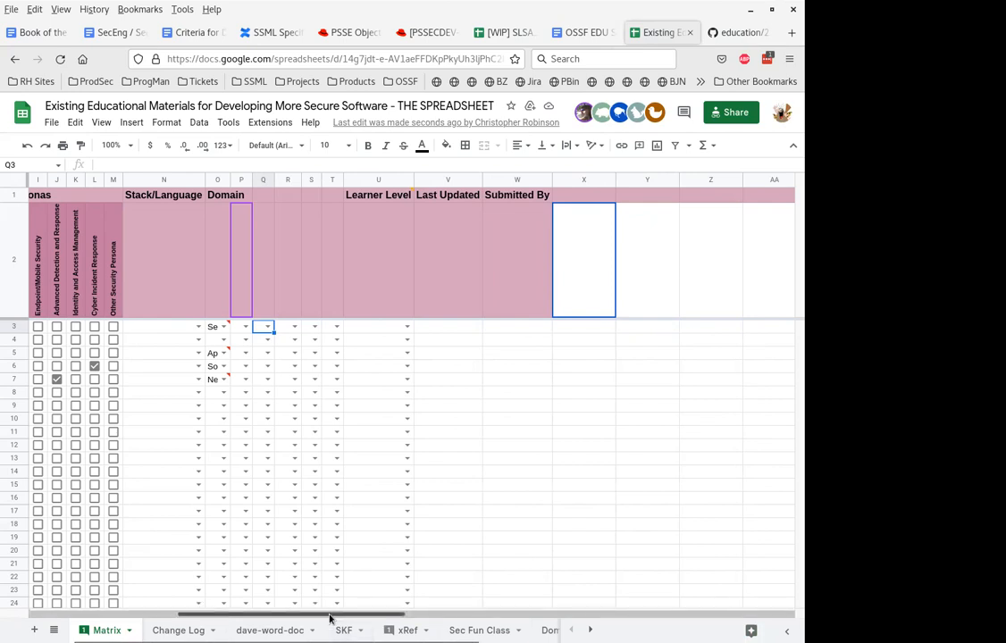
scroll("left", 3)
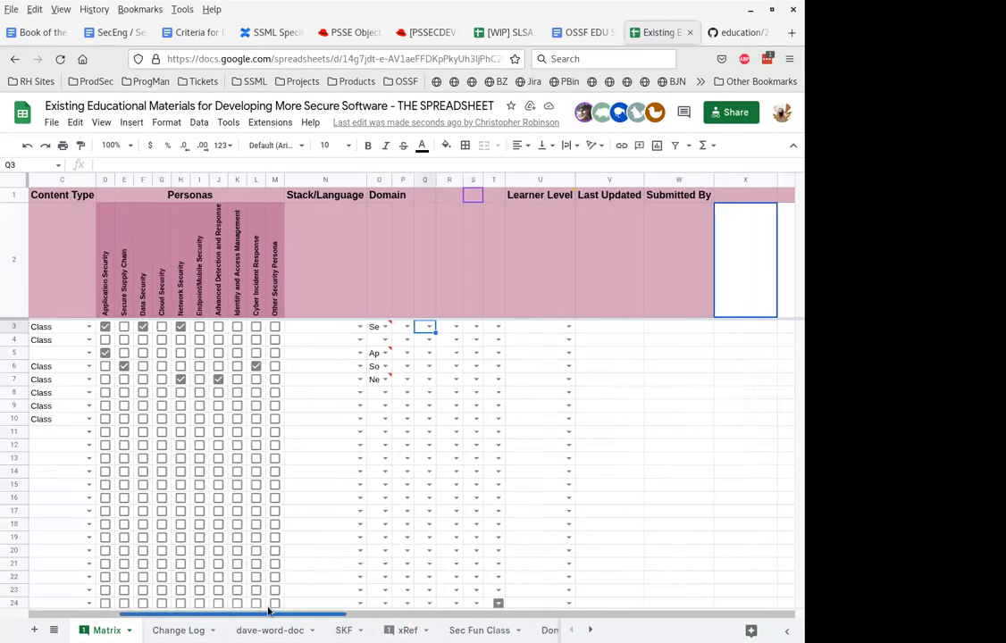
scroll("left", 3)
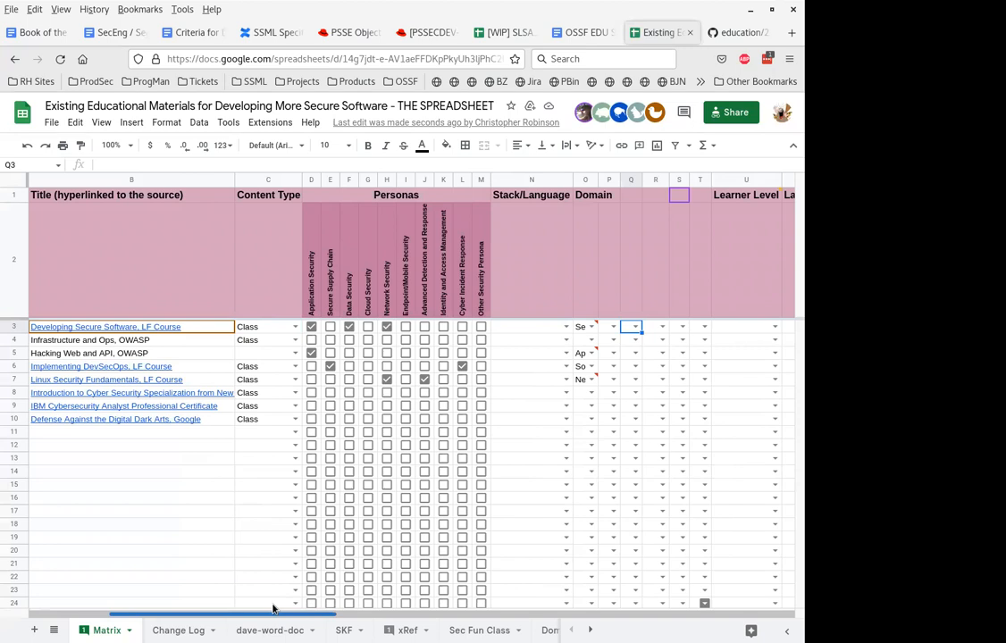
scroll("right", 3)
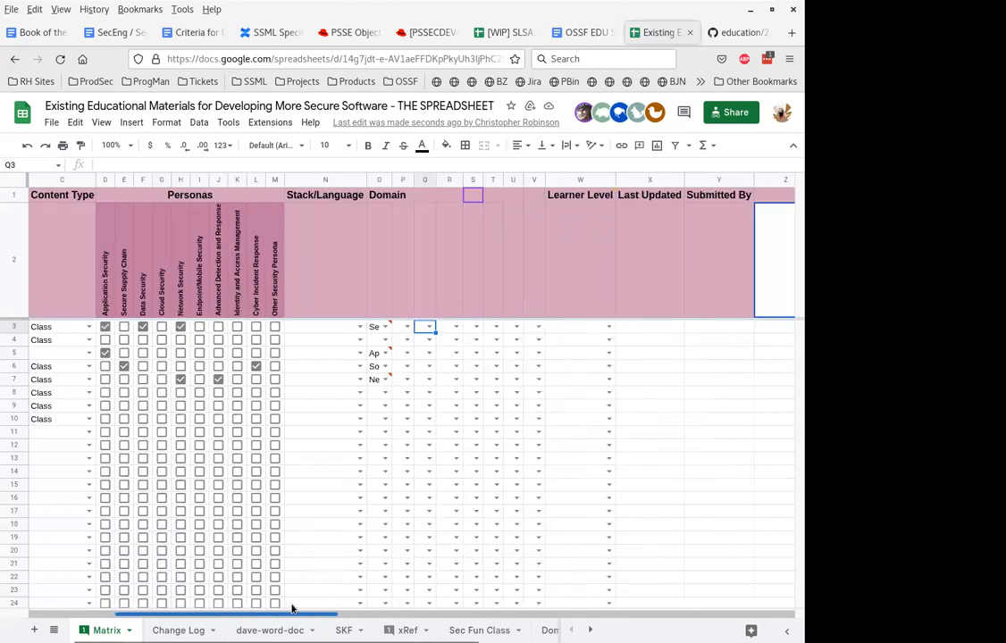
left_click(386, 194)
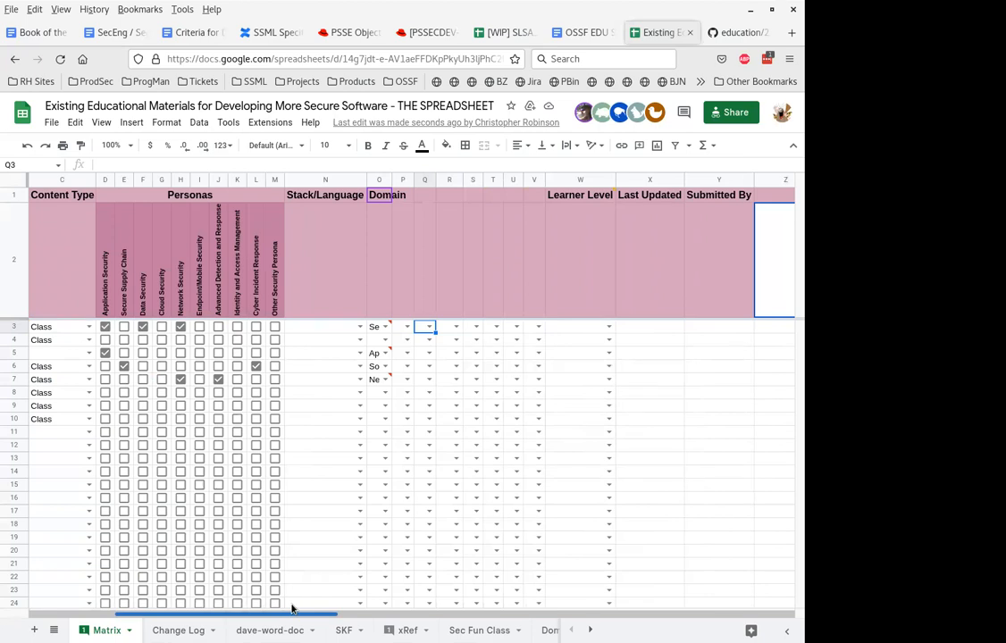
left_click(450, 194)
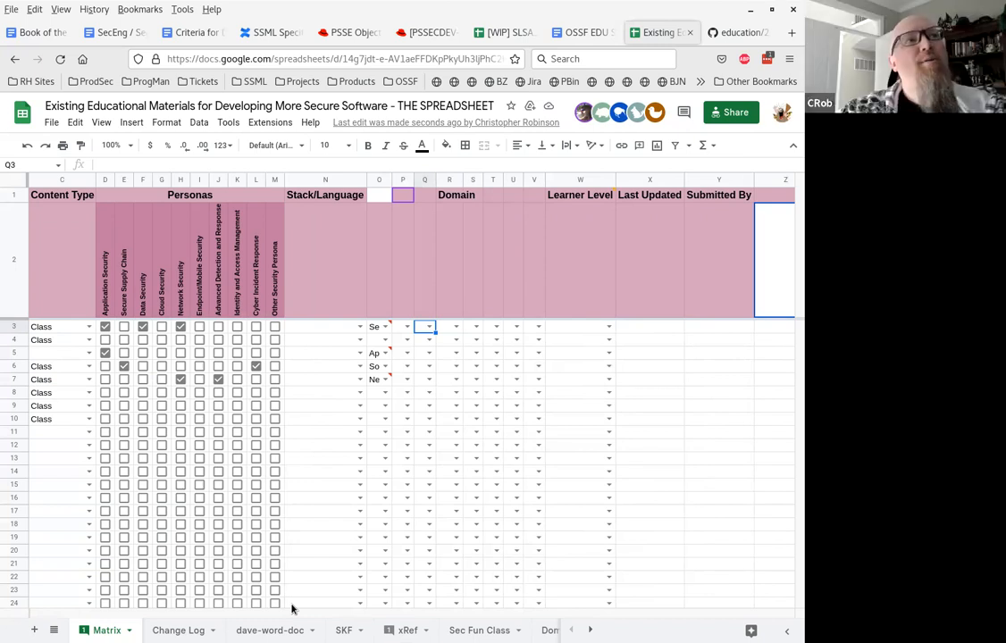
Label the Domain sub-columns with rotated CSSLP domain names, Secure software concepts through deployment and operations.
left_click(379, 195)
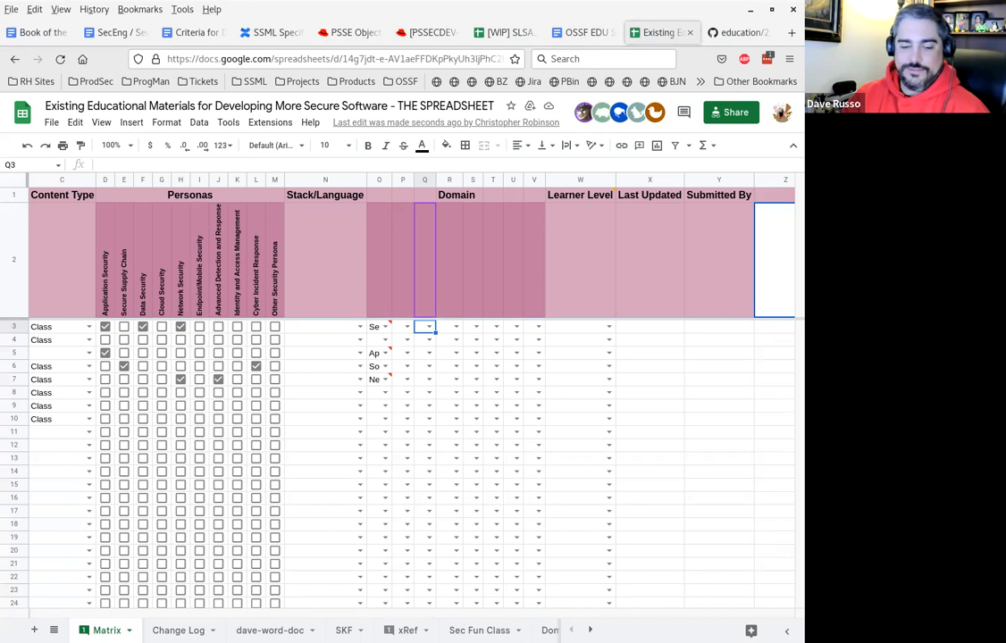
left_click(379, 259)
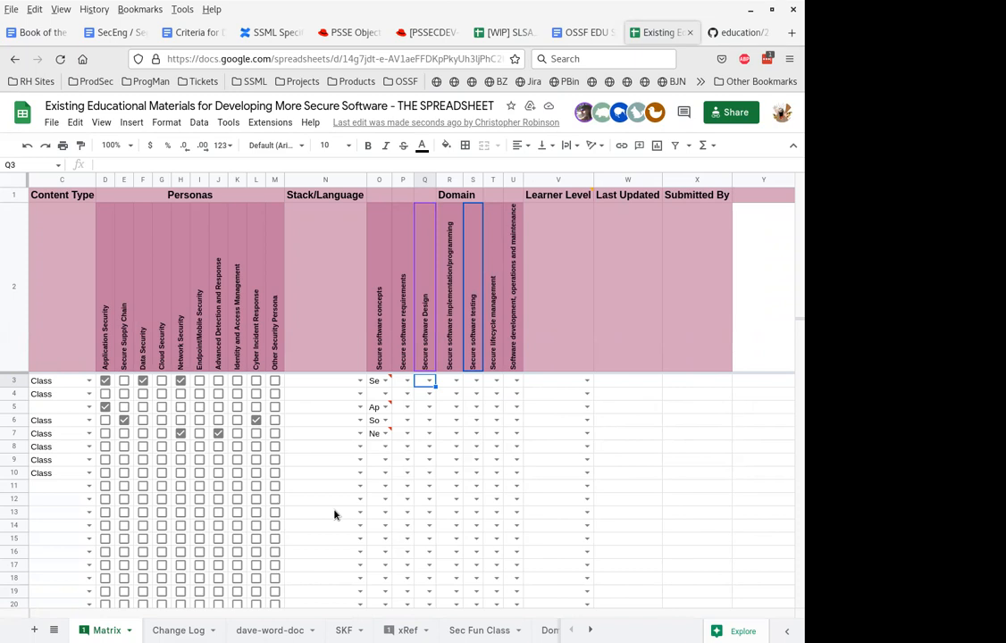
Clear the old Domain dropdown values and validation from the course data rows.
left_click(379, 380)
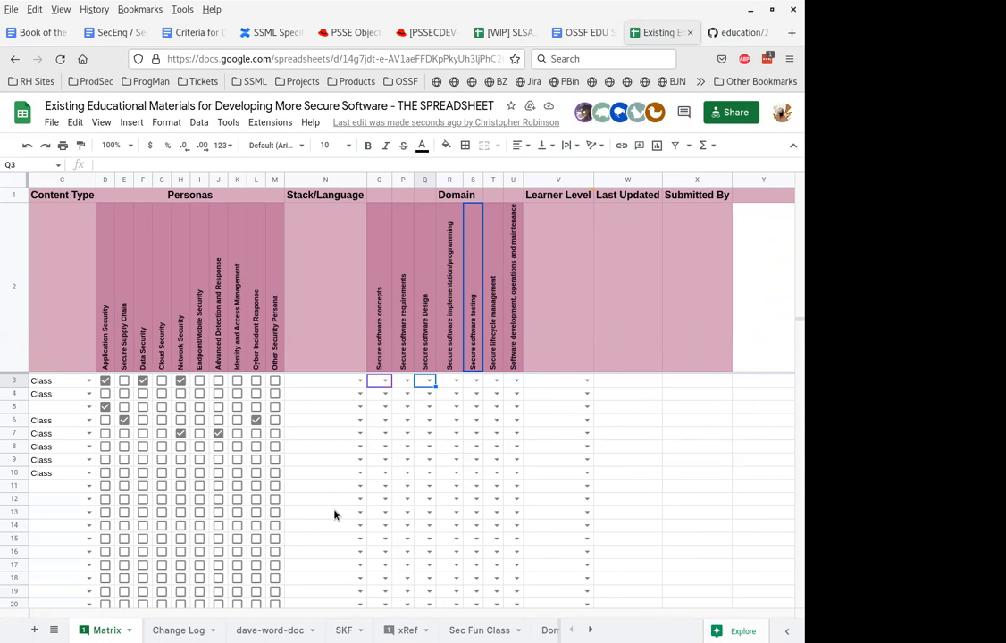
left_click(697, 459)
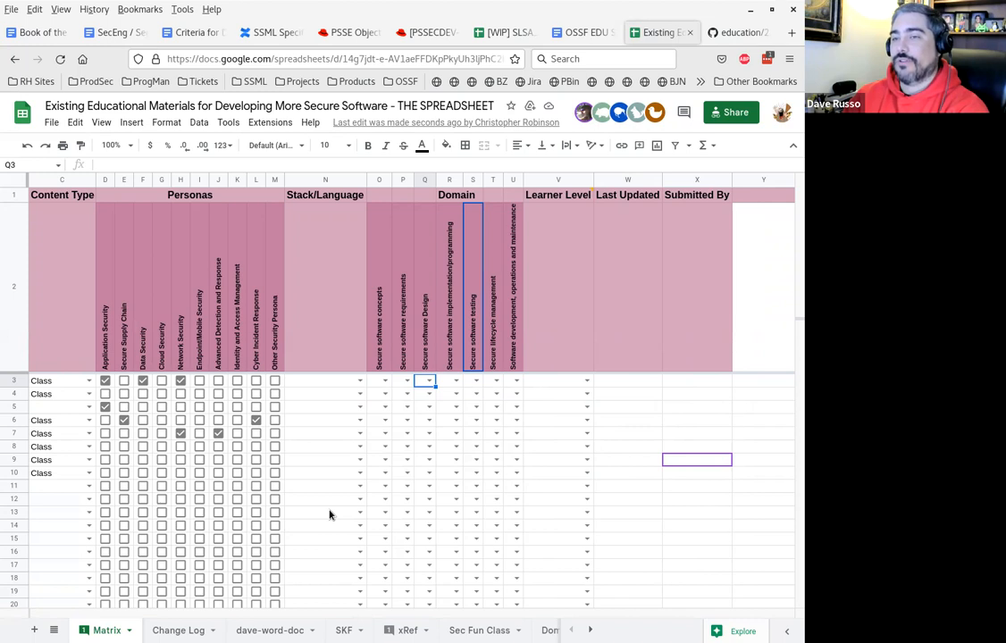
mouse_move(325, 515)
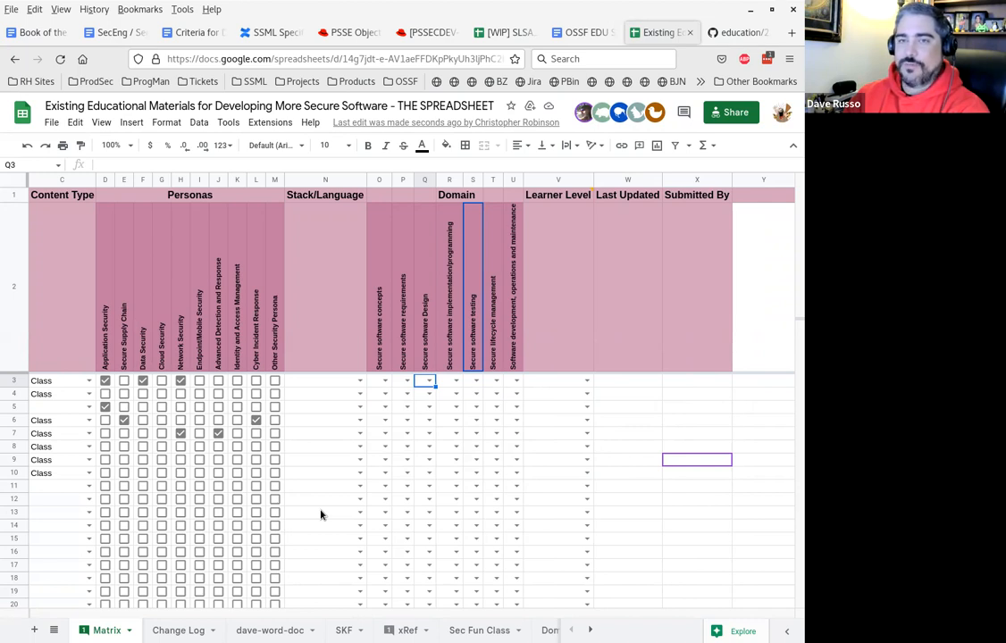
left_click(379, 381)
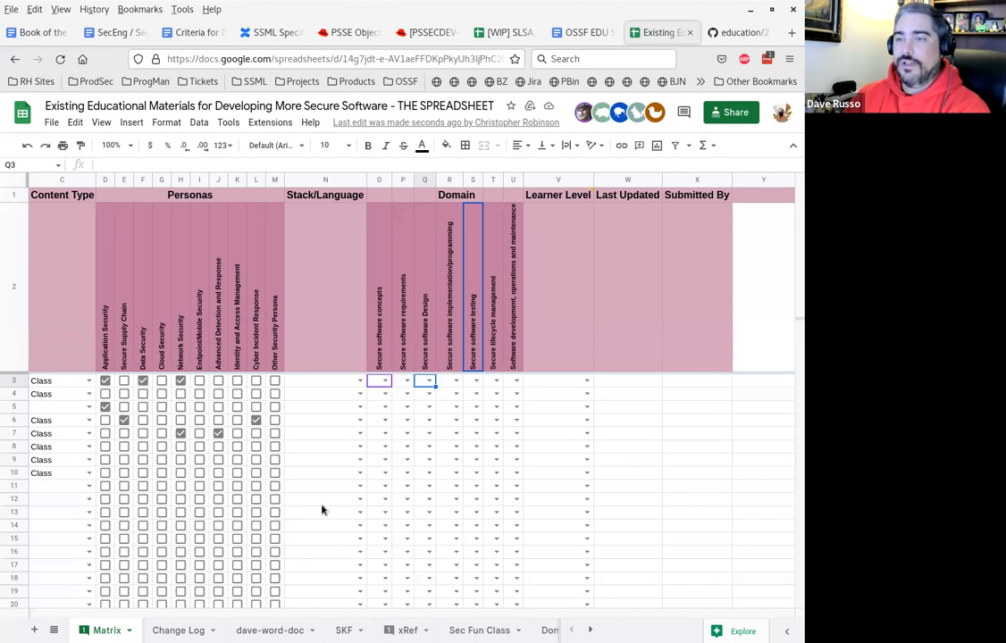
mouse_move(301, 537)
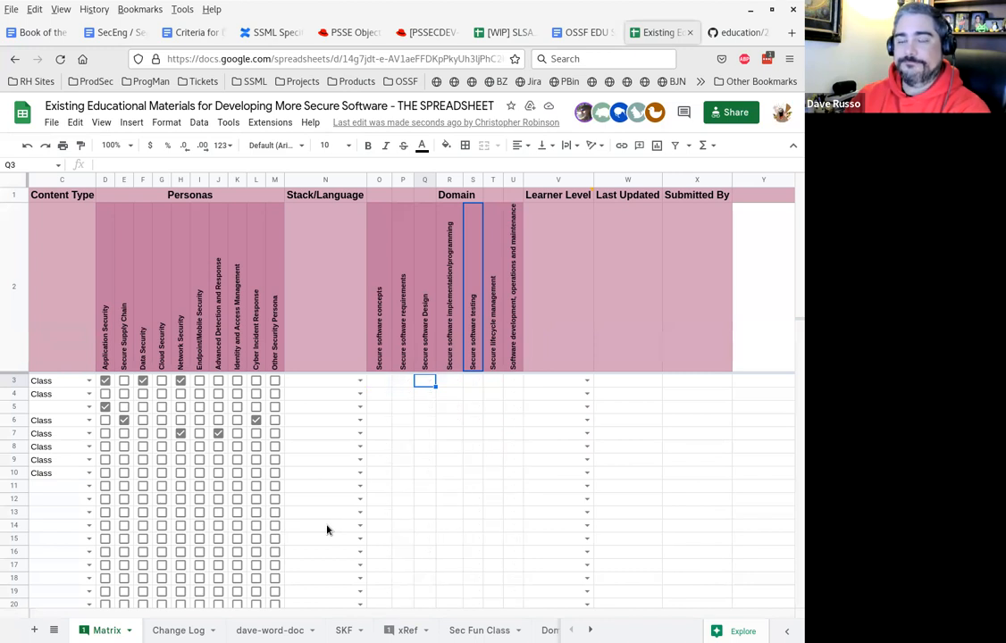
Fill the Domain sub-column data cells with unticked checkboxes matching the Personas columns.
left_click(275, 460)
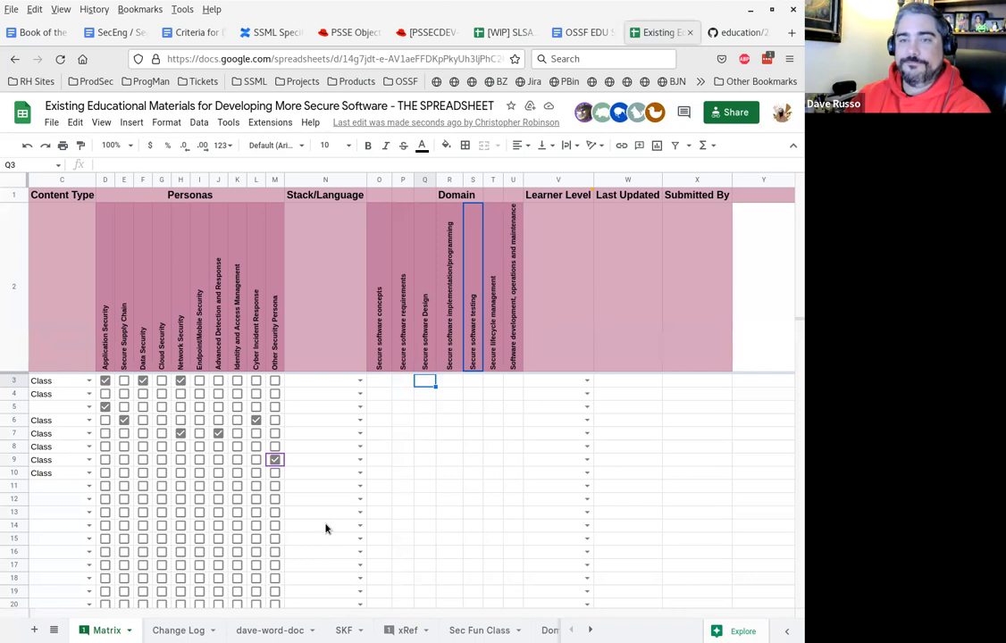
left_click(275, 459)
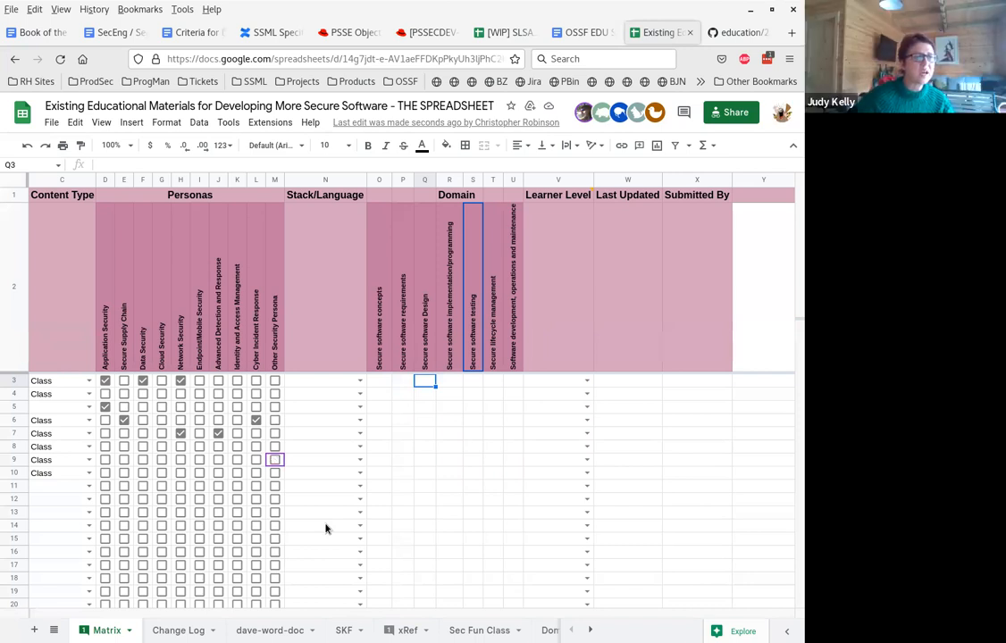
mouse_move(321, 529)
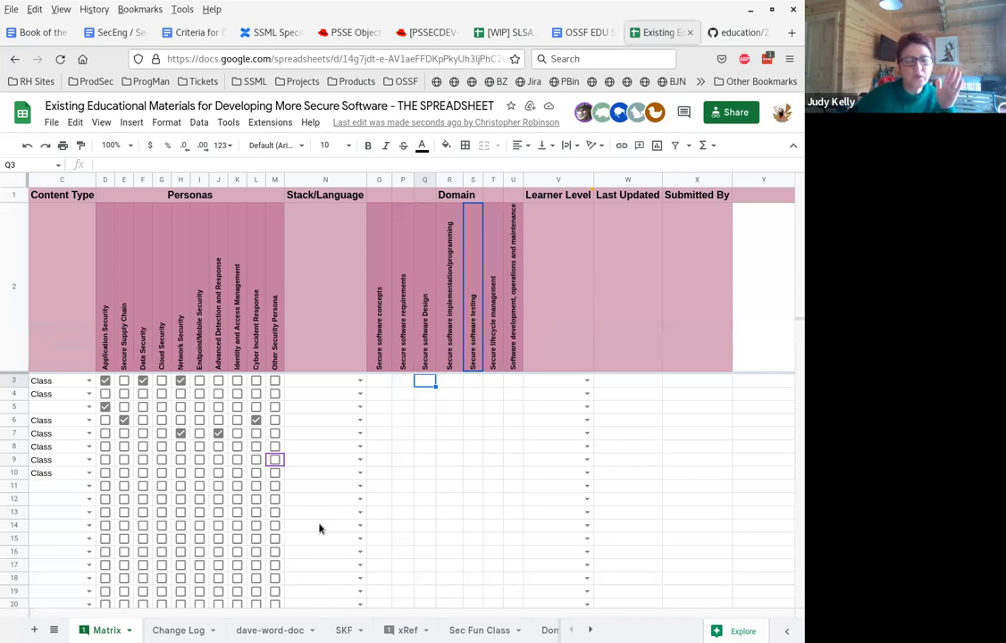
left_click(379, 381)
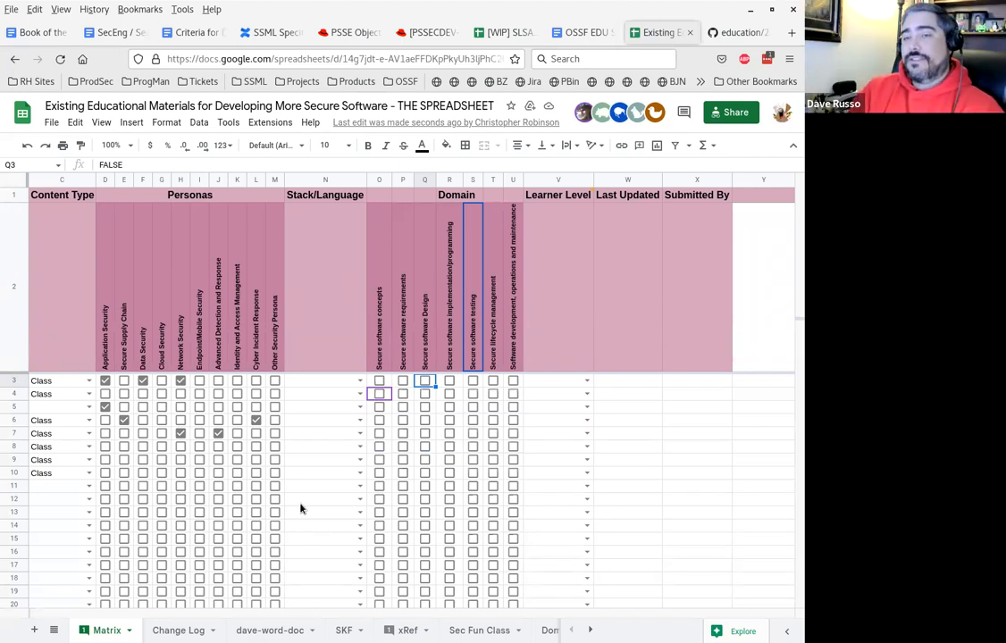
left_click(628, 394)
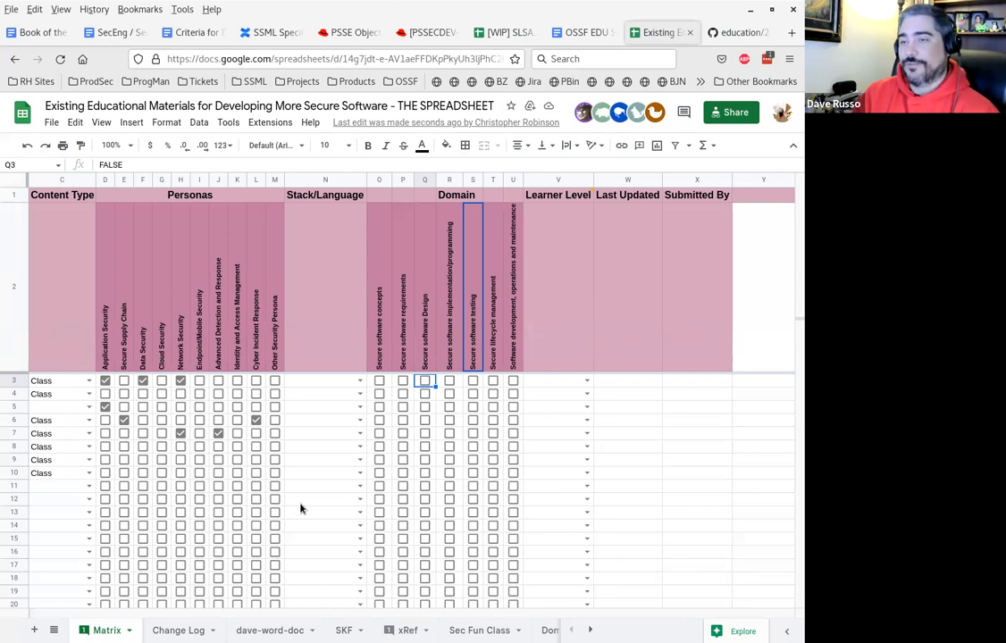
left_click(627, 393)
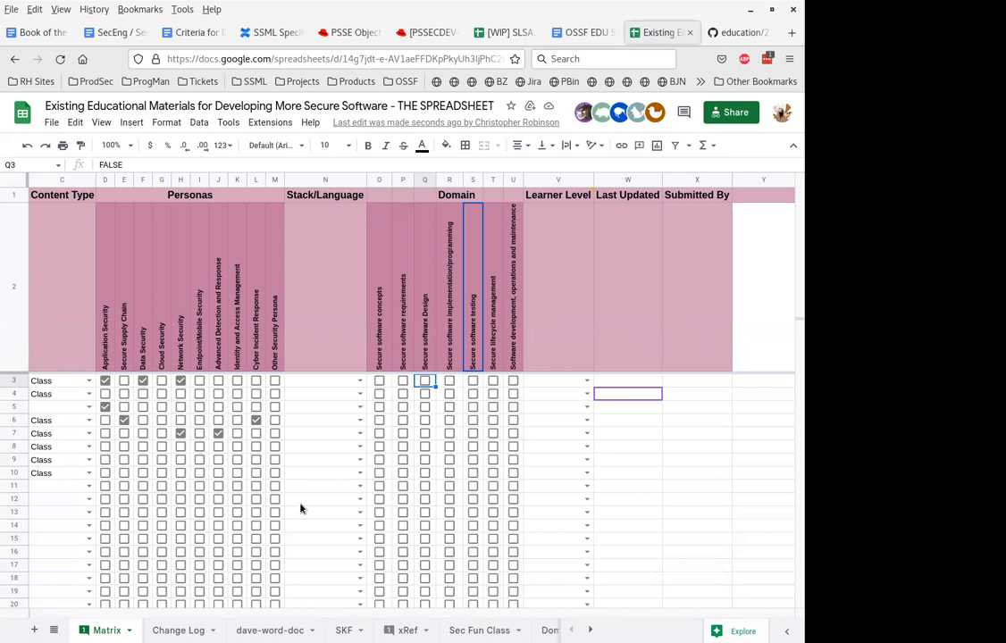